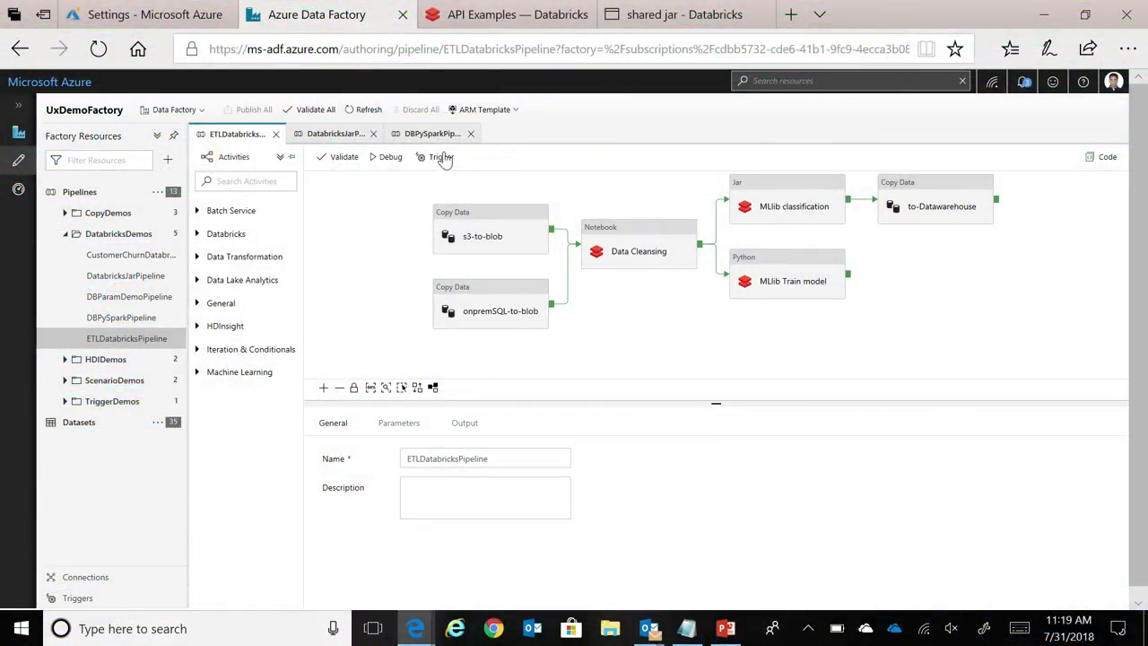
pyautogui.moveTo(493, 242)
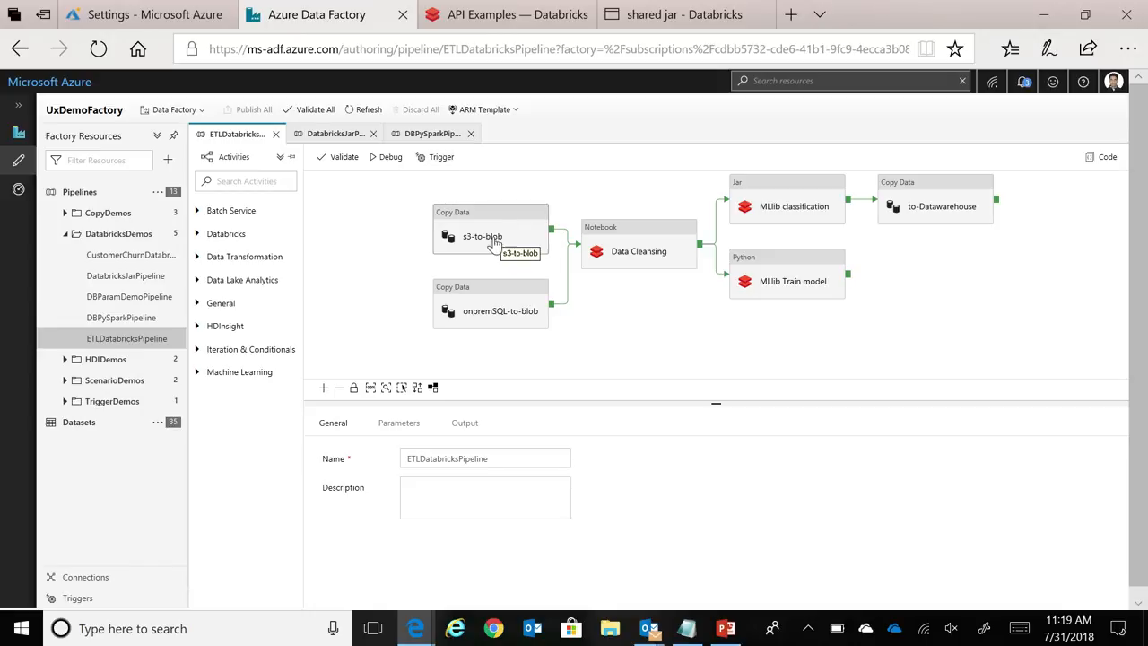
pyautogui.moveTo(488, 319)
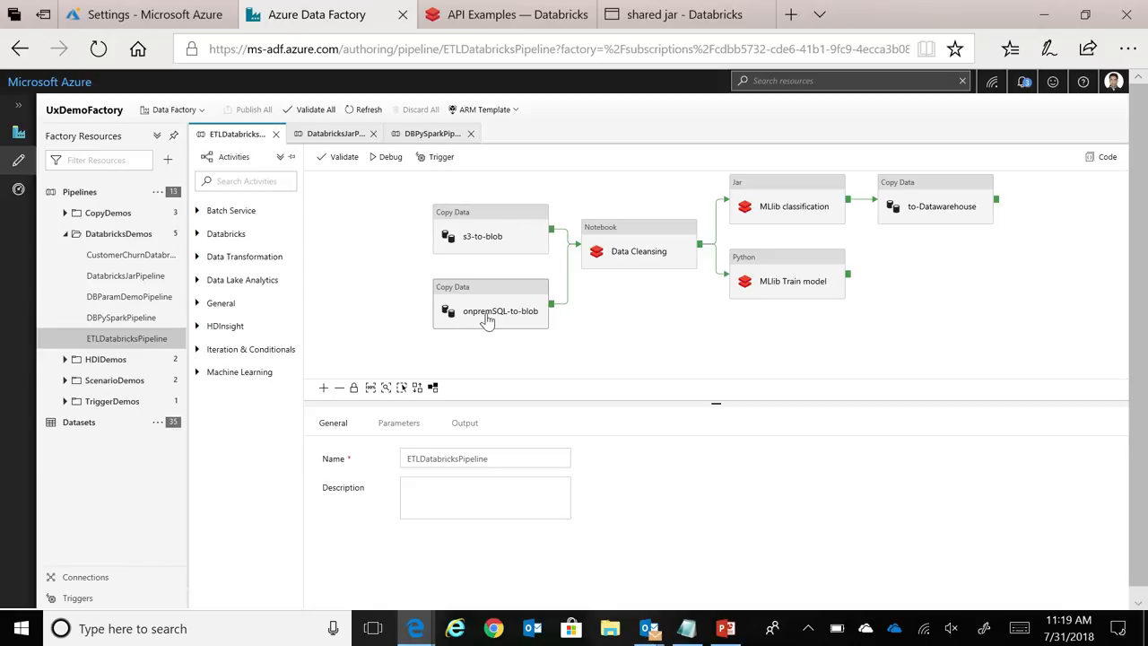
pyautogui.moveTo(489, 317)
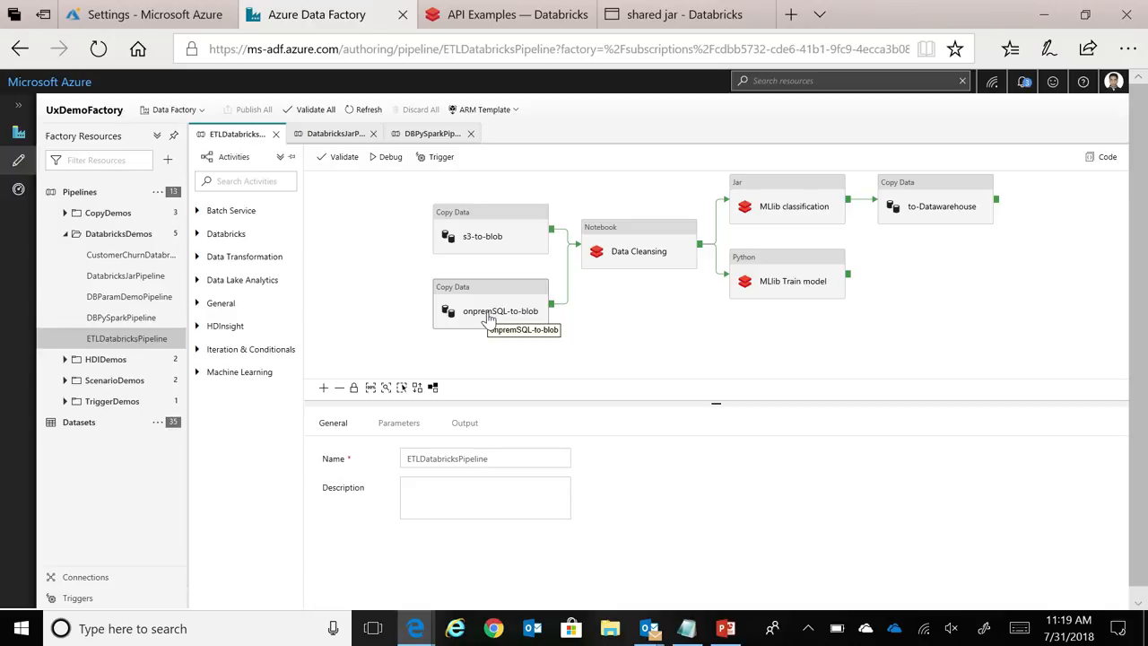
pyautogui.moveTo(535, 314)
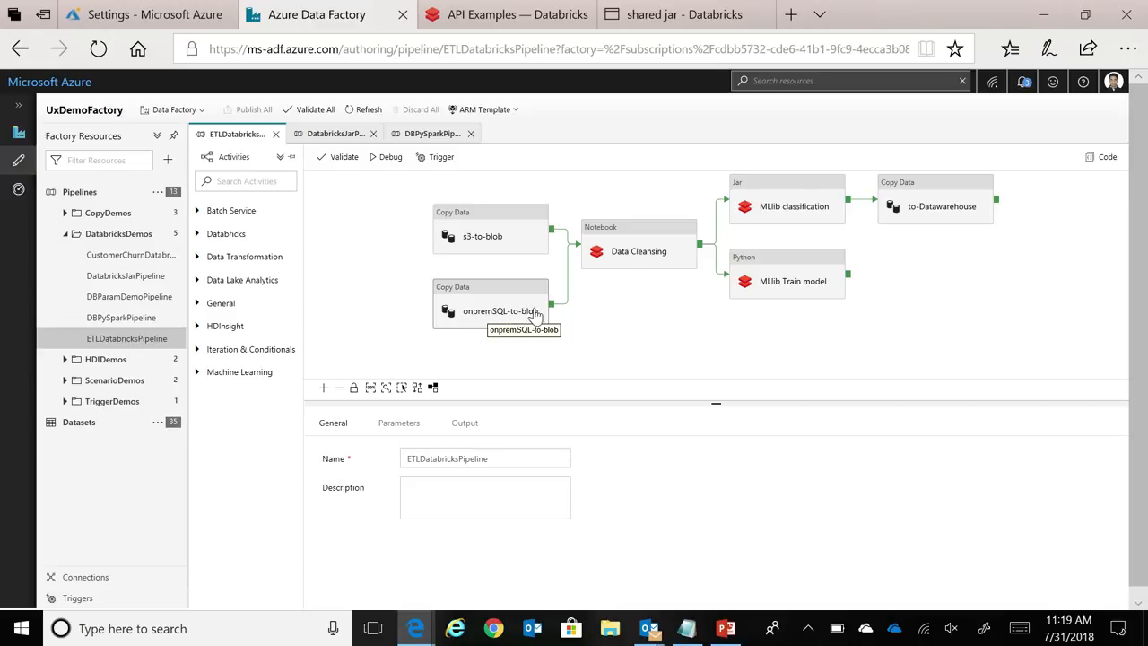
pyautogui.moveTo(649, 247)
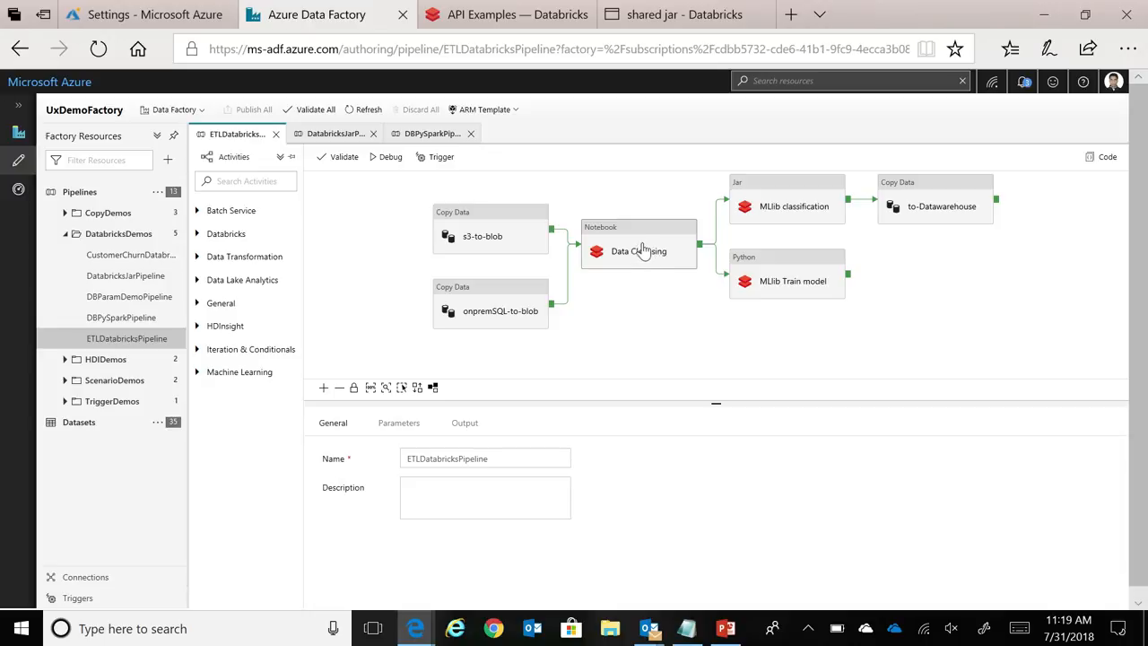
pyautogui.moveTo(651, 266)
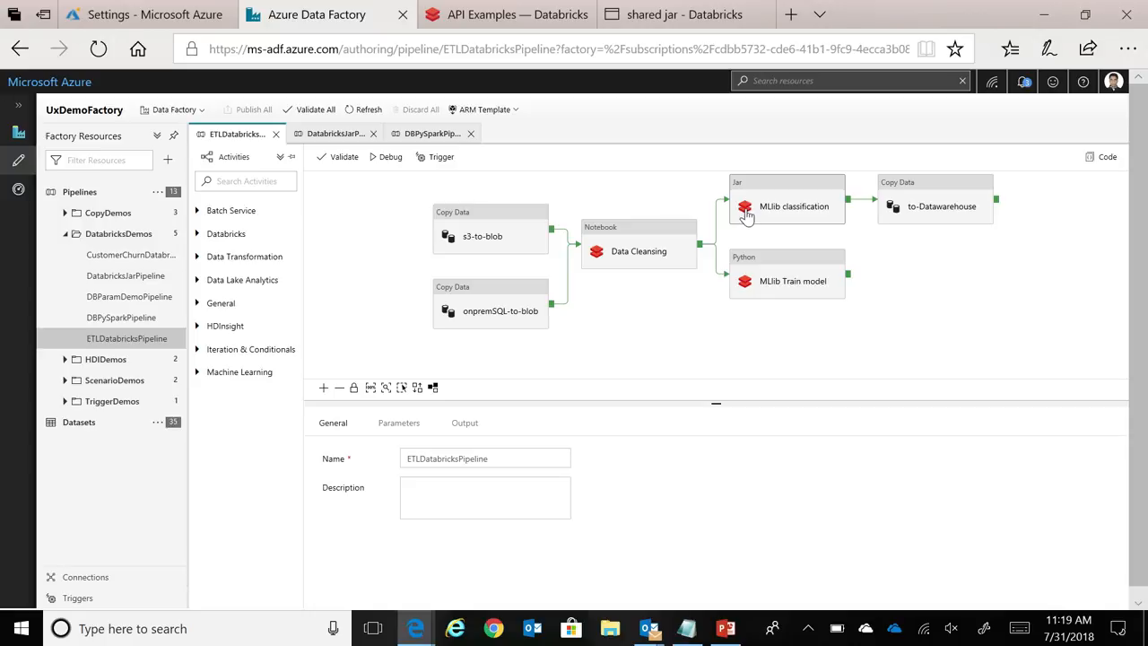
pyautogui.moveTo(740, 213)
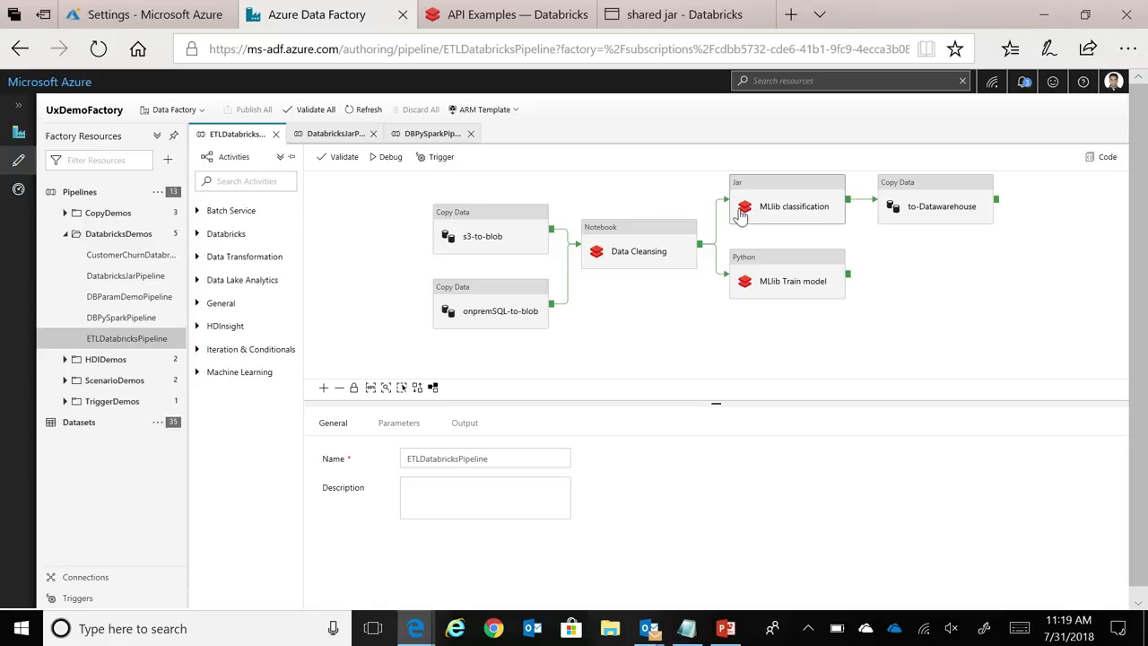
pyautogui.moveTo(753, 213)
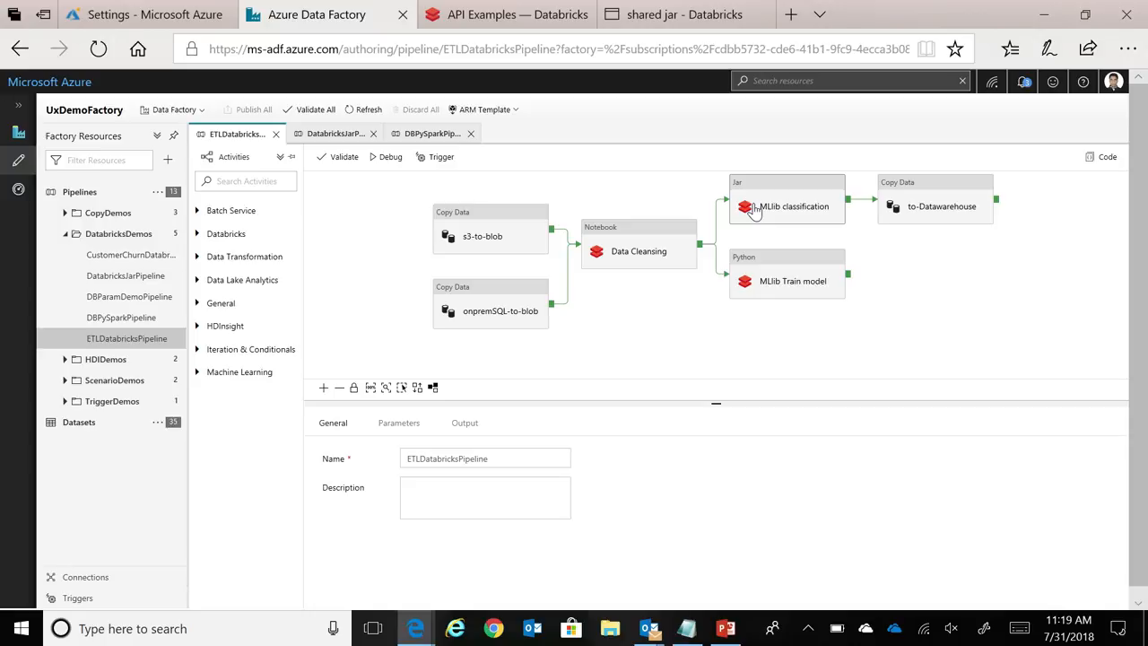
pyautogui.moveTo(765, 208)
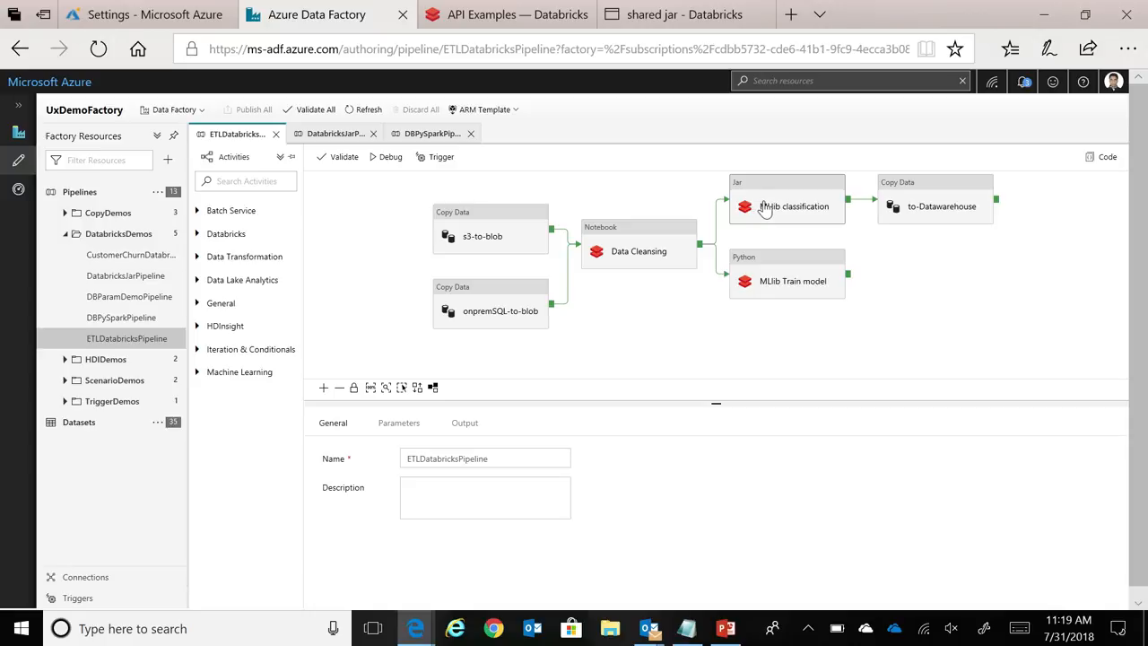
pyautogui.moveTo(762, 215)
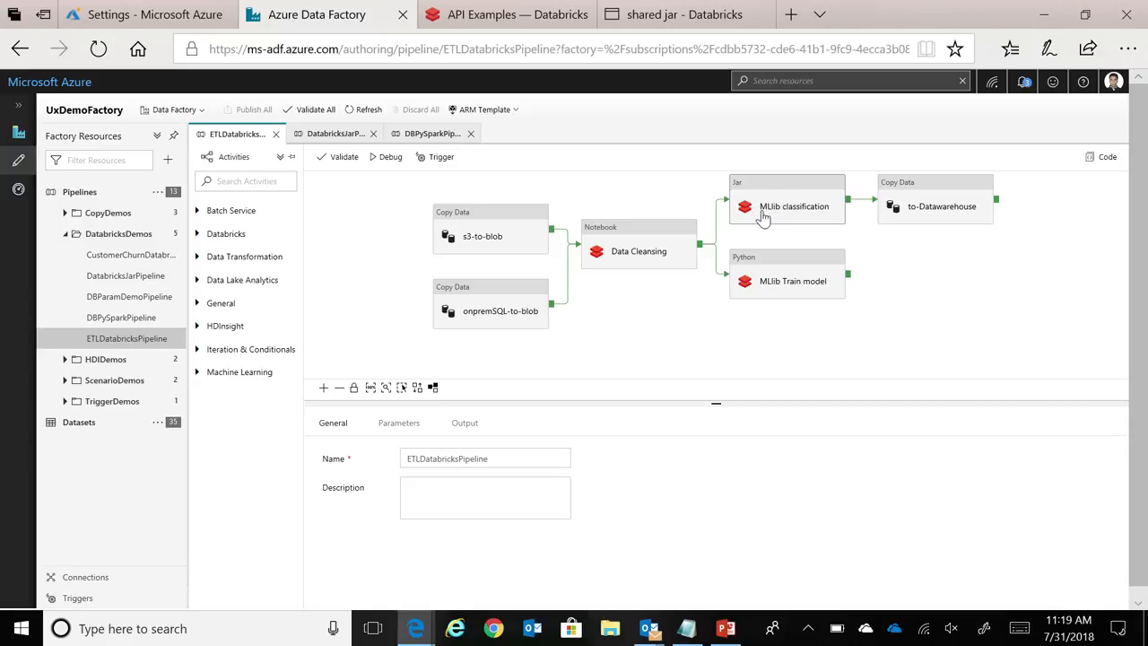
pyautogui.moveTo(762, 215)
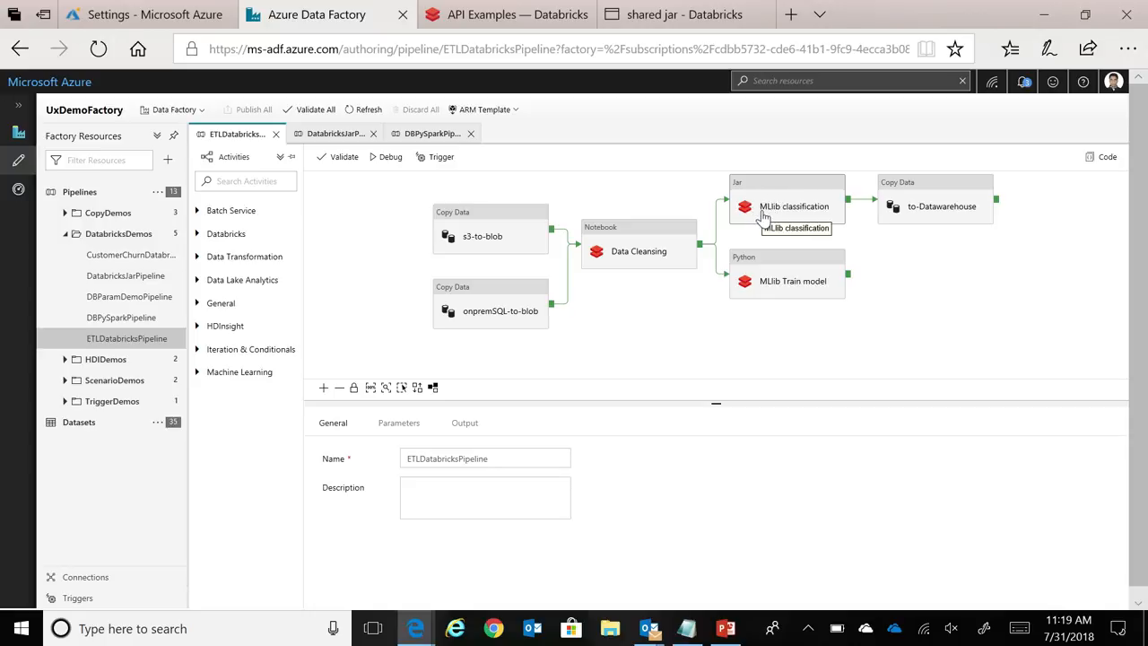
pyautogui.moveTo(749, 195)
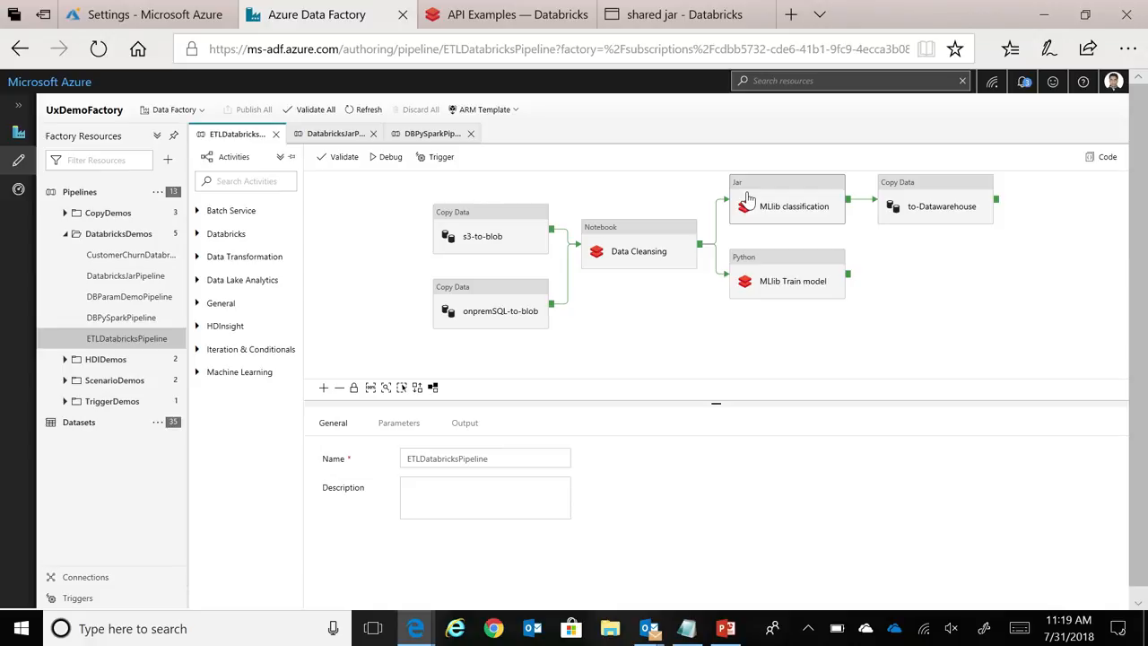
pyautogui.moveTo(702, 256)
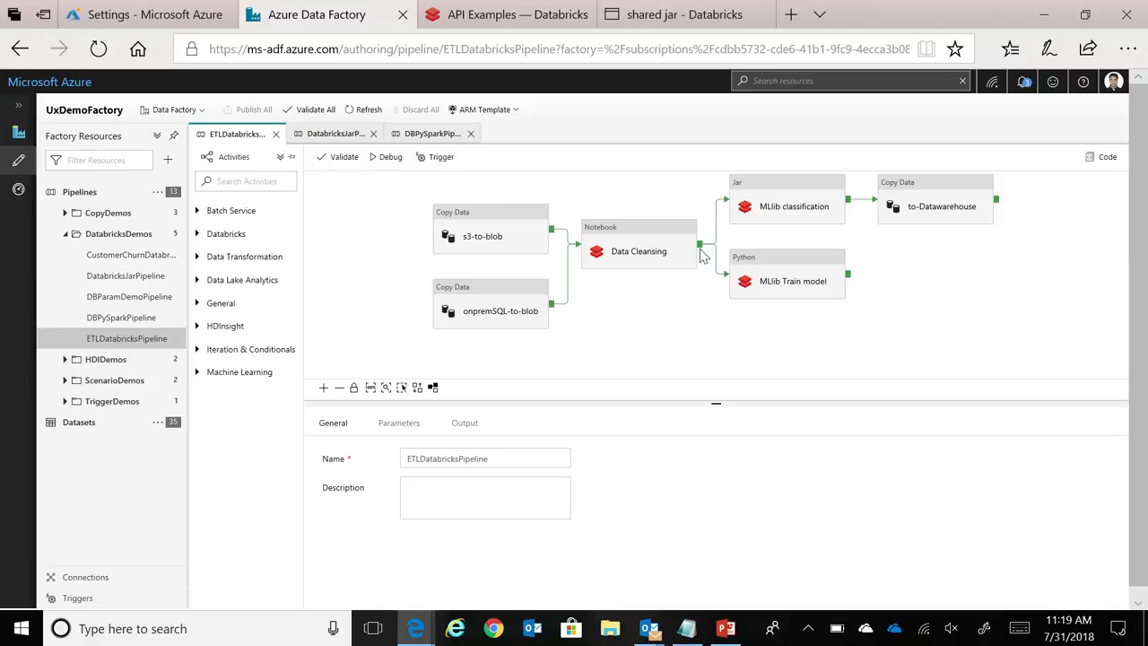
pyautogui.moveTo(748, 296)
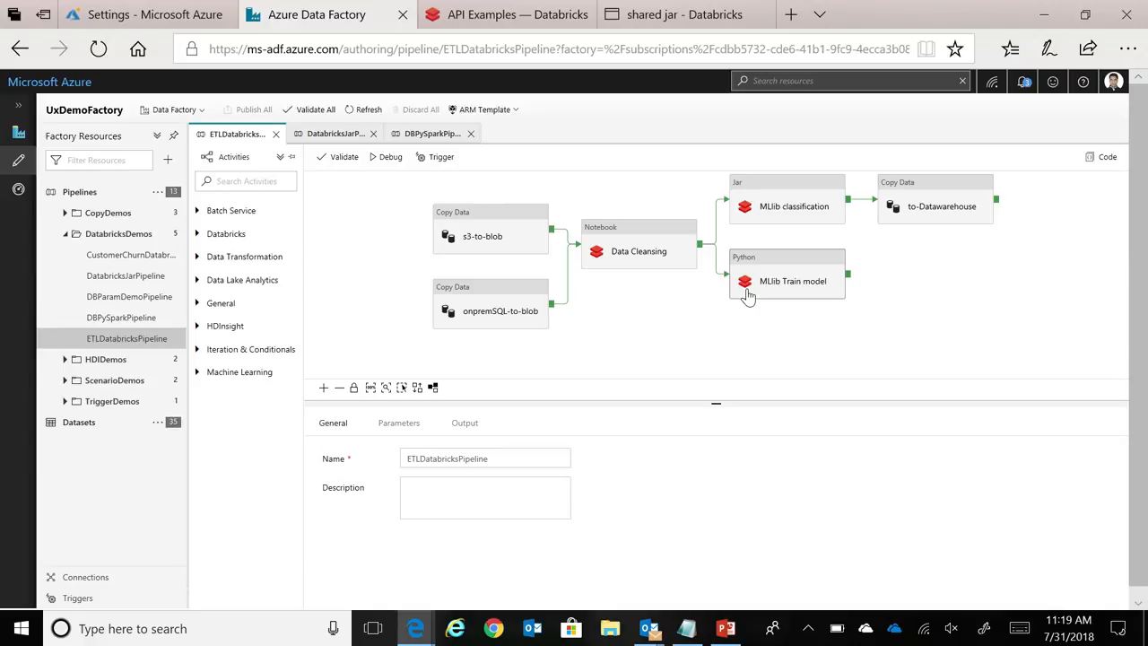
pyautogui.moveTo(756, 276)
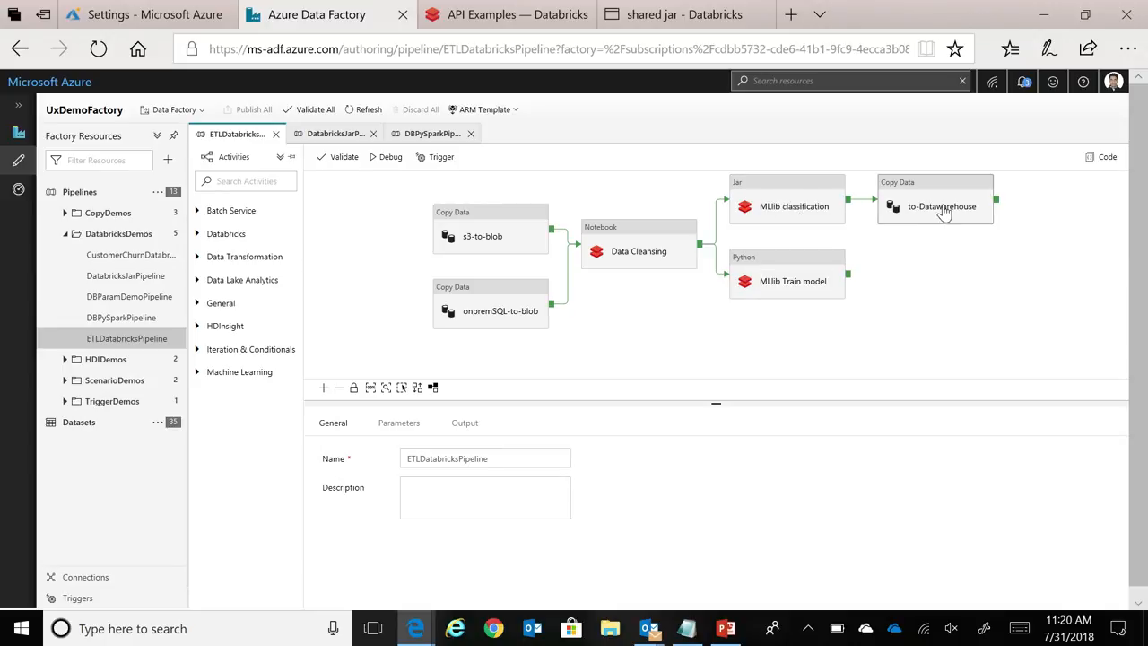
pyautogui.moveTo(947, 211)
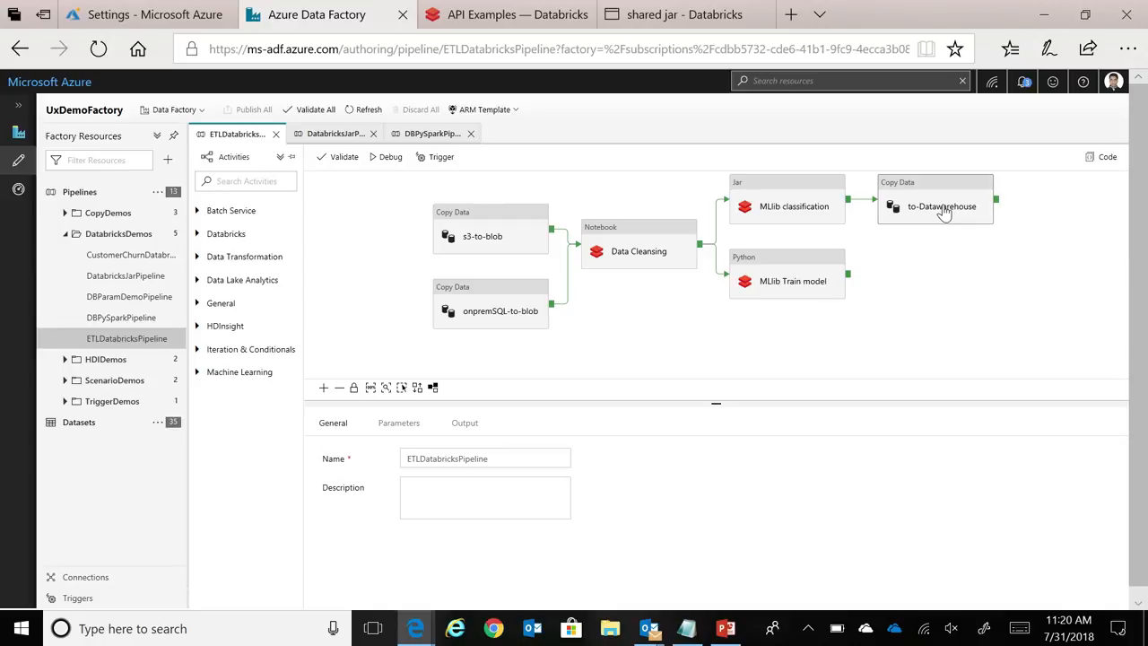
pyautogui.moveTo(924, 213)
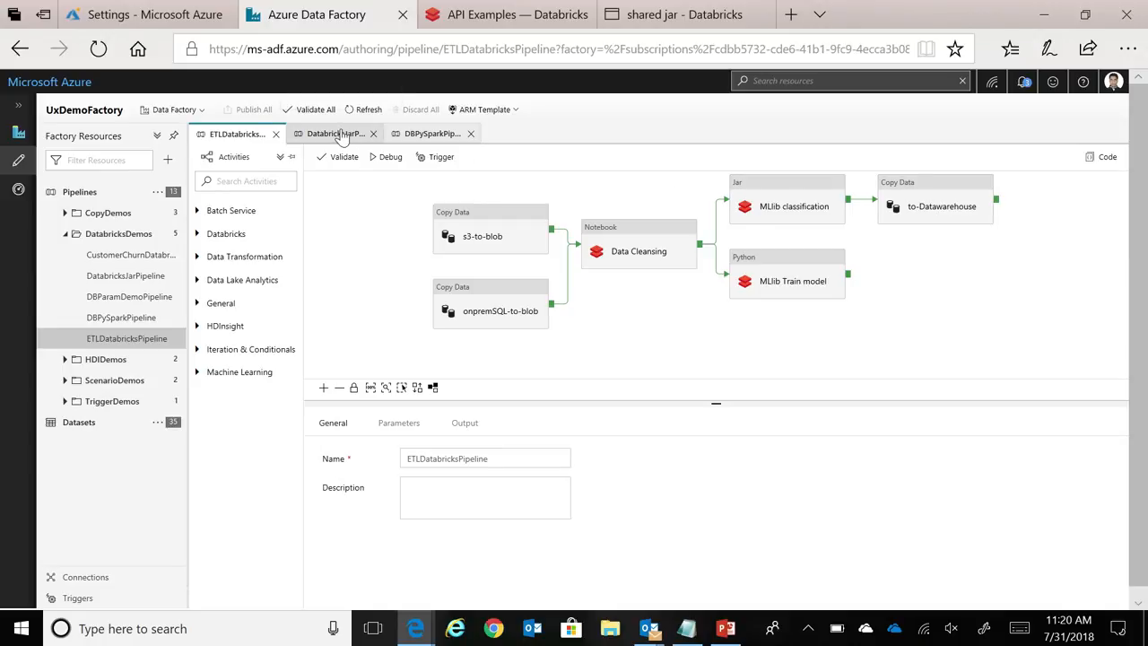
# - Add a Jar1 activity to DatabricksJarPipeline and view DatabricksJarSubmit's AzureDatabricks linked service
pyautogui.click(335, 132)
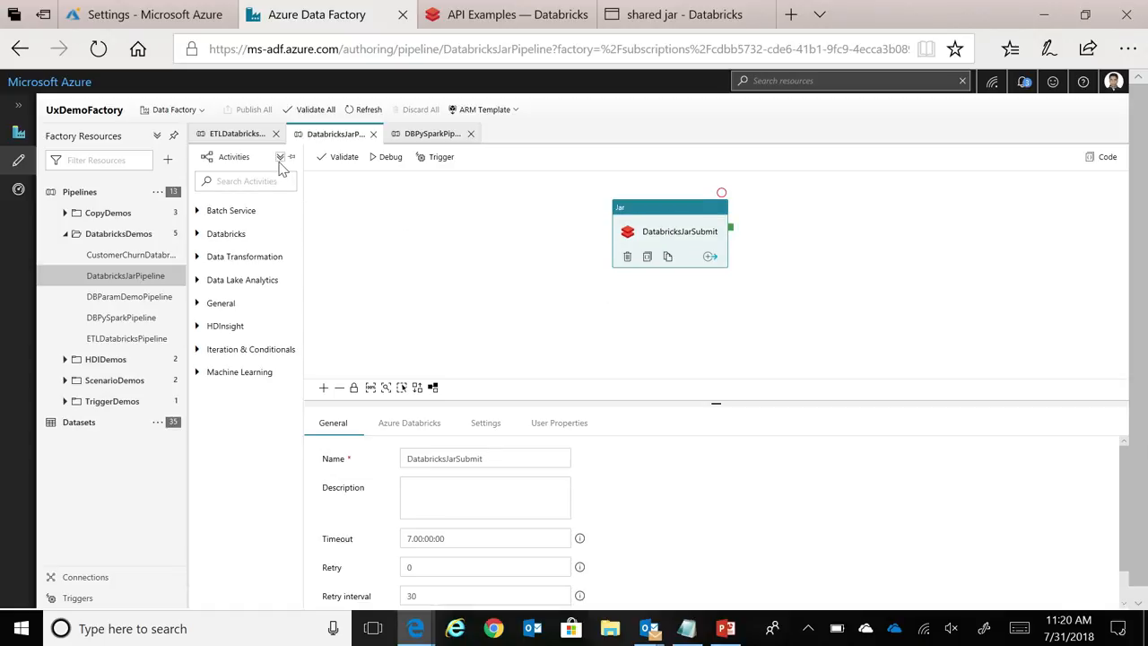
pyautogui.click(279, 156)
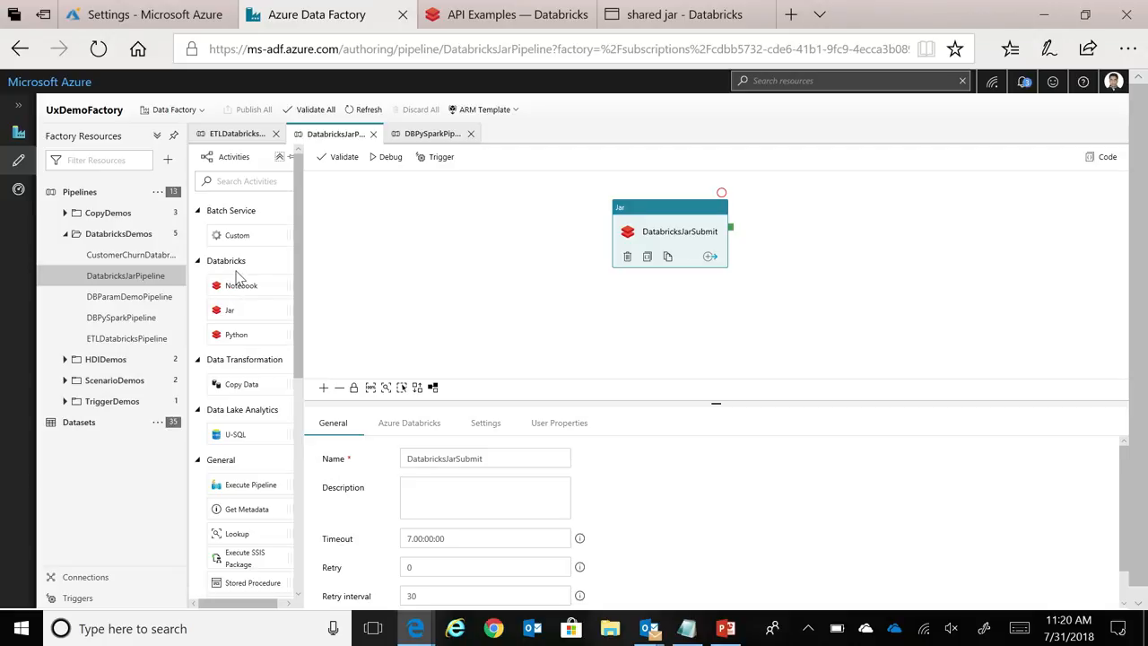
pyautogui.moveTo(254, 307)
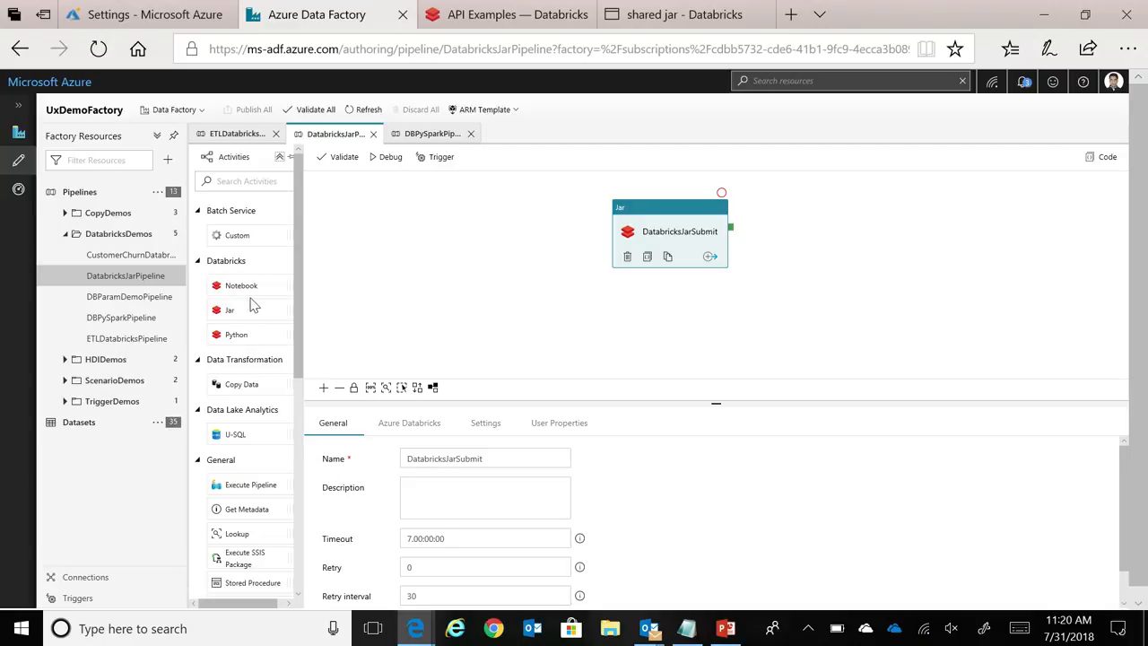
pyautogui.moveTo(249, 272)
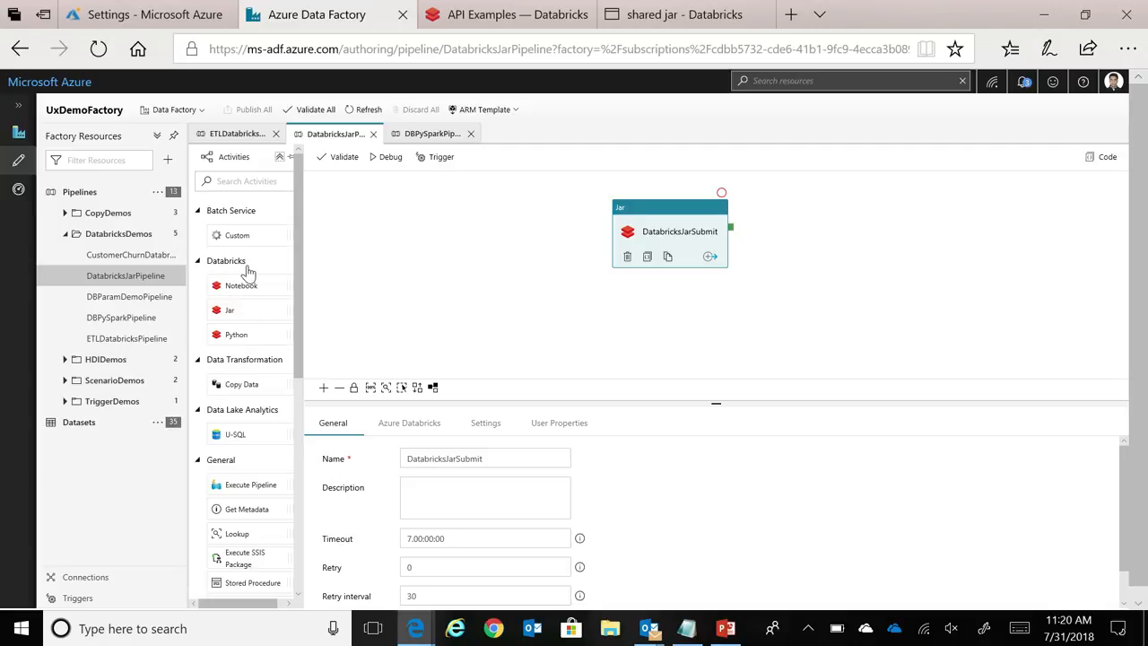
pyautogui.moveTo(243, 316)
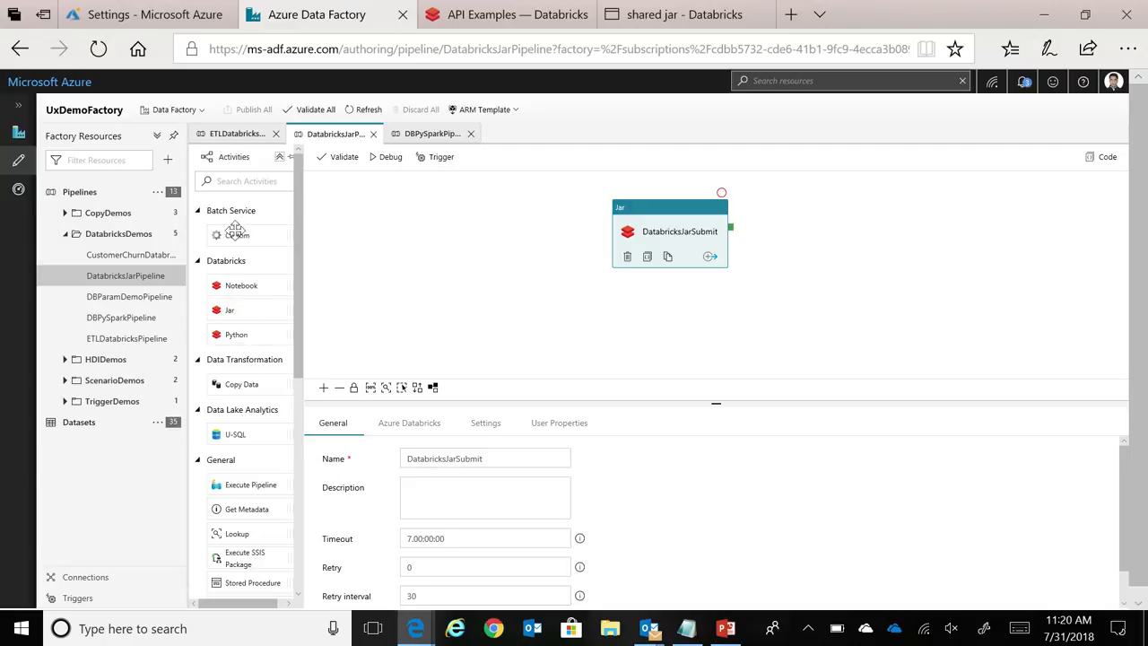
pyautogui.moveTo(445, 284)
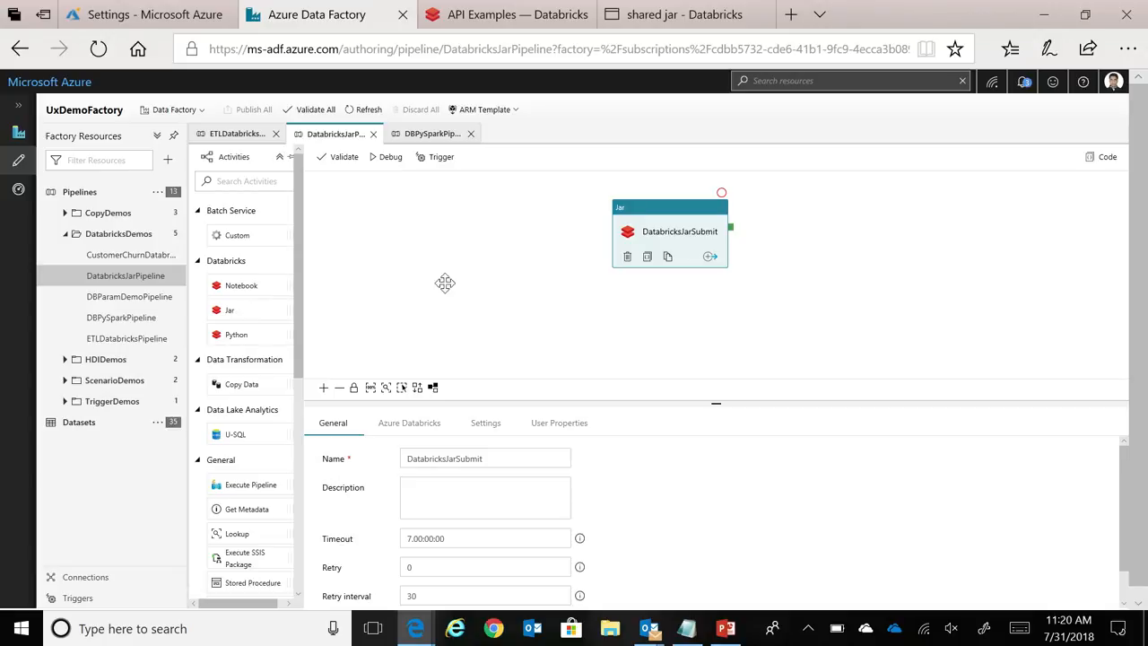
pyautogui.moveTo(229, 309); pyautogui.dragTo(476, 269)
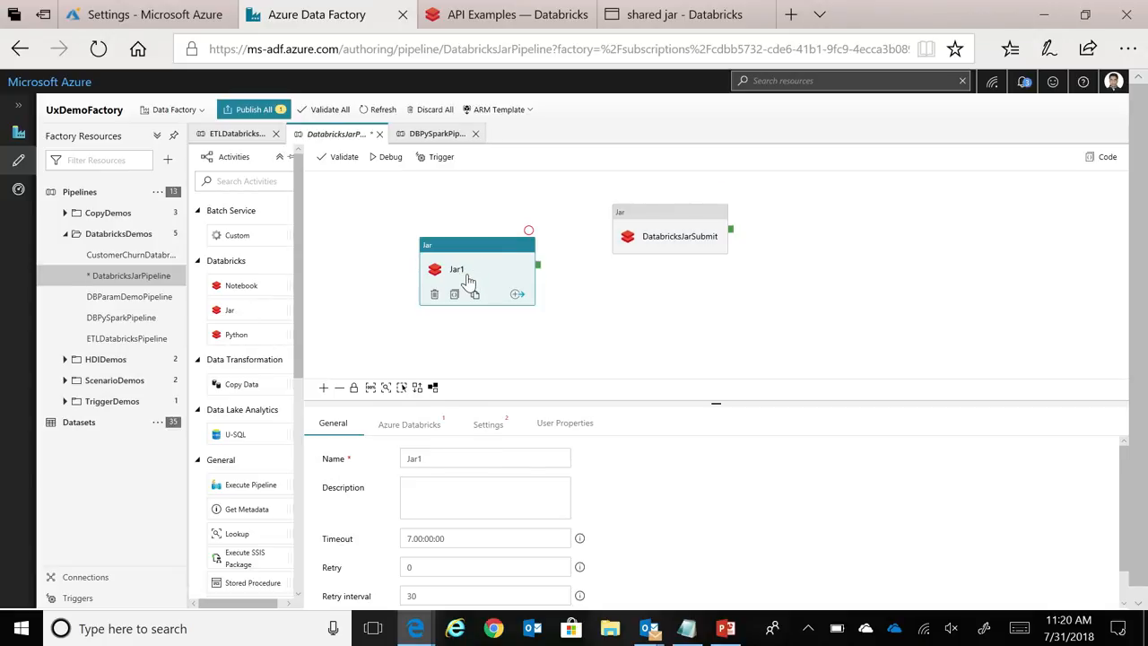
pyautogui.click(676, 231)
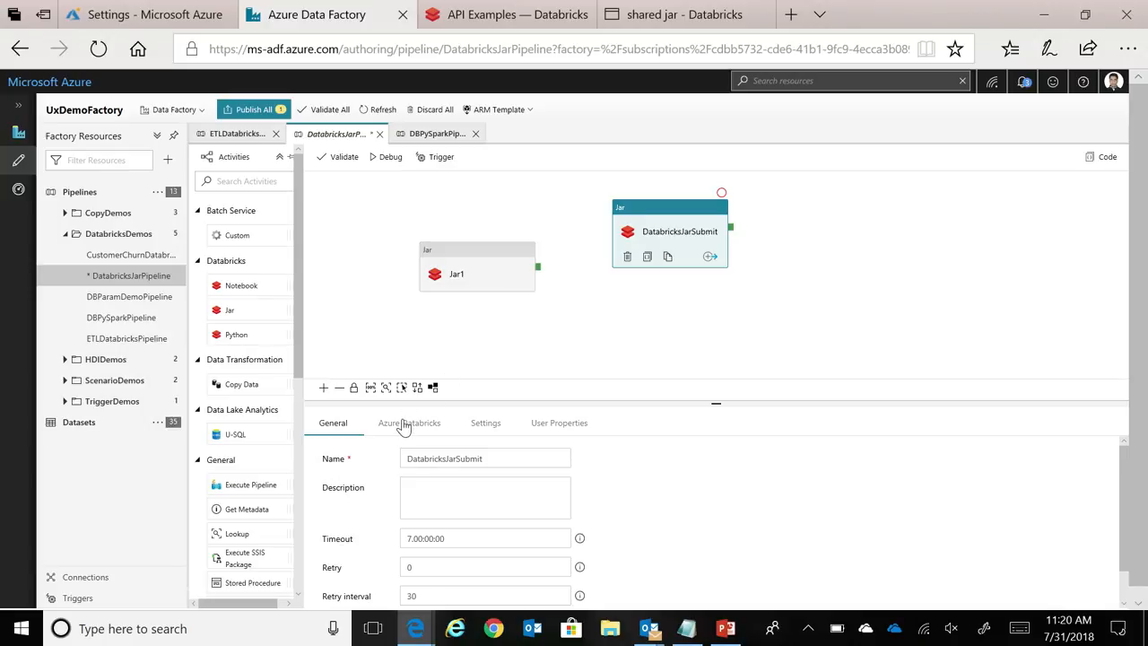
pyautogui.click(409, 423)
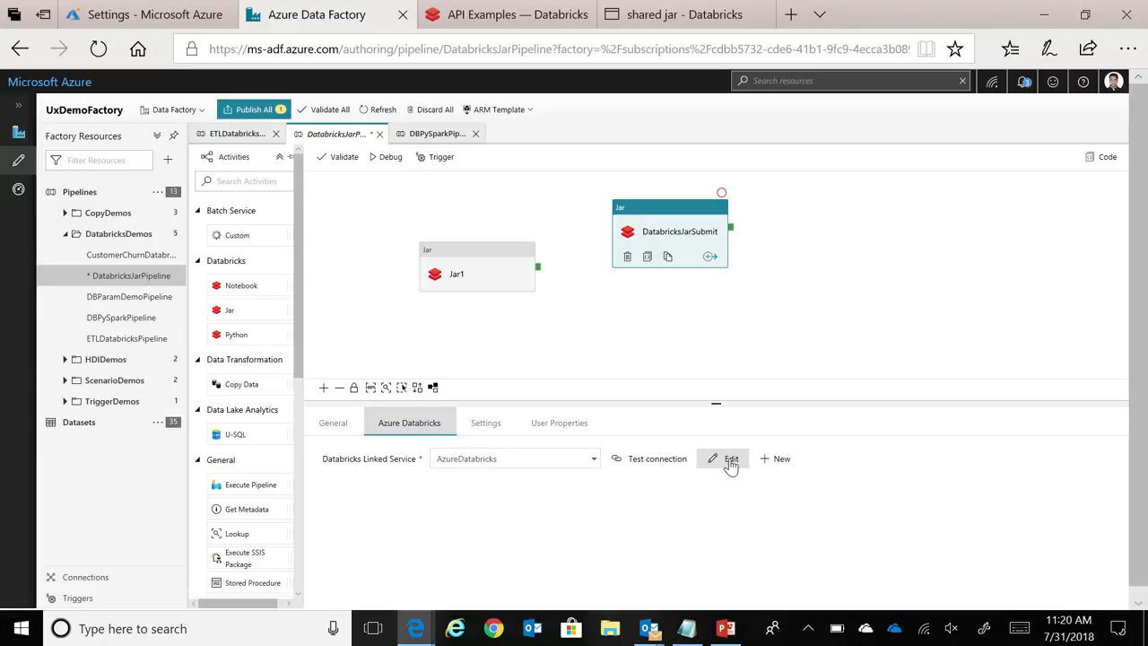
# - Give the AzureDatabricks new job cluster a fixed 1 worker and view its BusinessGroup=Finance tag
pyautogui.click(730, 459)
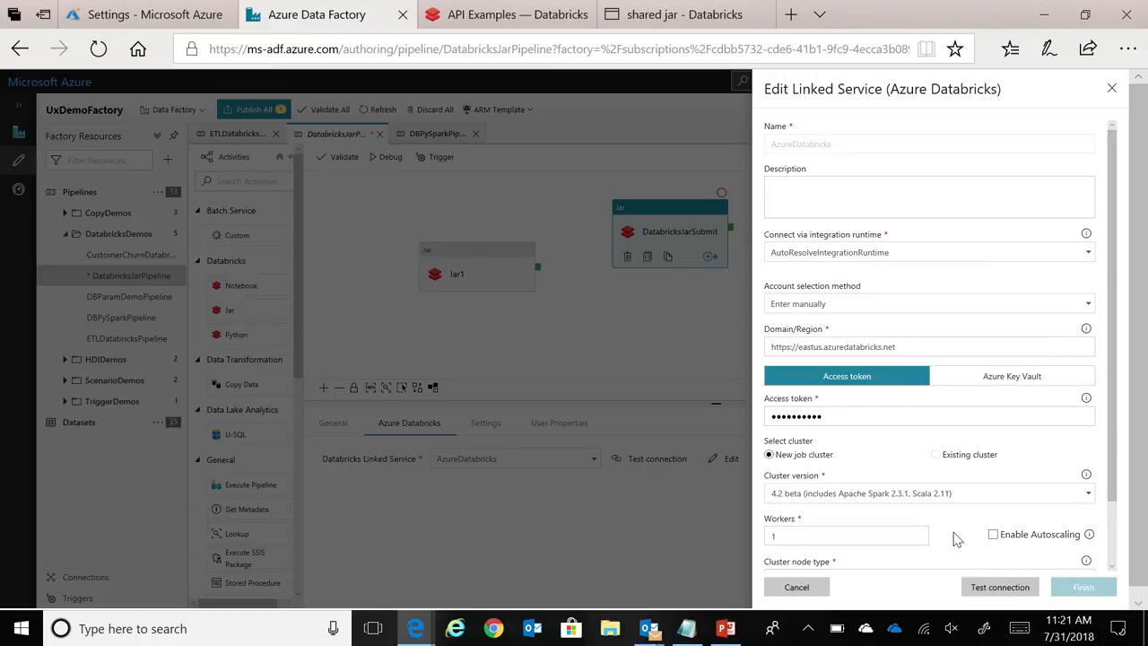
pyautogui.moveTo(869, 460)
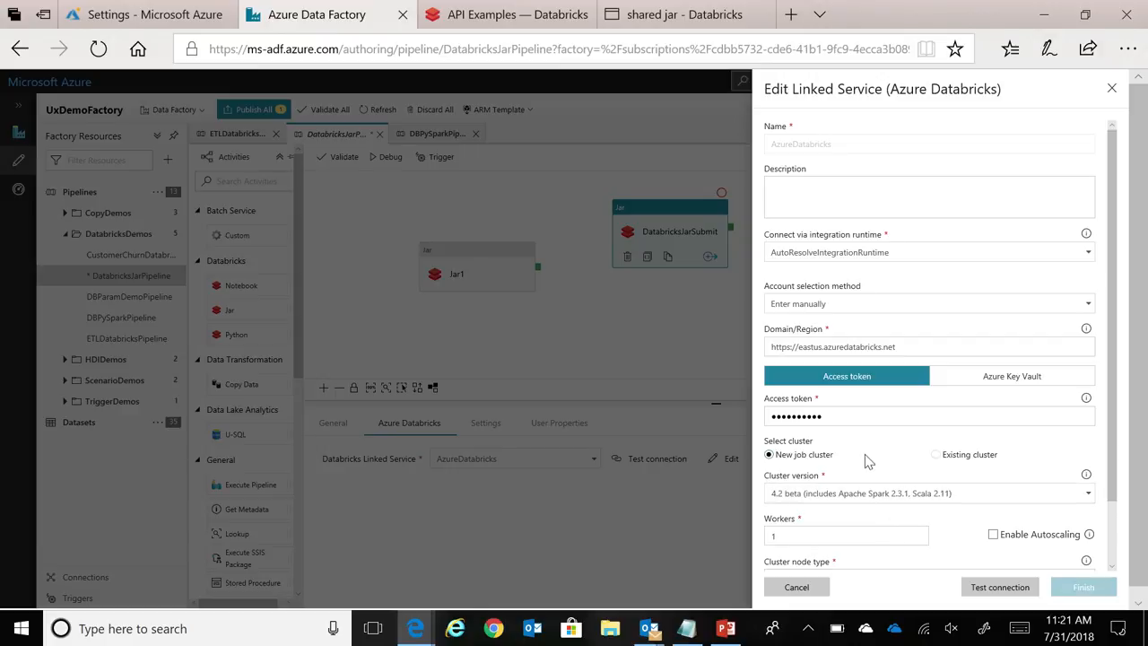
pyautogui.scroll(-3)
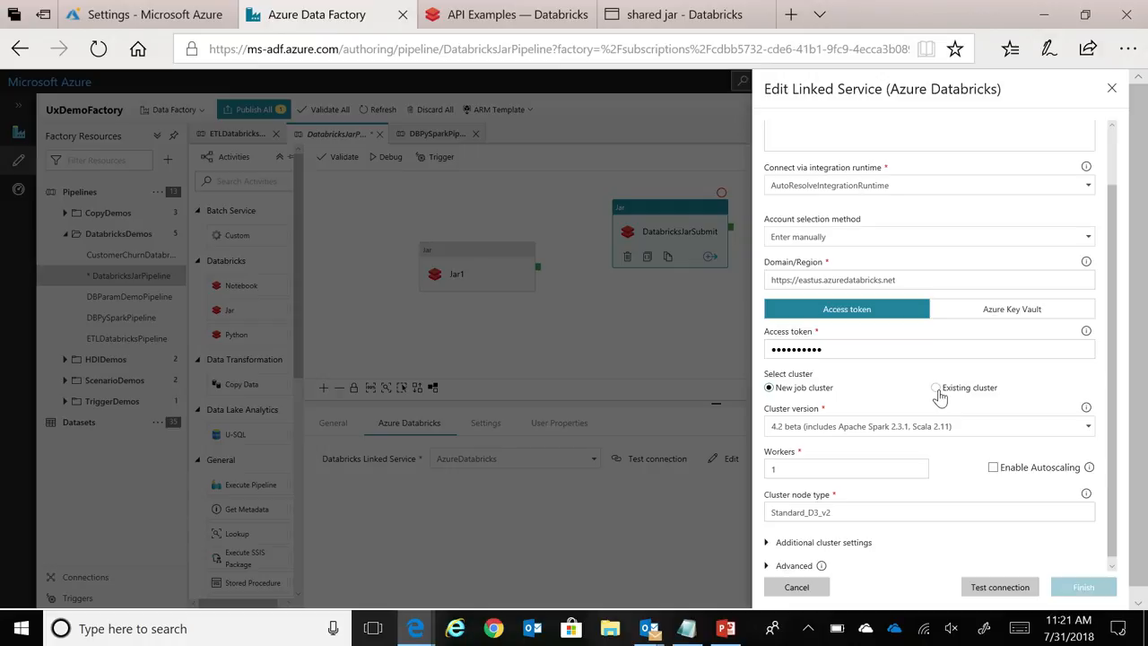
pyautogui.moveTo(937, 452)
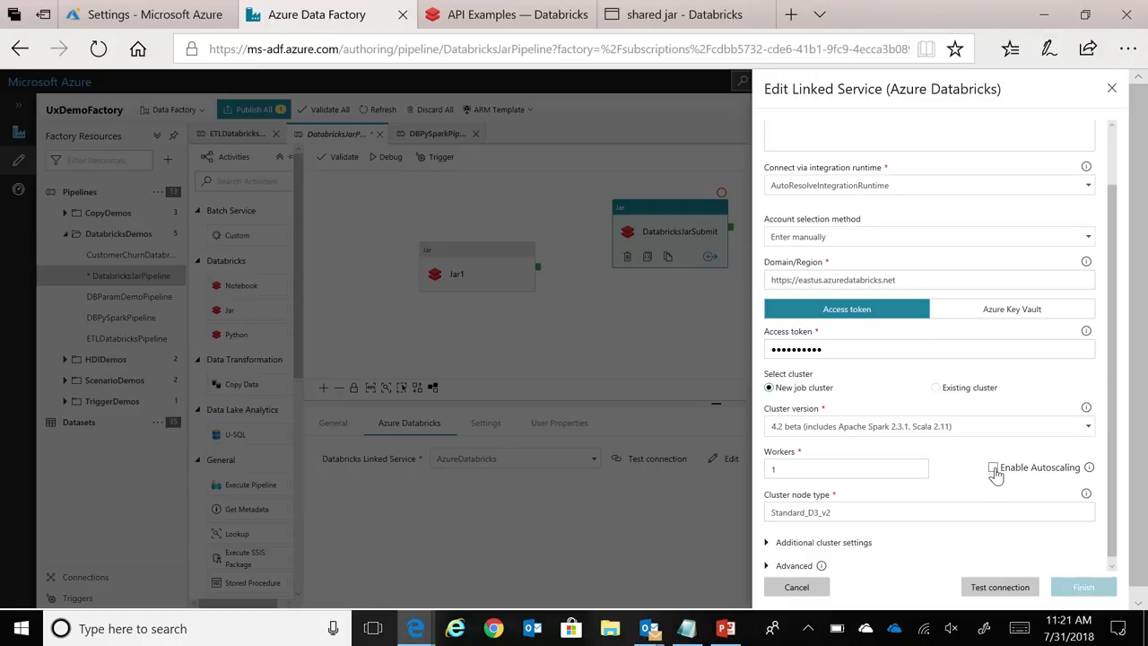
pyautogui.click(992, 468)
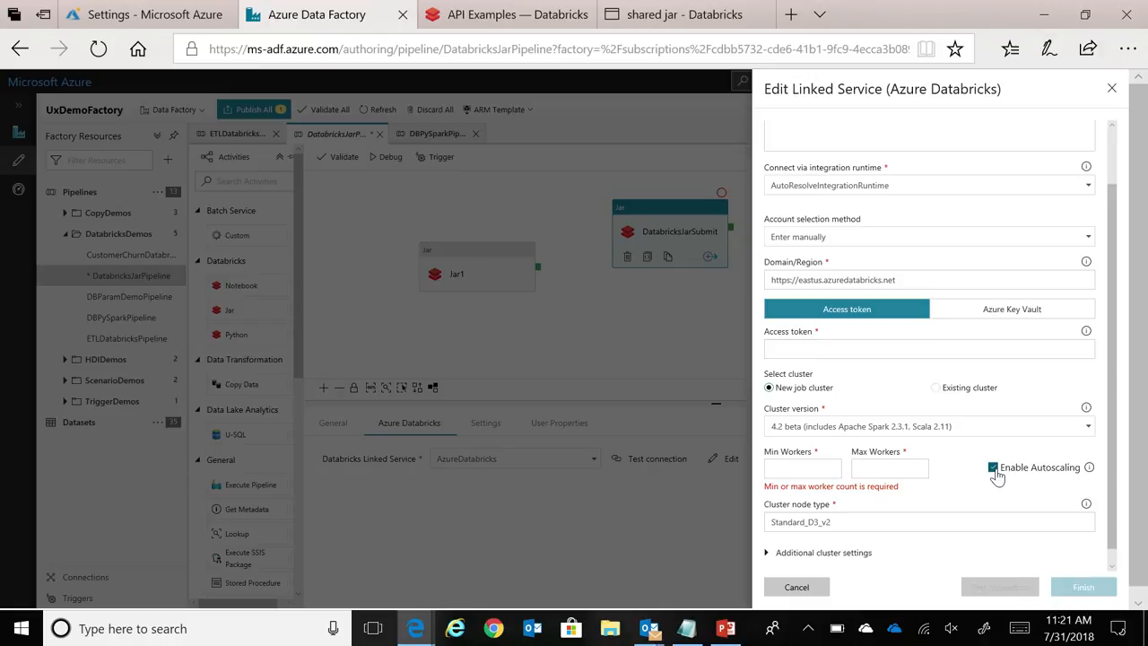
pyautogui.click(990, 467)
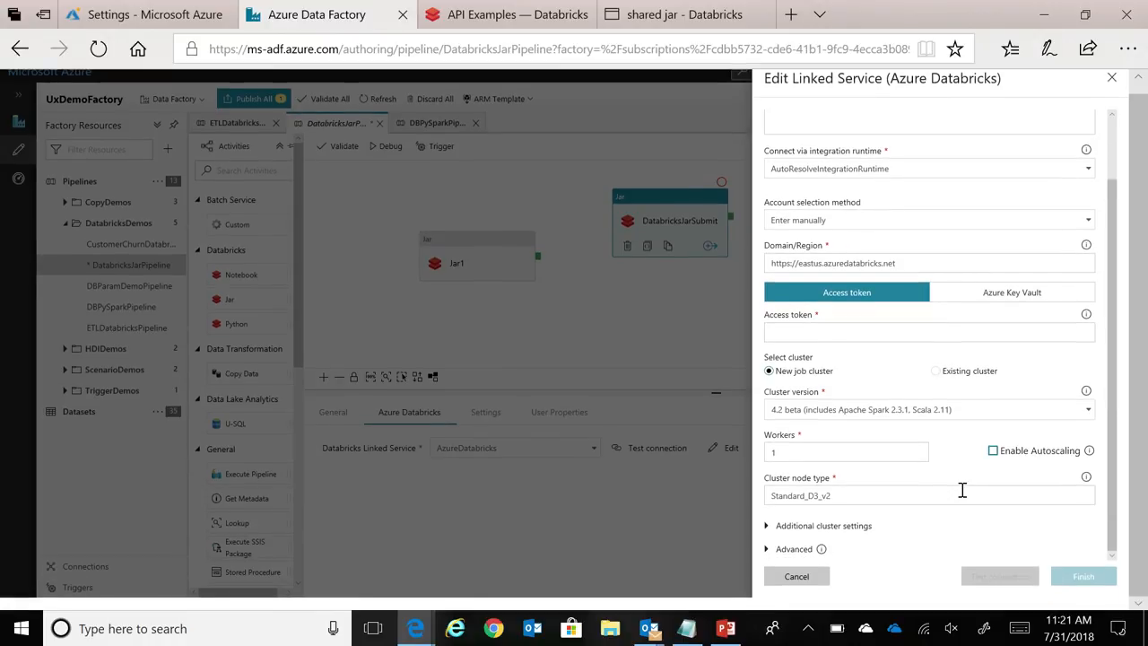
pyautogui.click(822, 526)
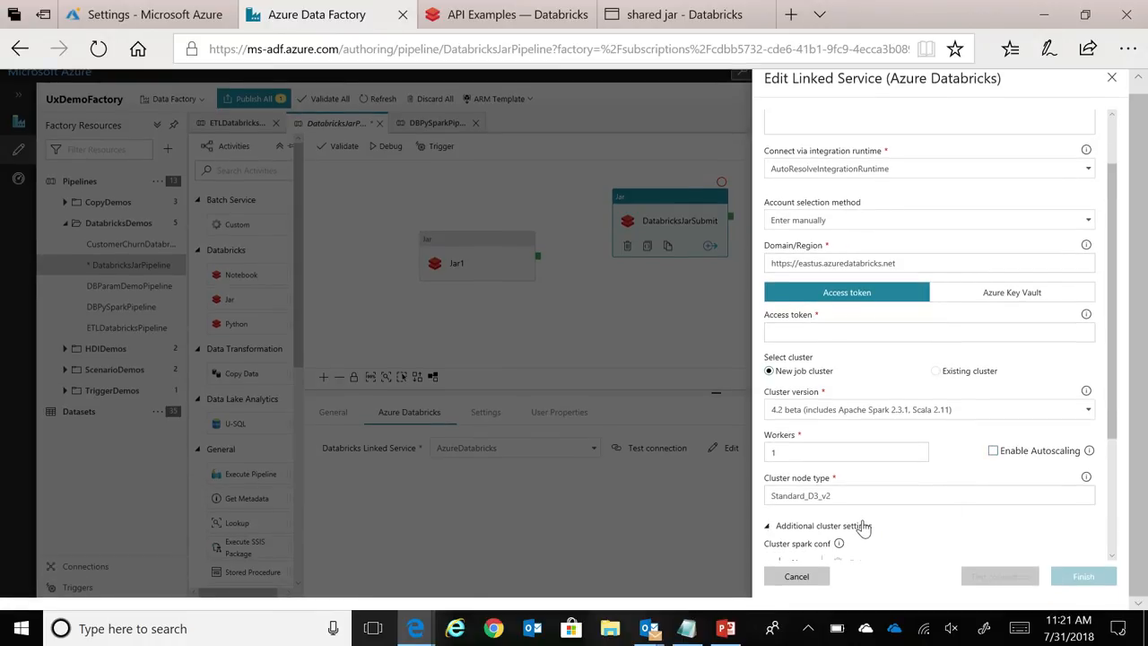
pyautogui.scroll(-3)
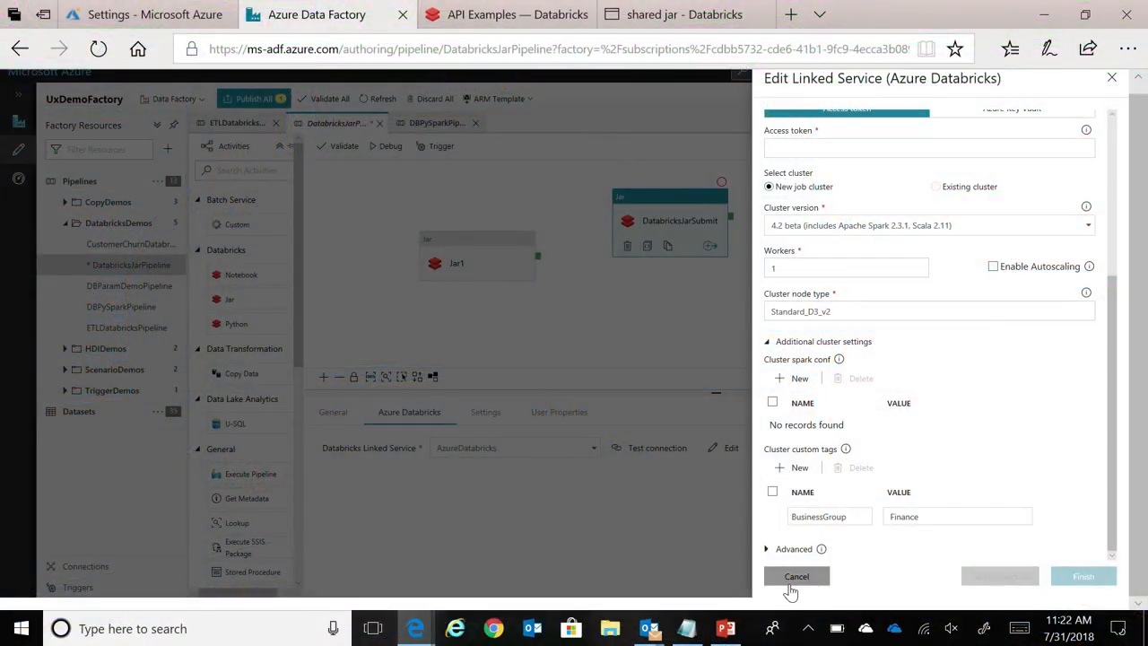
# - Cancel the linked service edit and view main class org.apache.spark.examples.SparkPi in DatabricksJarSubmit
pyautogui.click(797, 575)
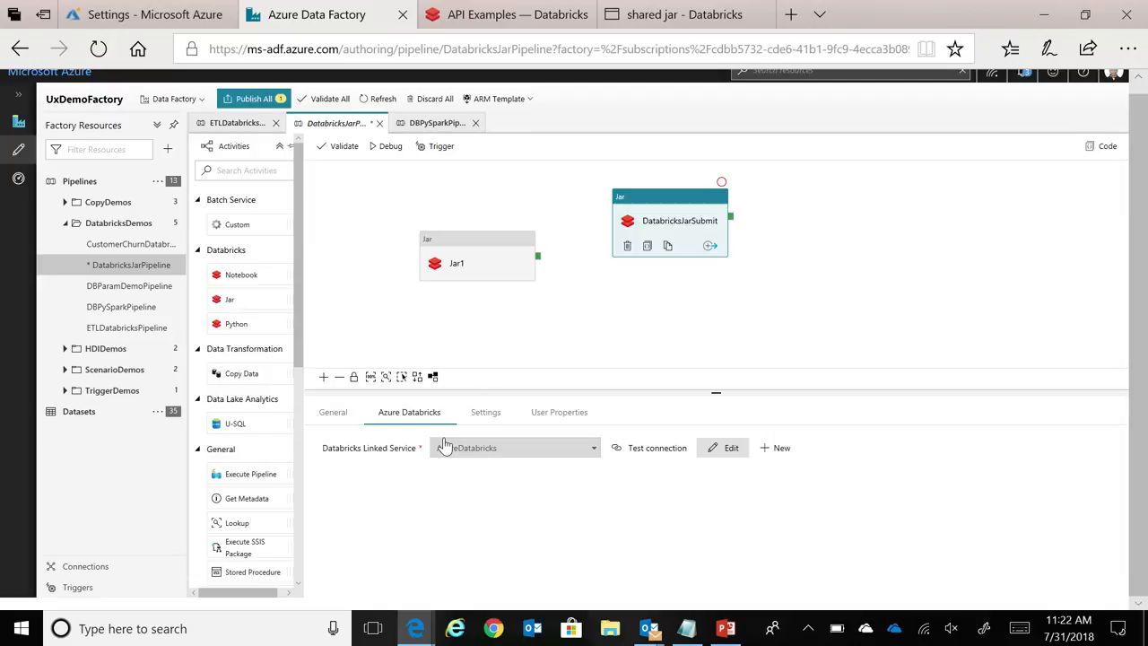
pyautogui.moveTo(480, 411)
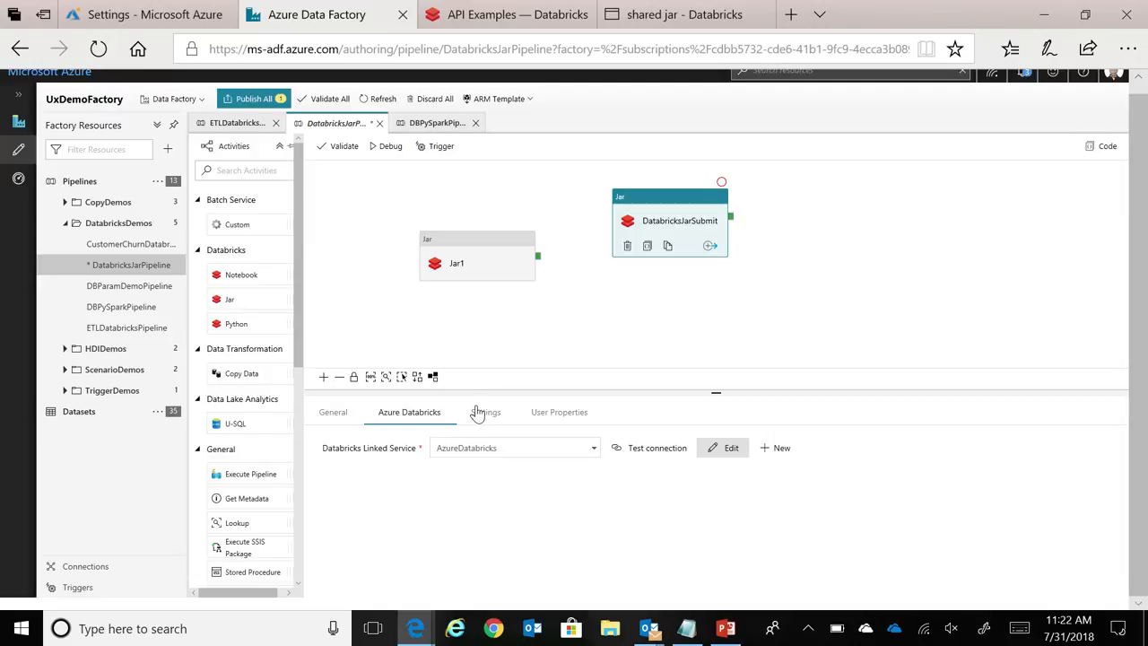
pyautogui.click(485, 411)
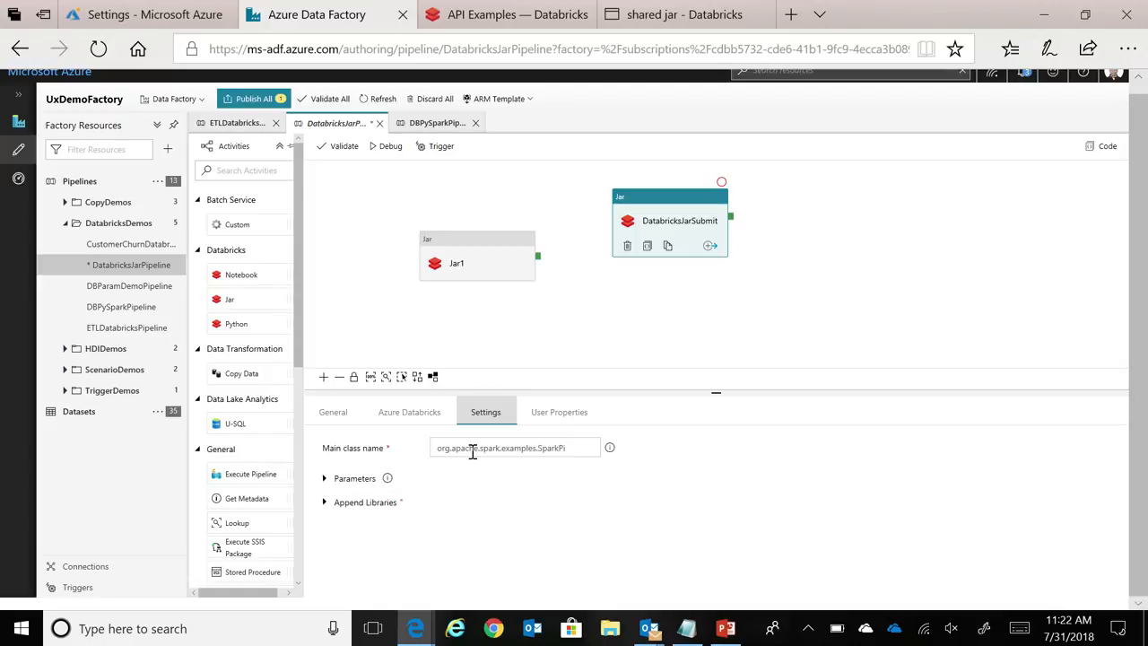
pyautogui.click(514, 447)
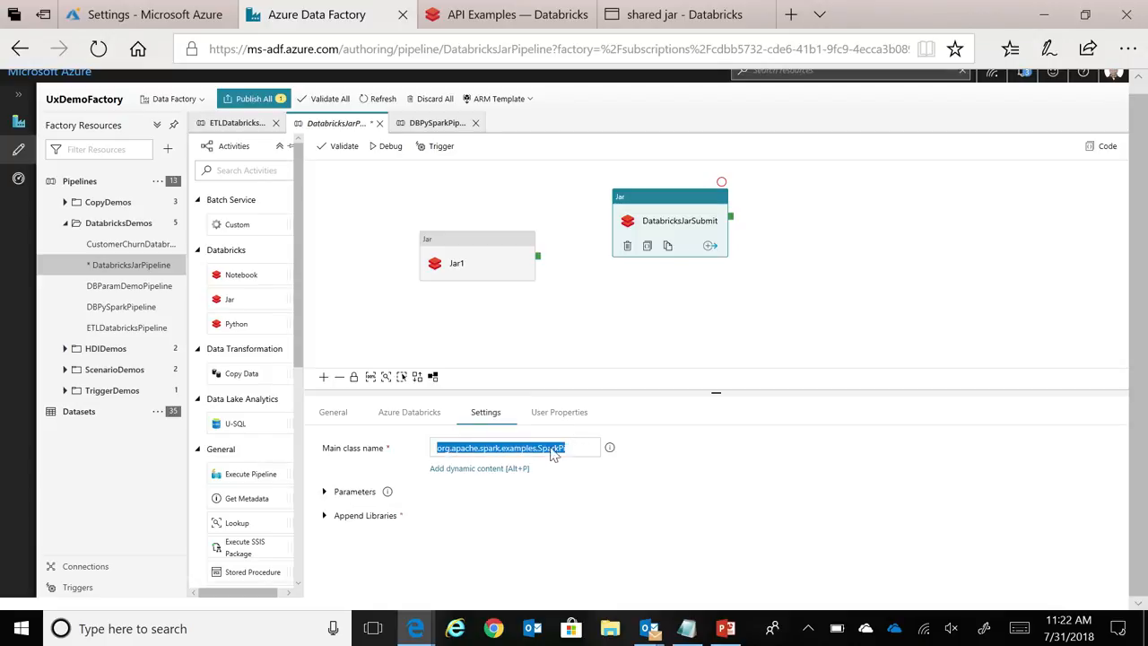
pyautogui.moveTo(395, 515)
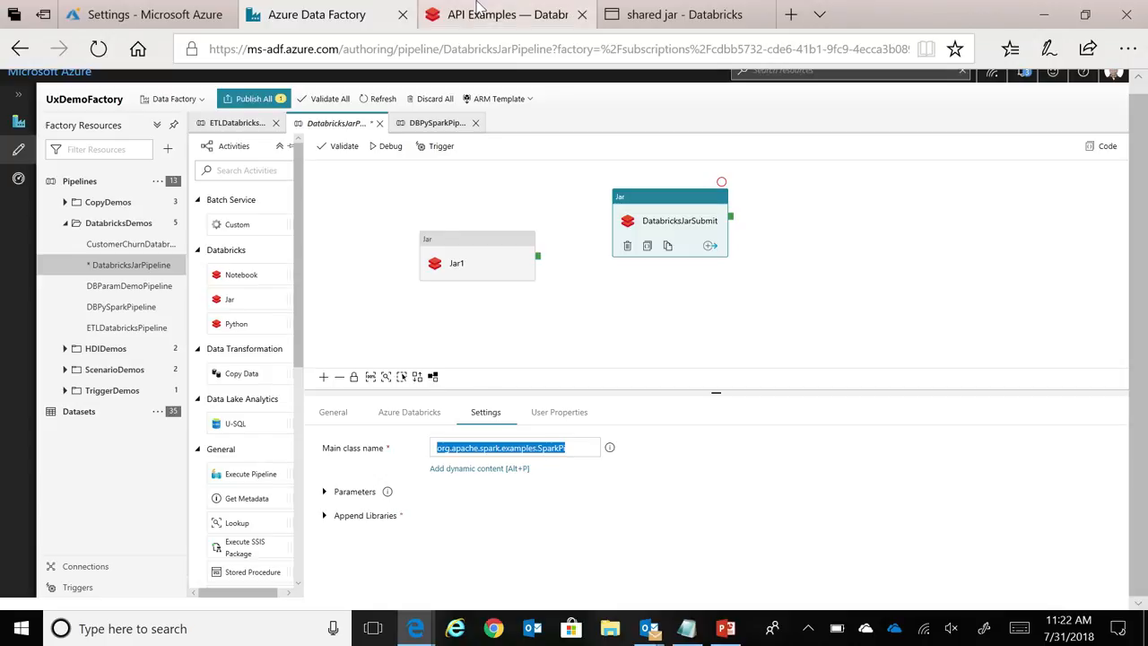
# - Switch to the Databricks docs' 'Create and run a JAR job' SparkPi example
pyautogui.click(503, 14)
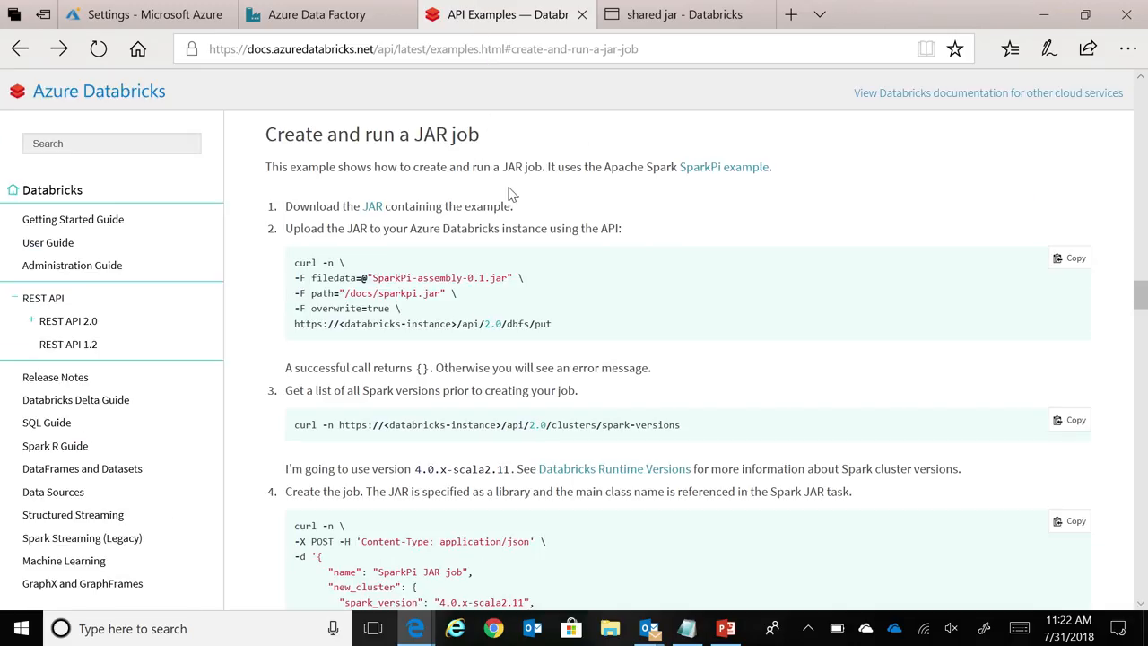
pyautogui.moveTo(518, 224)
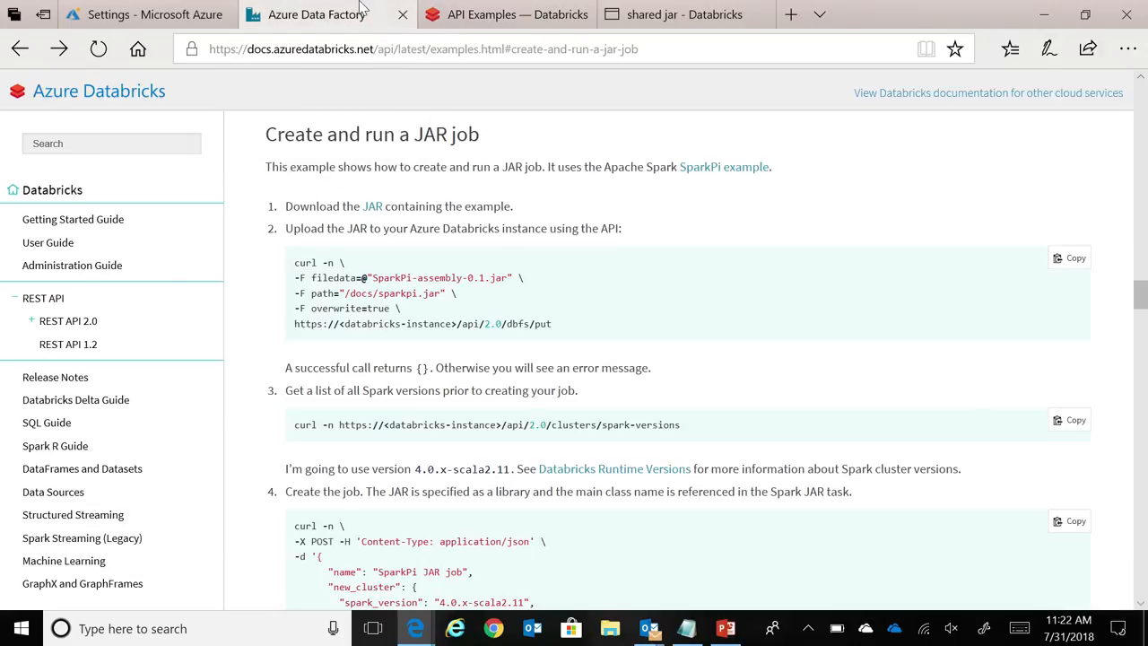
# - Delete the Jar1 activity and start a debug run of DatabricksJarPipeline
pyautogui.click(322, 15)
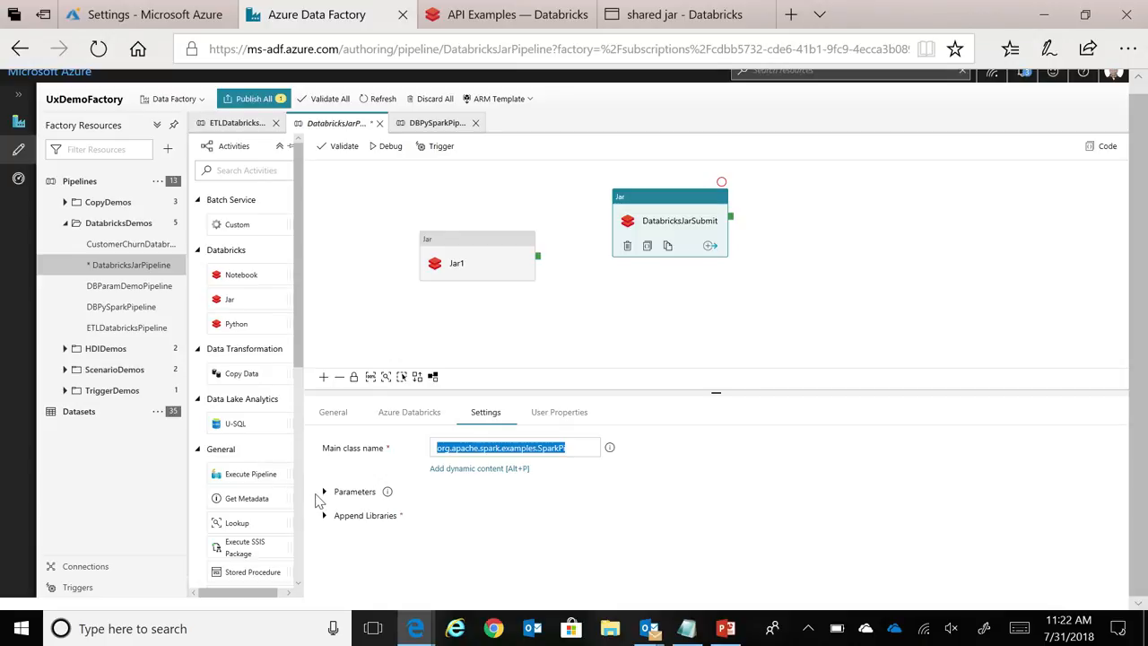
pyautogui.moveTo(328, 507)
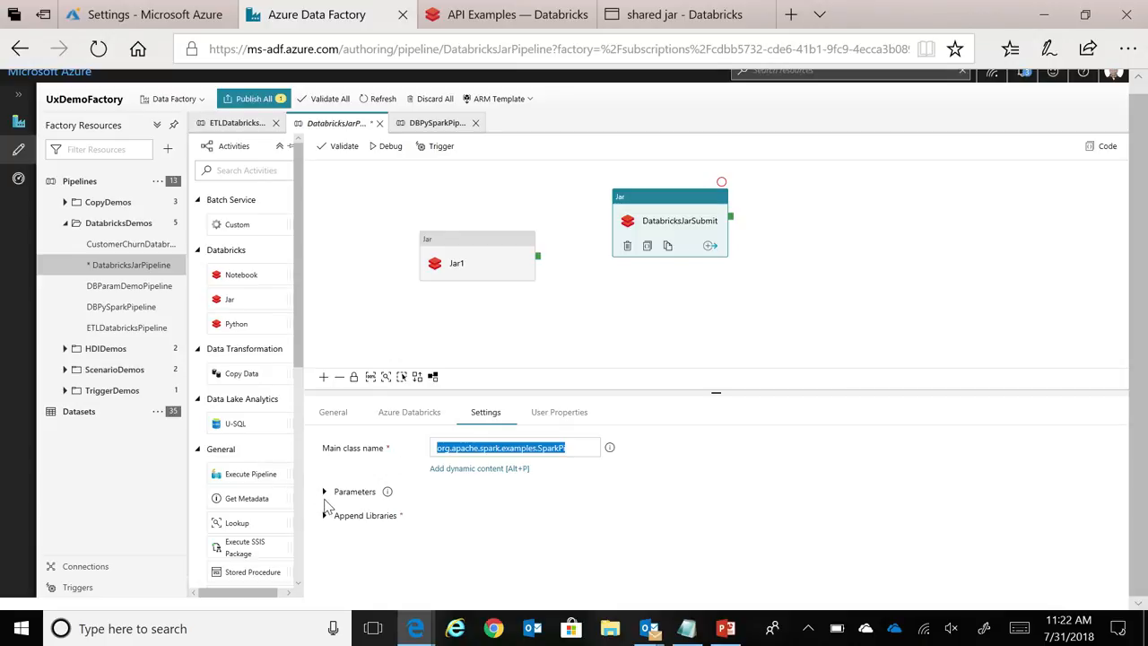
pyautogui.click(326, 515)
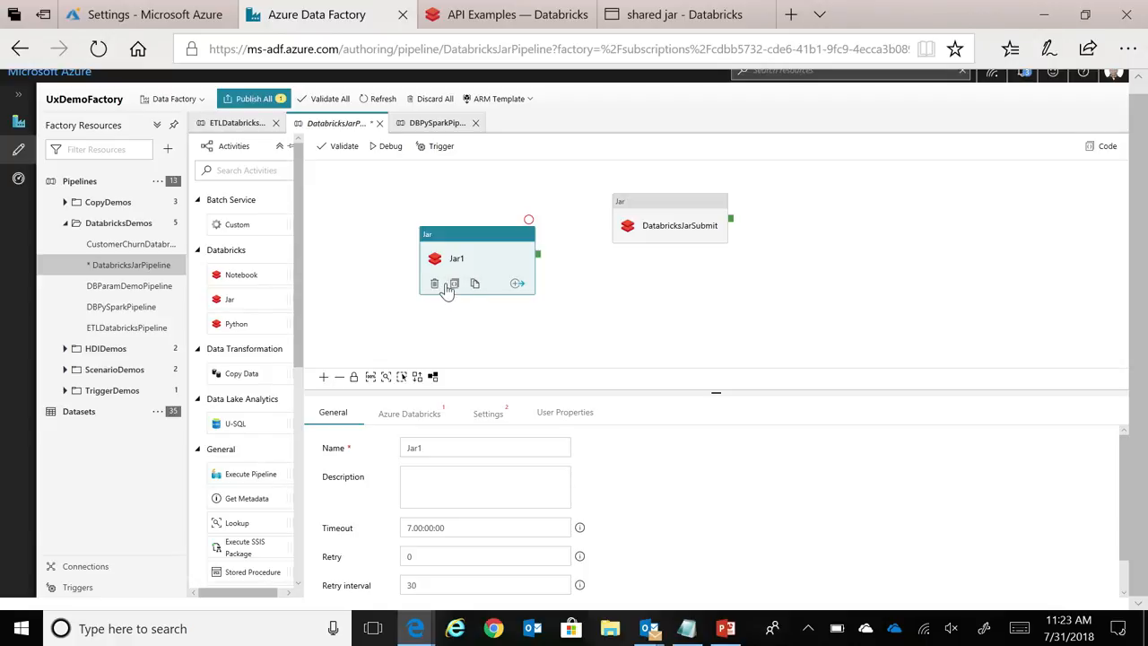
pyautogui.click(435, 283)
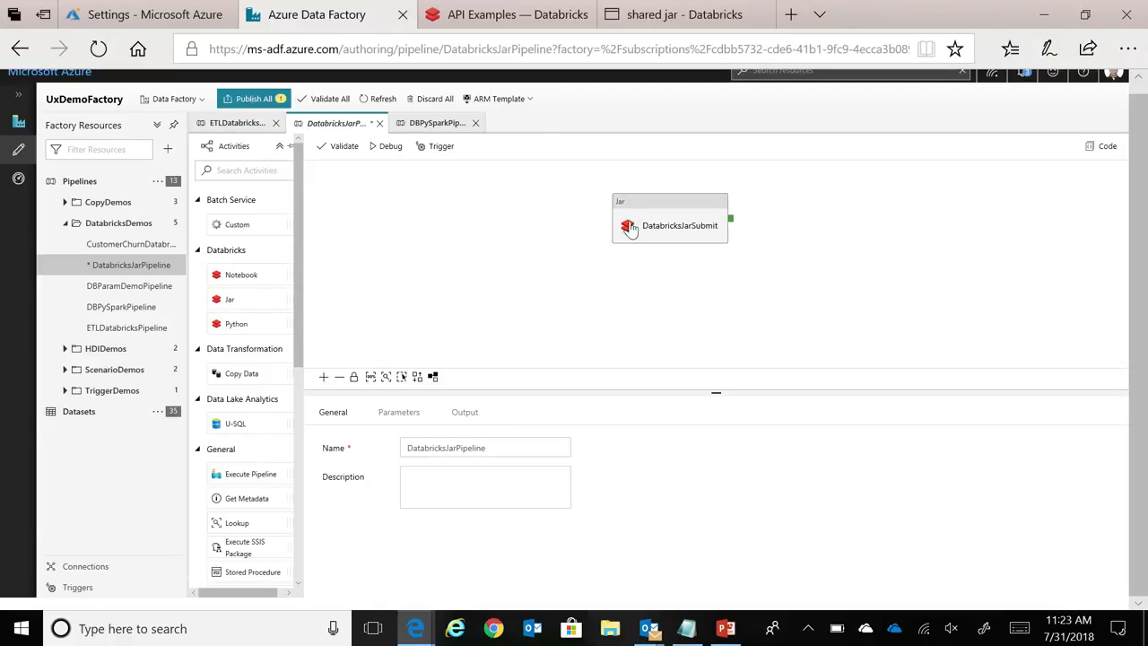
pyautogui.moveTo(488, 393)
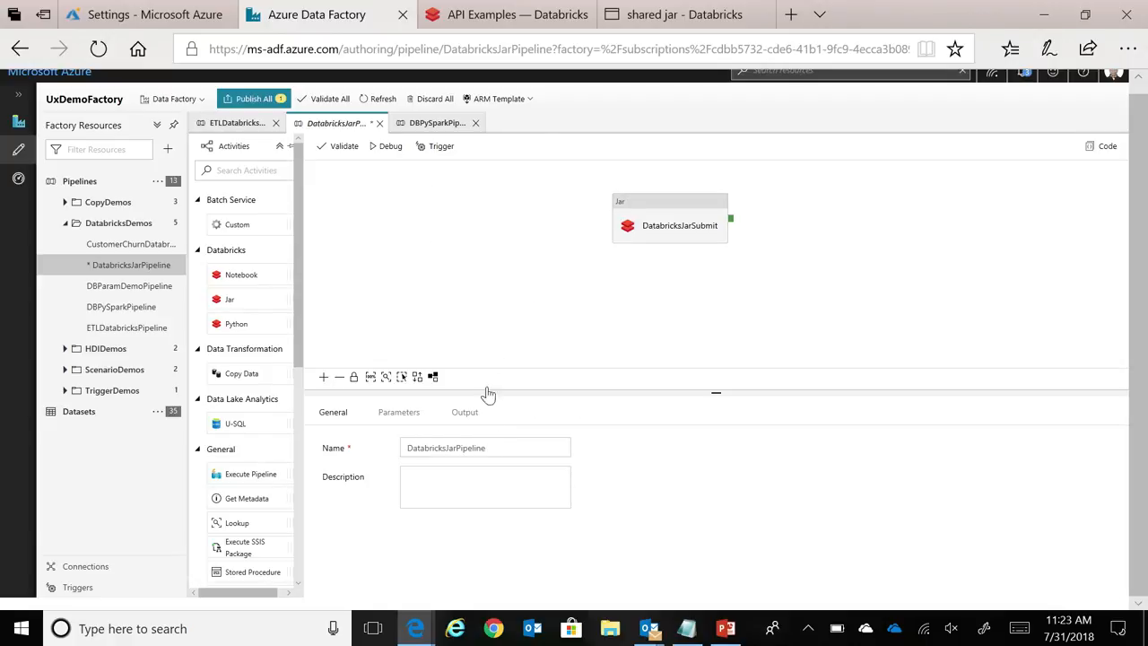
pyautogui.moveTo(390, 146)
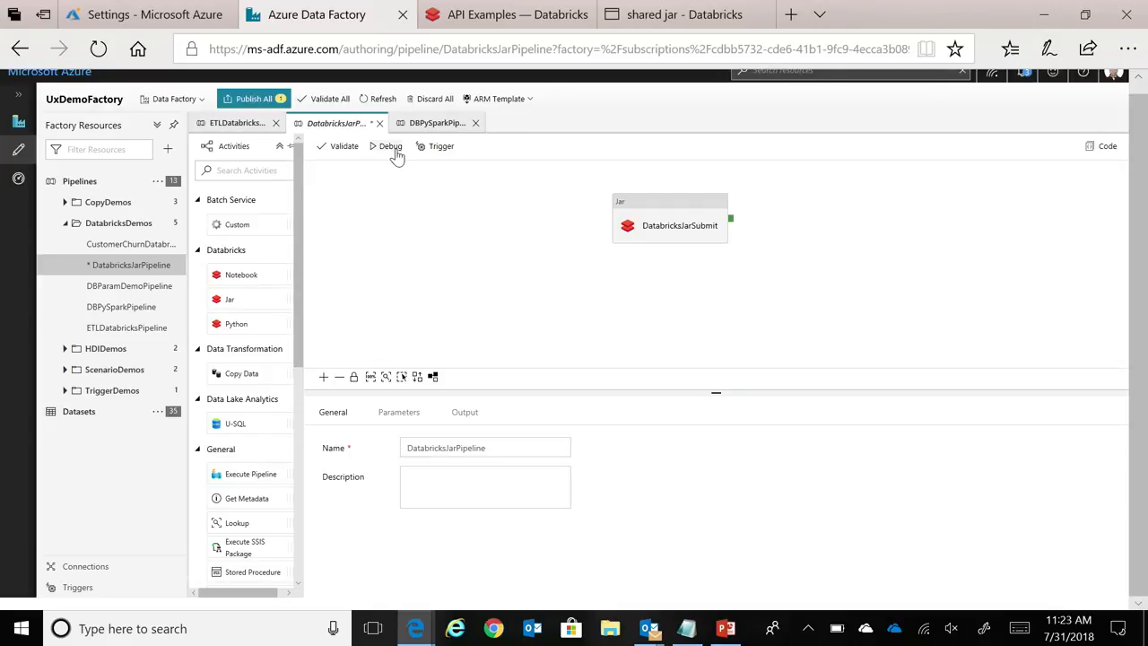
pyautogui.click(389, 145)
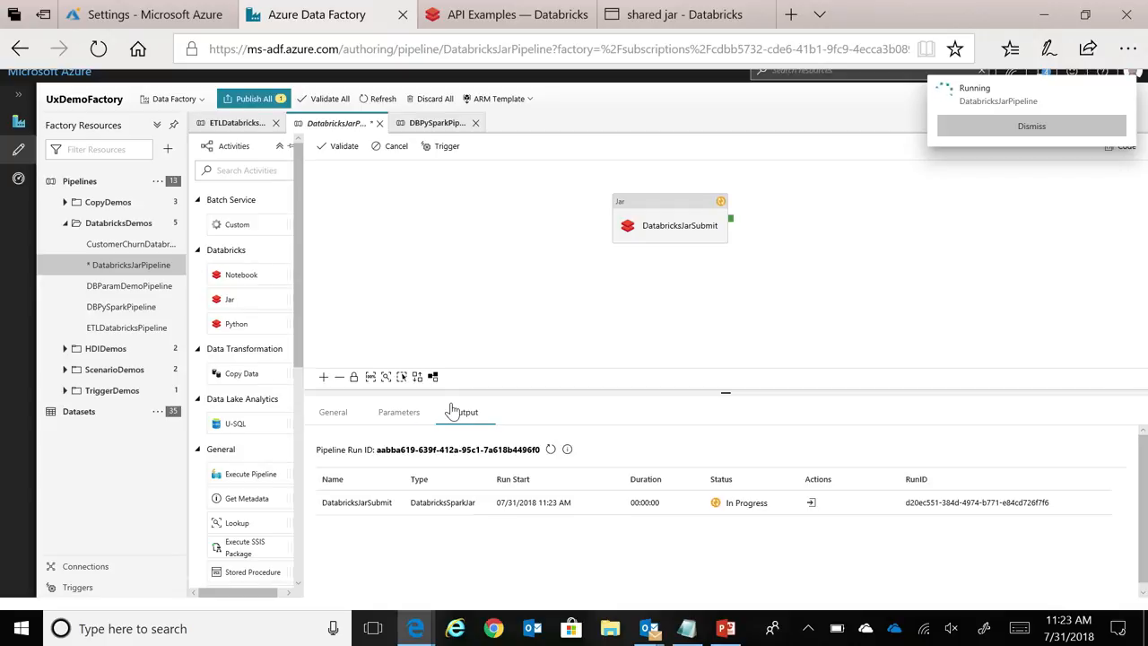
pyautogui.click(464, 411)
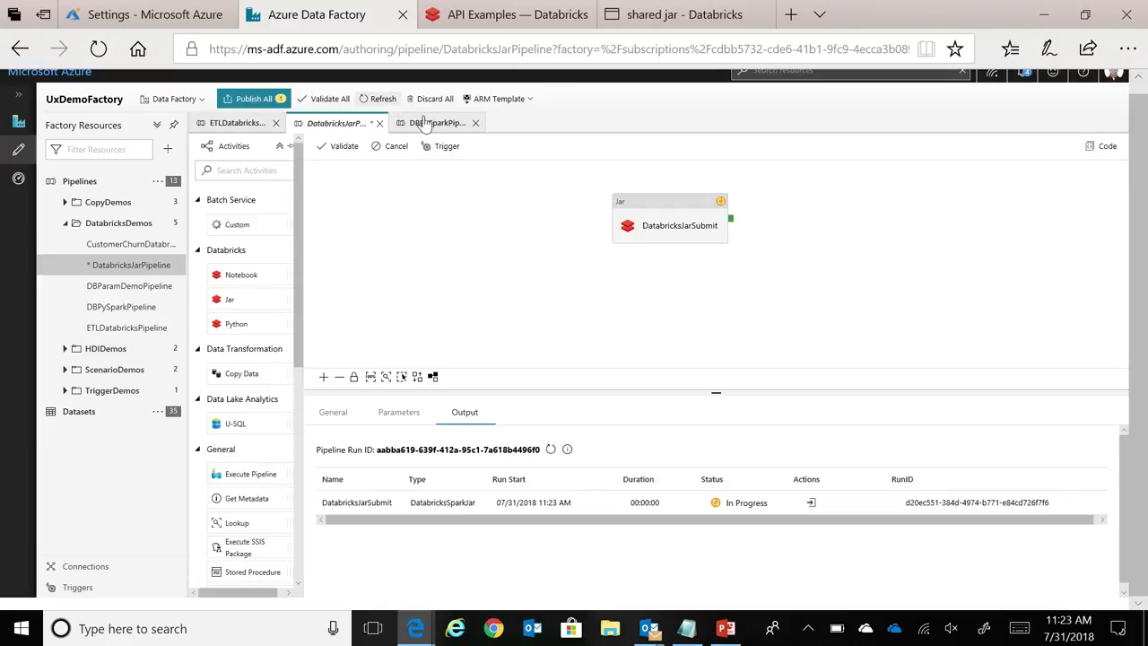
# - Browse the New Trigger form for DatabricksJarPipeline, then cancel without creating a trigger
pyautogui.click(447, 146)
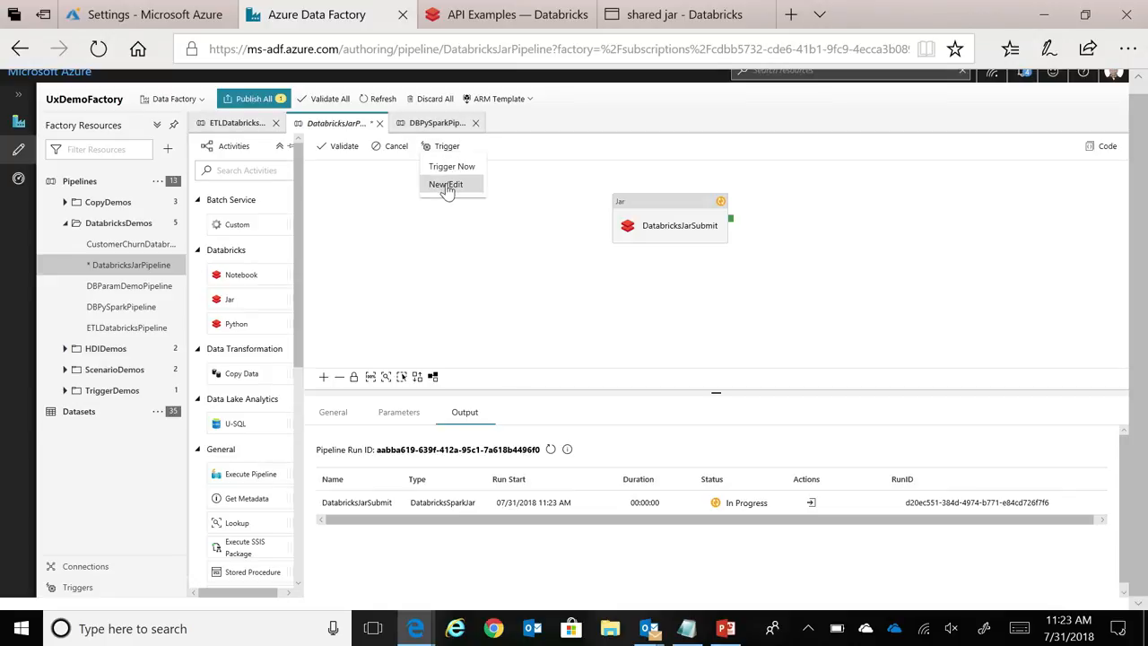
pyautogui.click(448, 184)
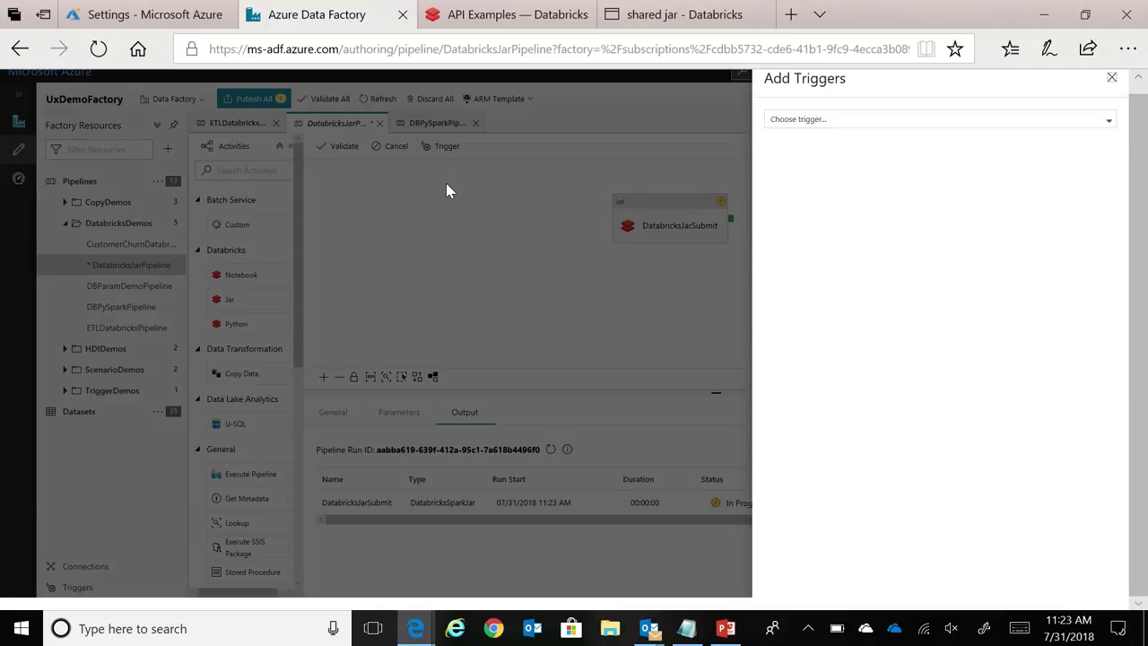
pyautogui.click(939, 118)
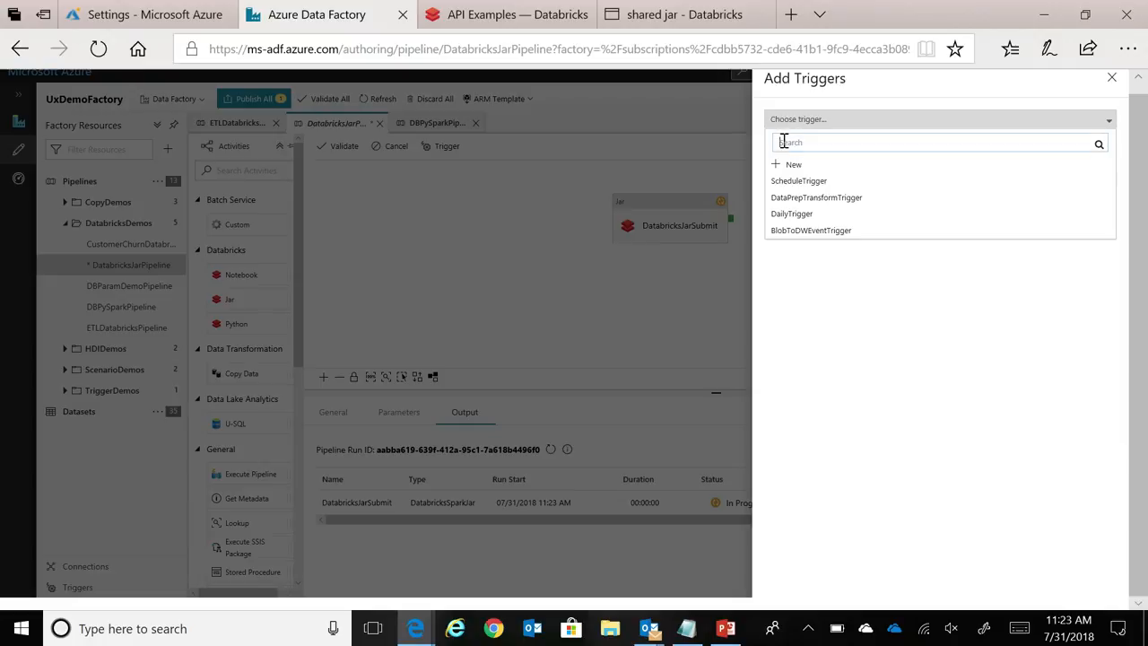
pyautogui.click(793, 164)
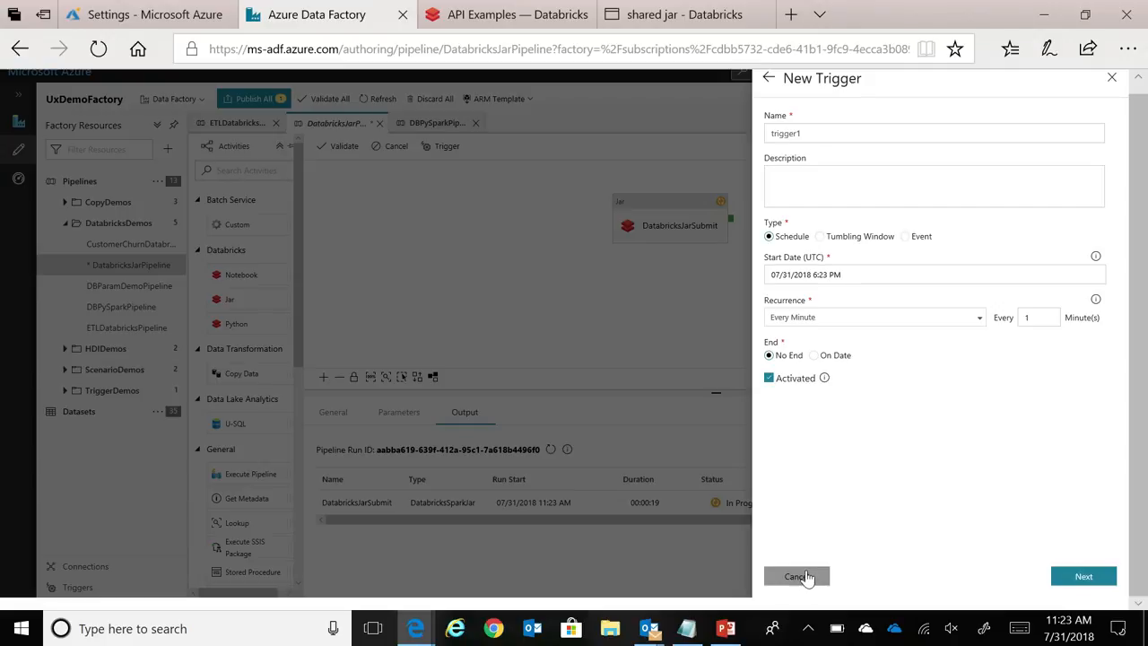
pyautogui.click(797, 576)
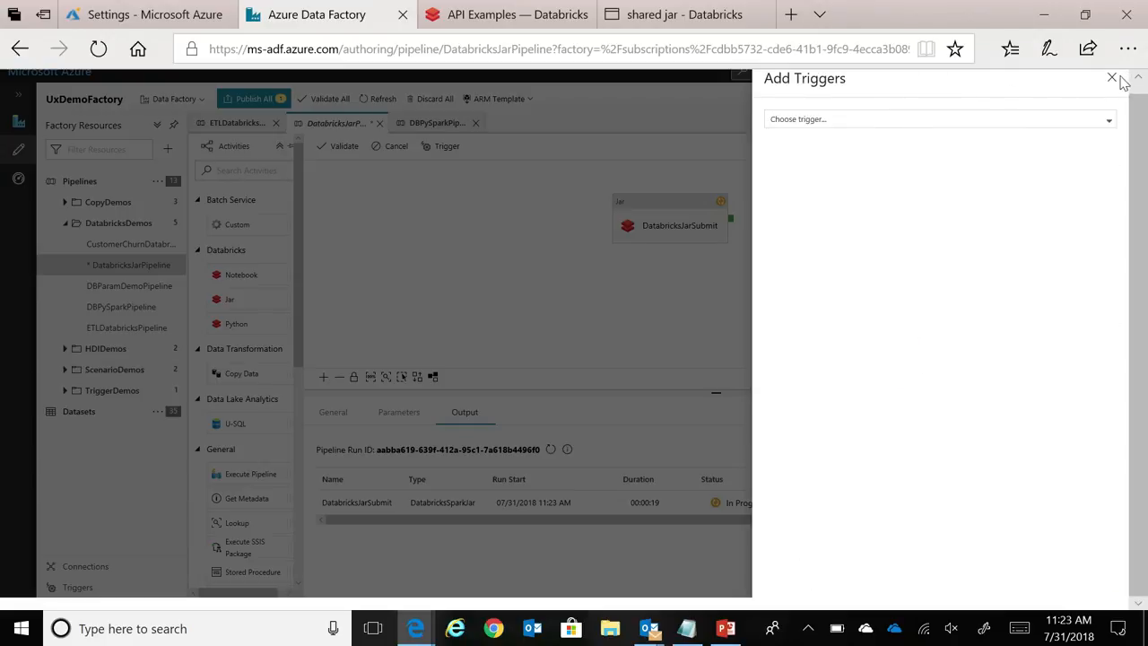
pyautogui.click(1110, 78)
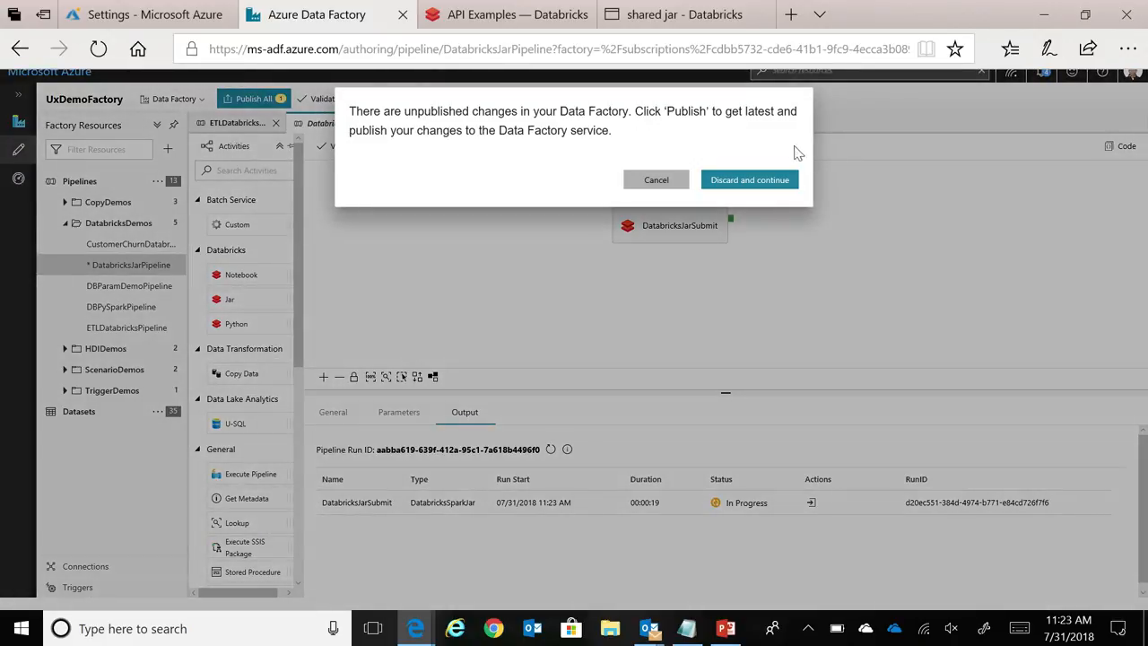
# - Discard unpublished changes and inspect the succeeded DatabricksJarPipeline run's DatabricksJarSubmit input
pyautogui.click(749, 179)
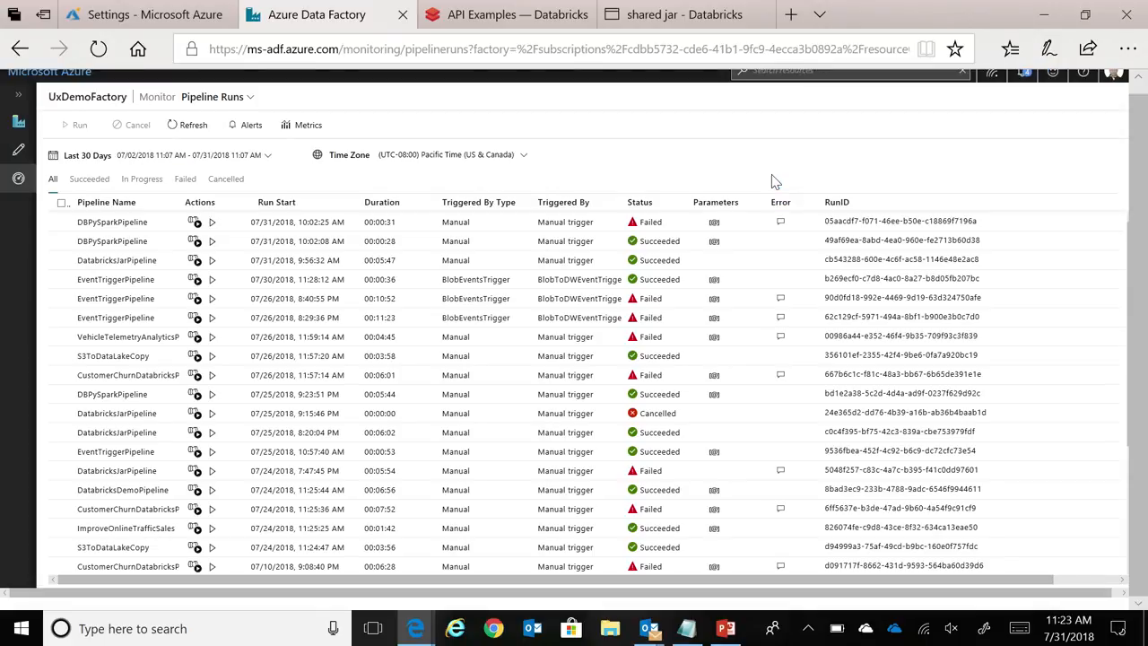
pyautogui.moveTo(331, 304)
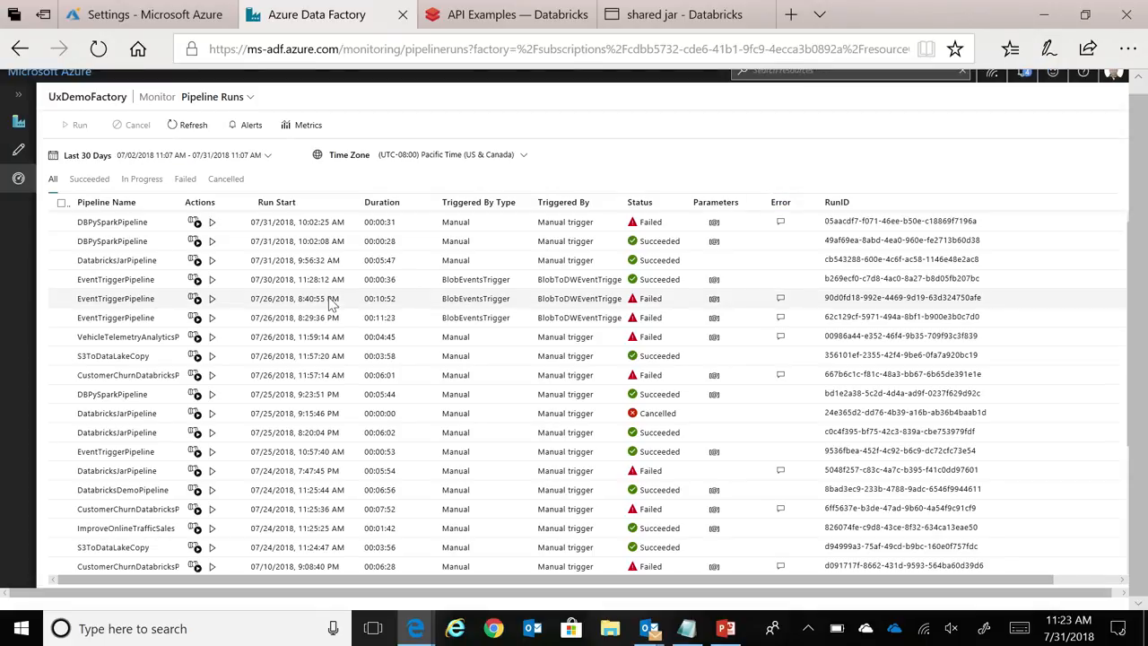
pyautogui.moveTo(179, 260)
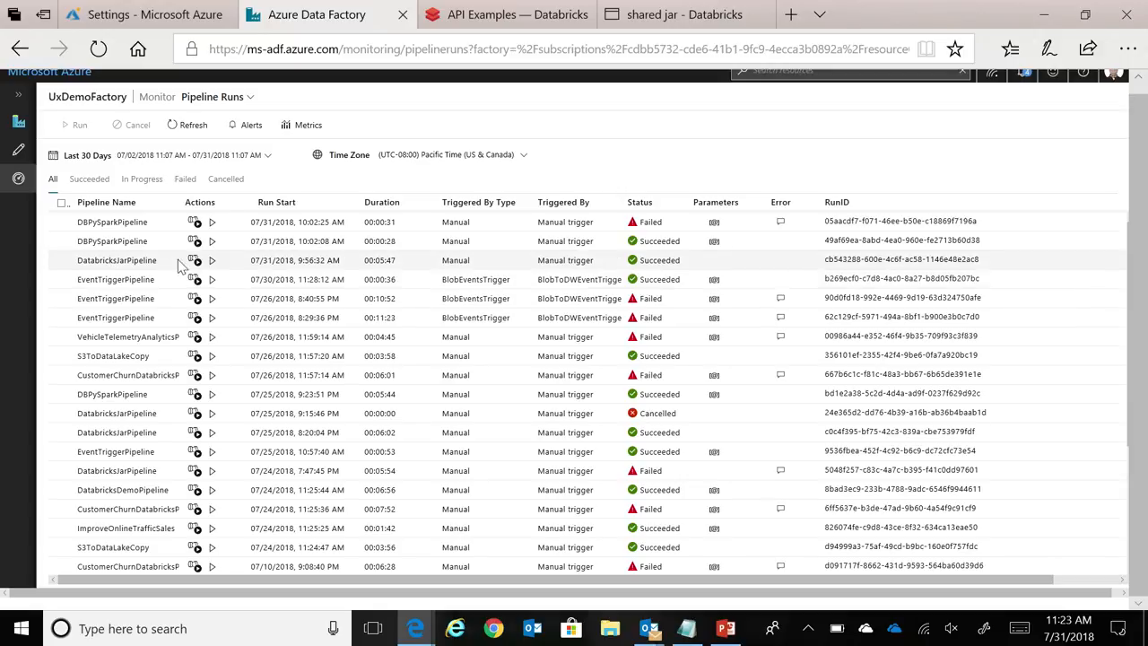
pyautogui.click(194, 260)
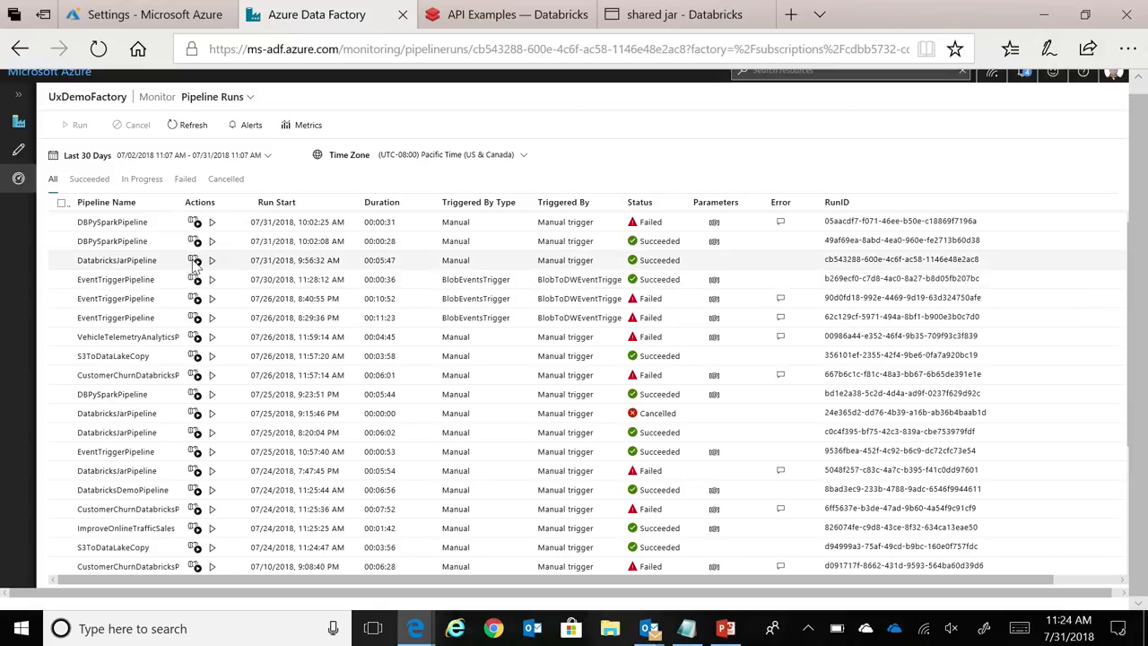
pyautogui.click(194, 260)
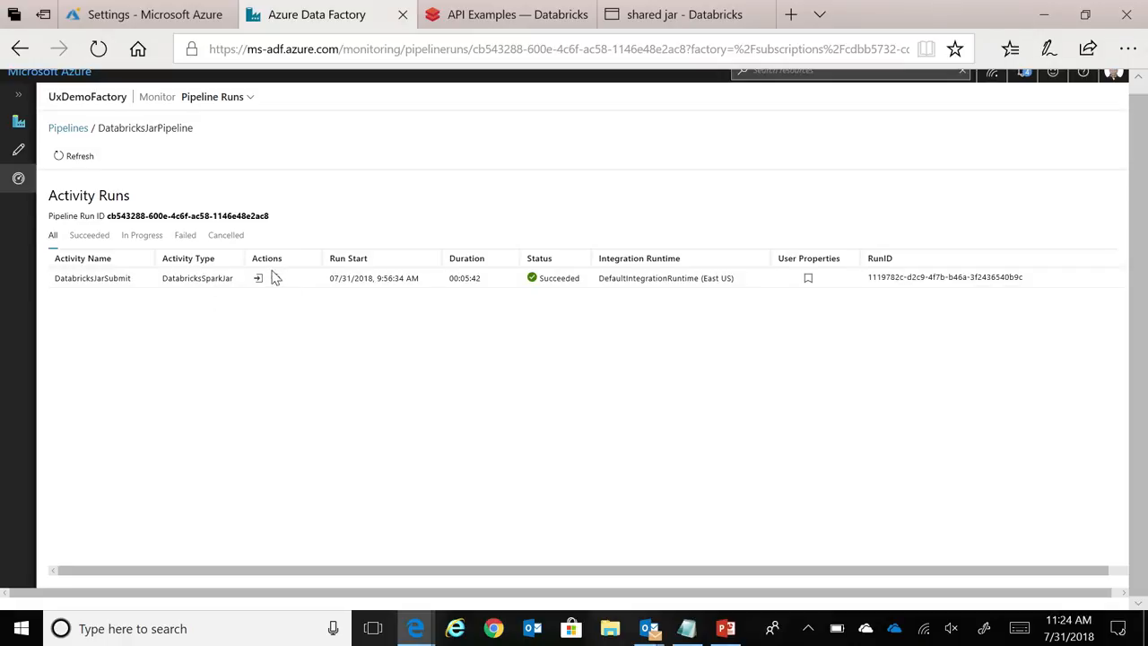
pyautogui.click(257, 278)
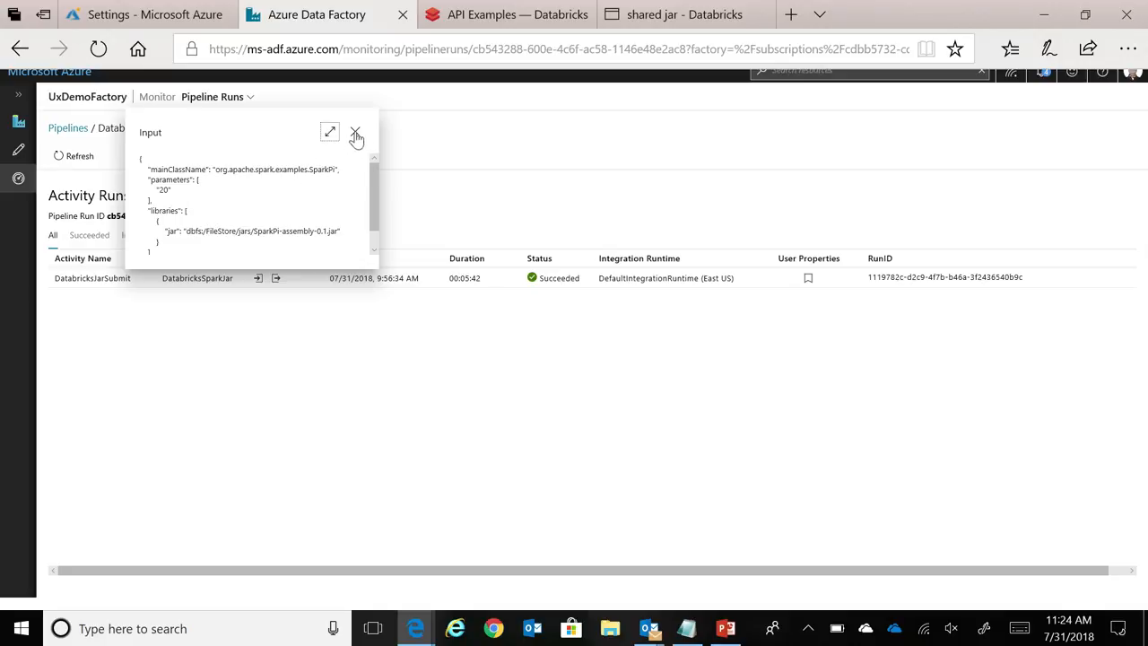
pyautogui.click(356, 132)
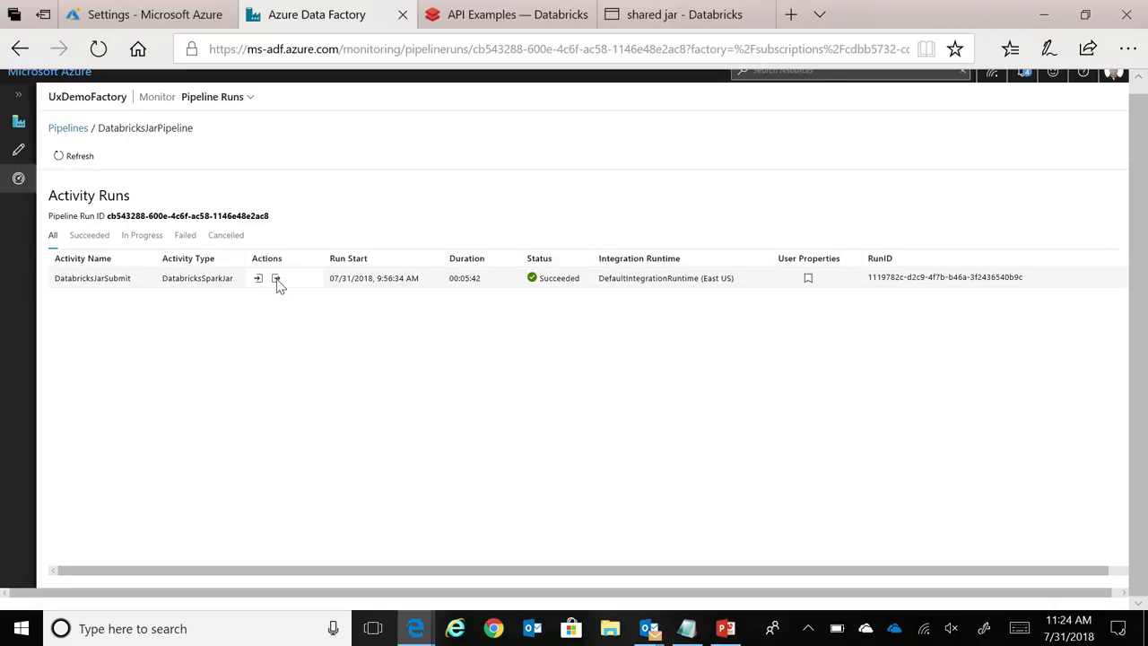
# - Review DatabricksJarSubmit's run output, then go back to the pipeline runs list
pyautogui.click(276, 278)
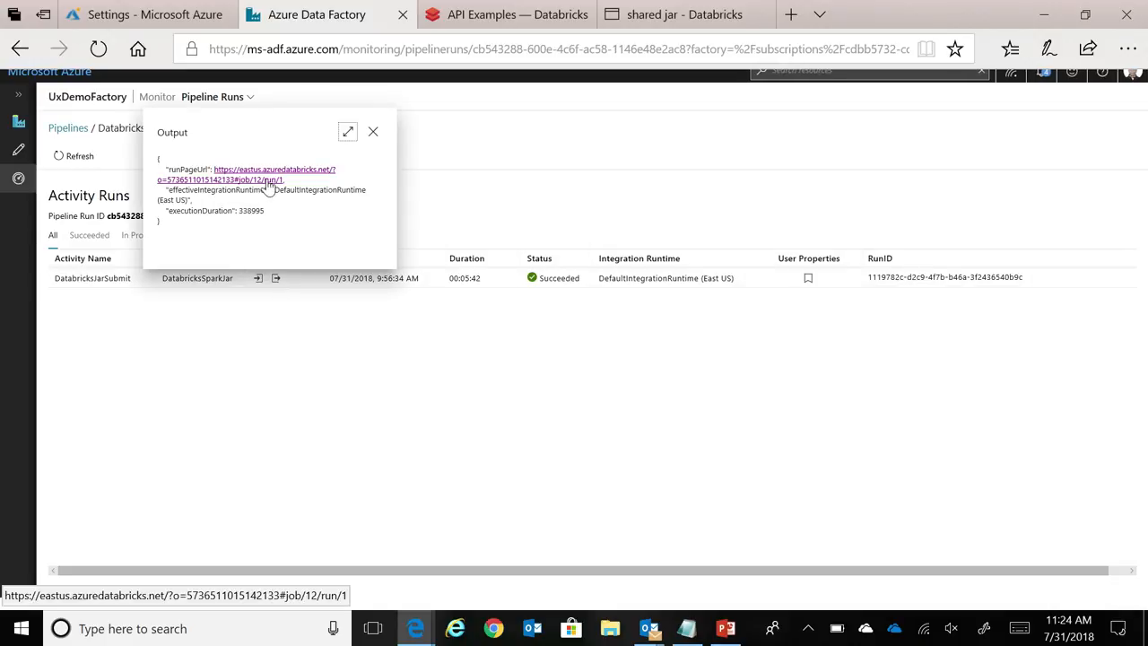
pyautogui.moveTo(385, 133)
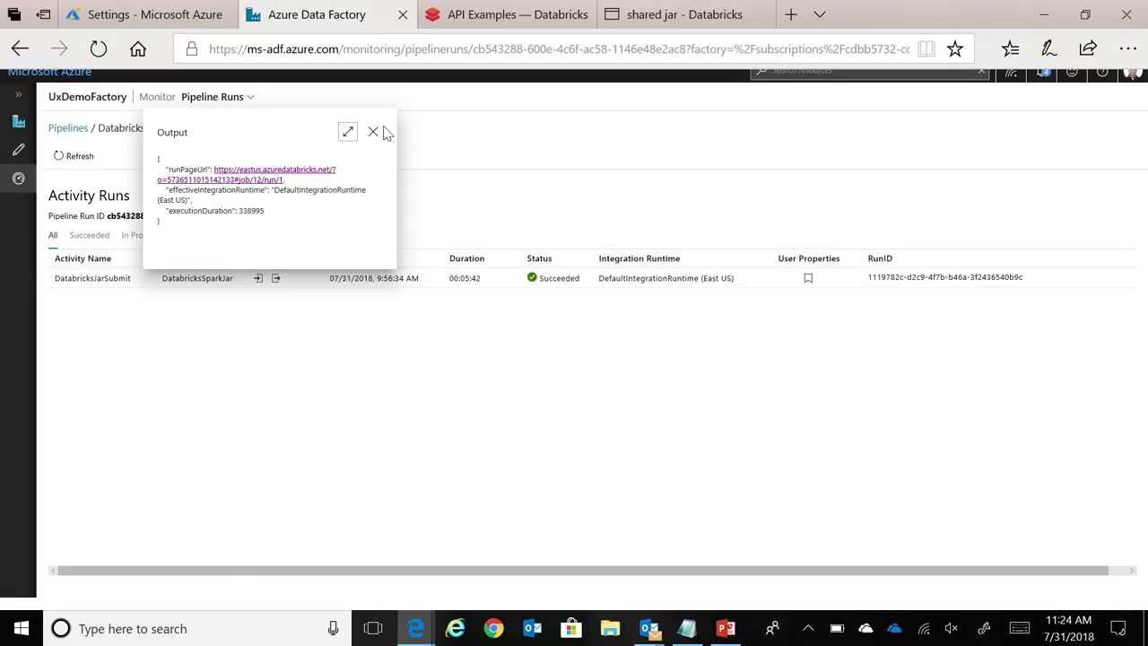
pyautogui.click(373, 132)
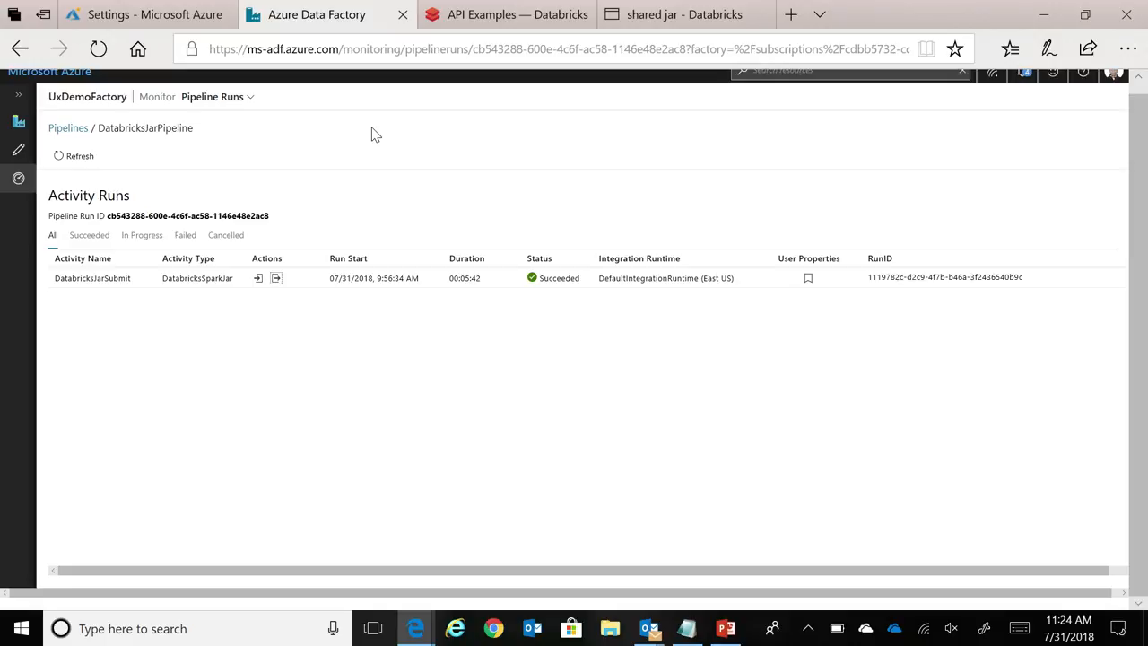
pyautogui.moveTo(52, 187)
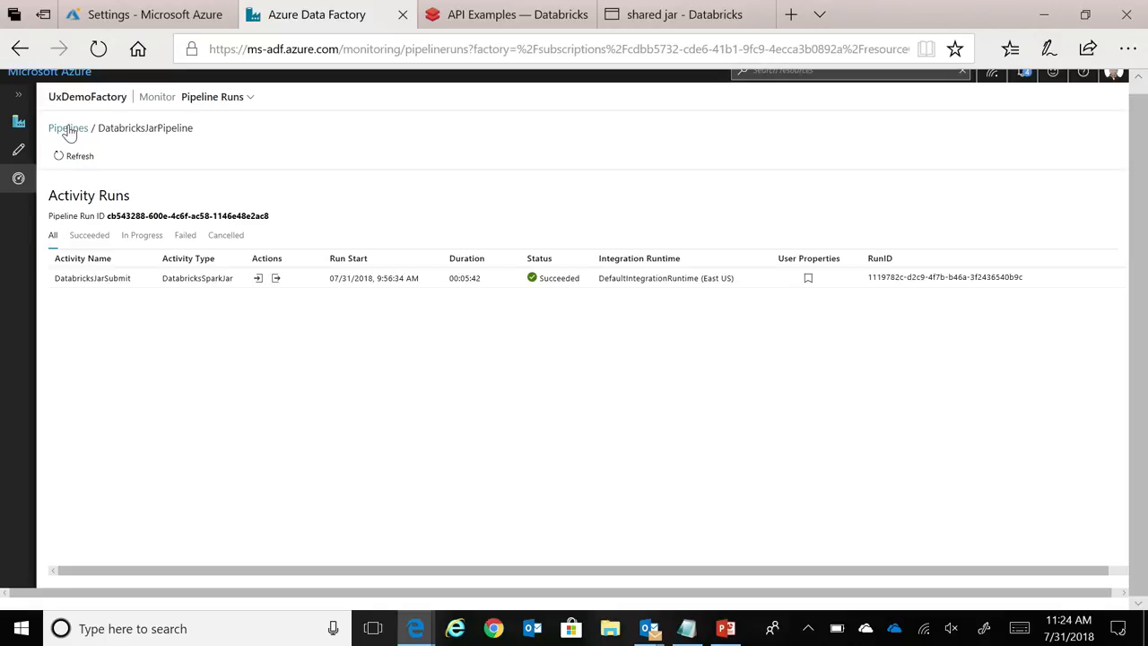
pyautogui.click(66, 127)
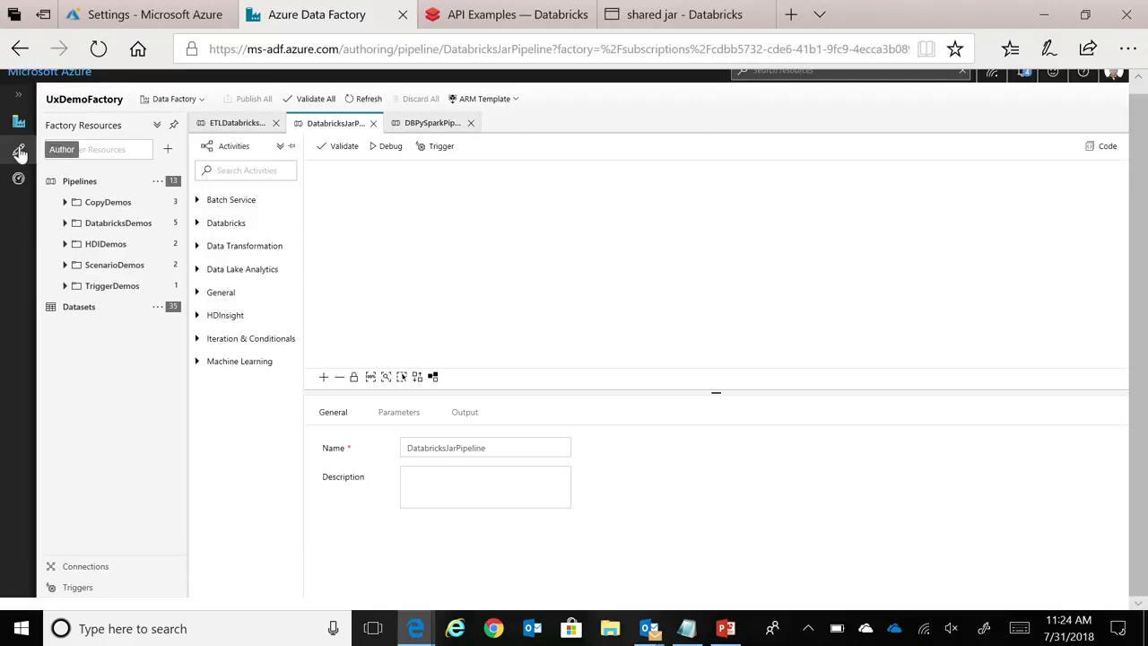
# - Review PySparkActivity's linked service, Python file path, and parameters dbfsFolderPath and fileName (pi.py)
pyautogui.click(431, 123)
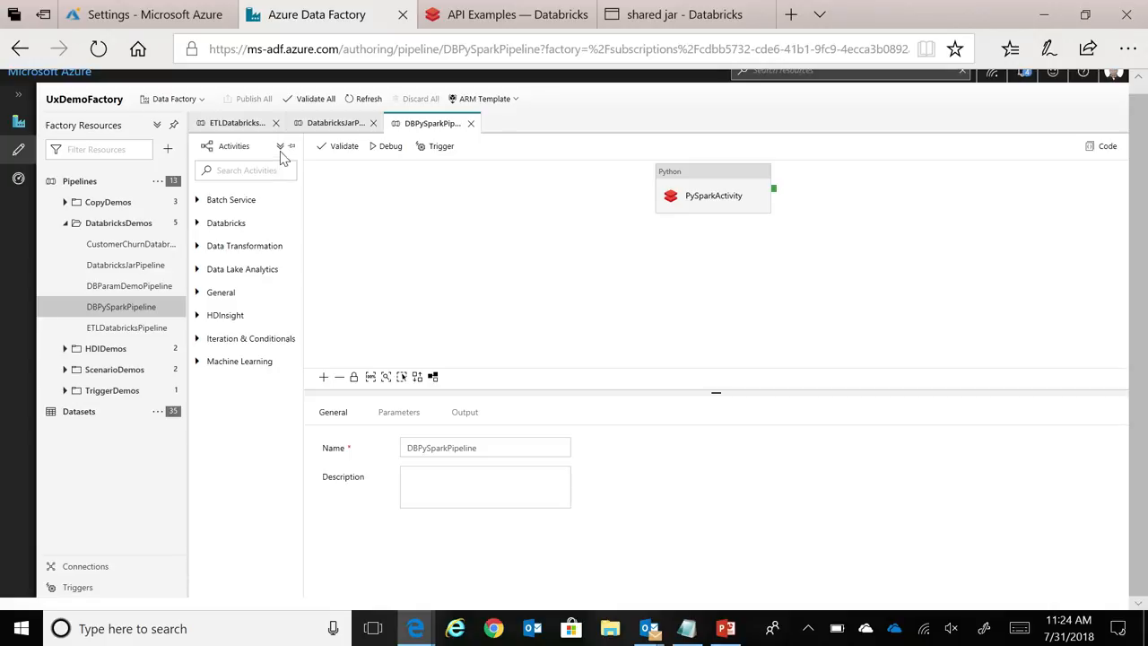
pyautogui.click(279, 145)
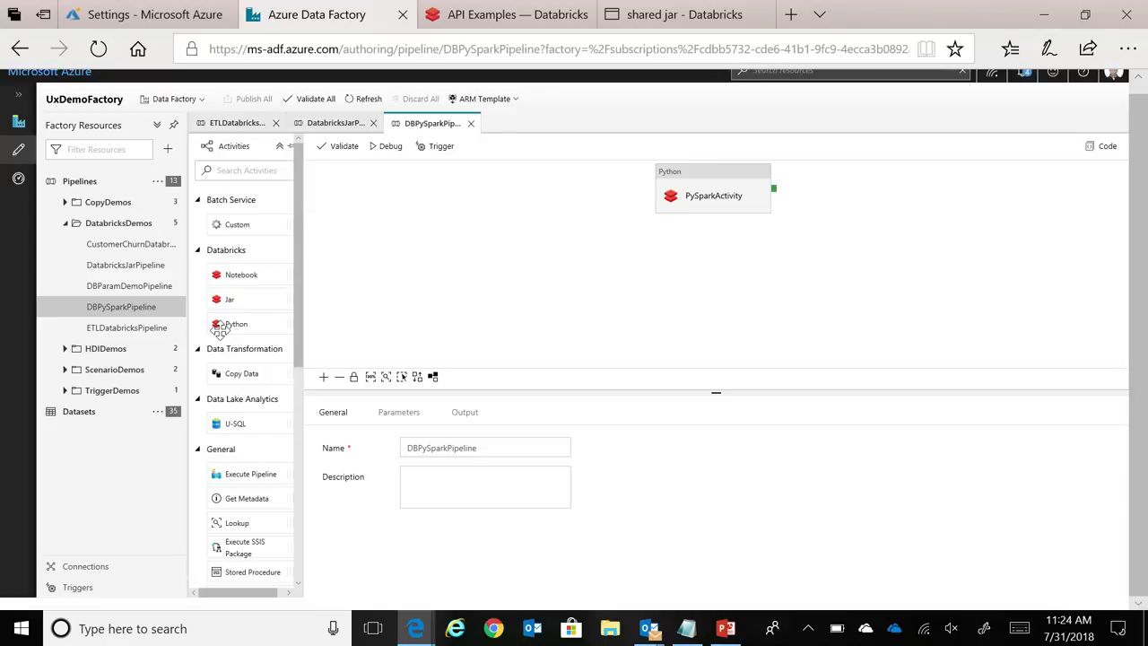
pyautogui.moveTo(687, 200)
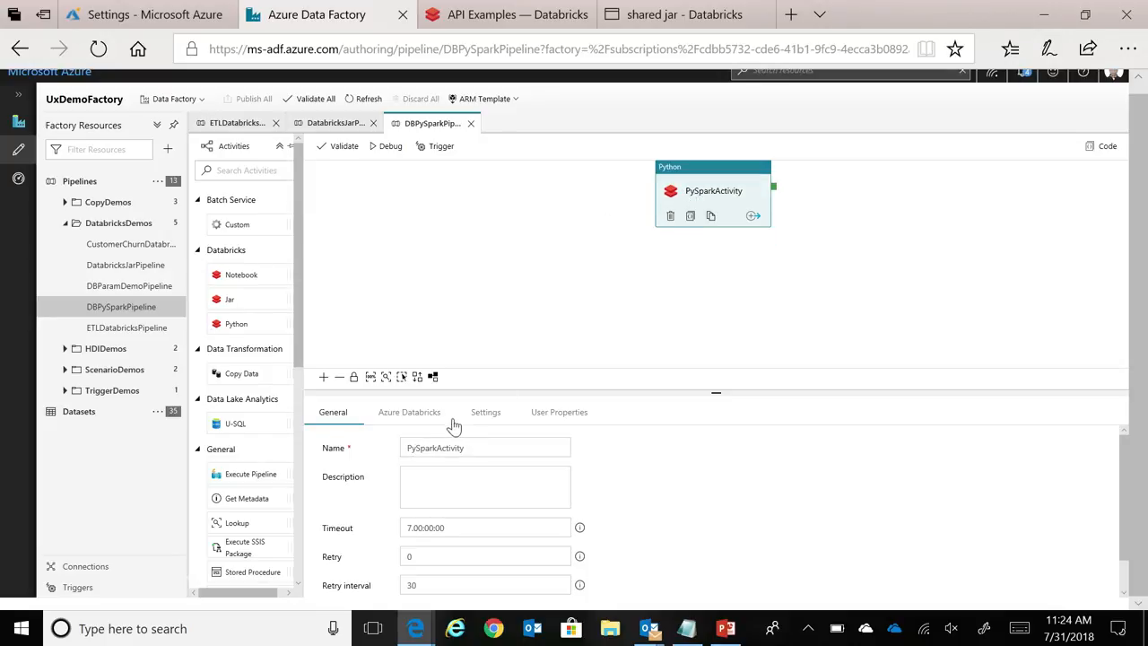
pyautogui.click(409, 412)
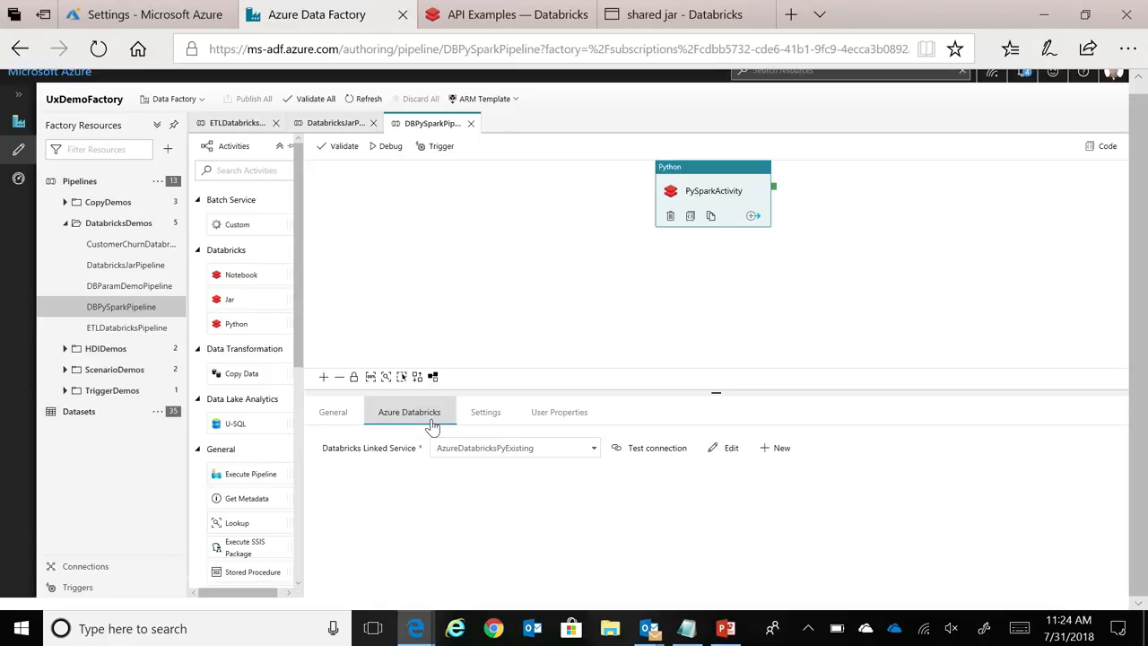
pyautogui.click(486, 411)
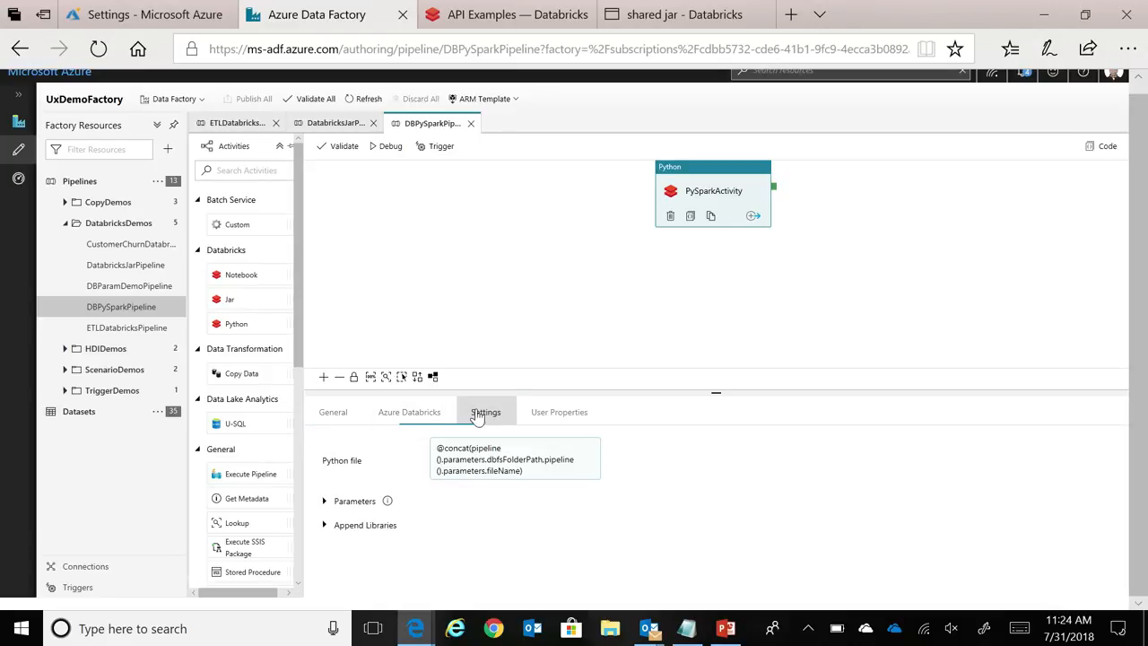
pyautogui.click(512, 459)
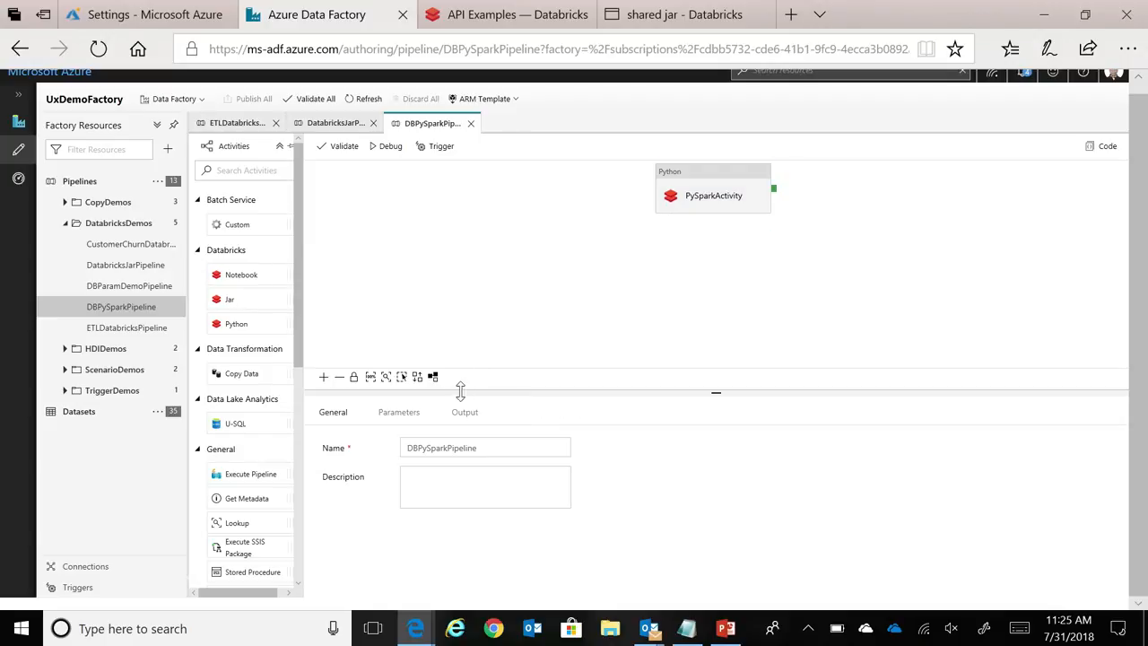
pyautogui.click(398, 412)
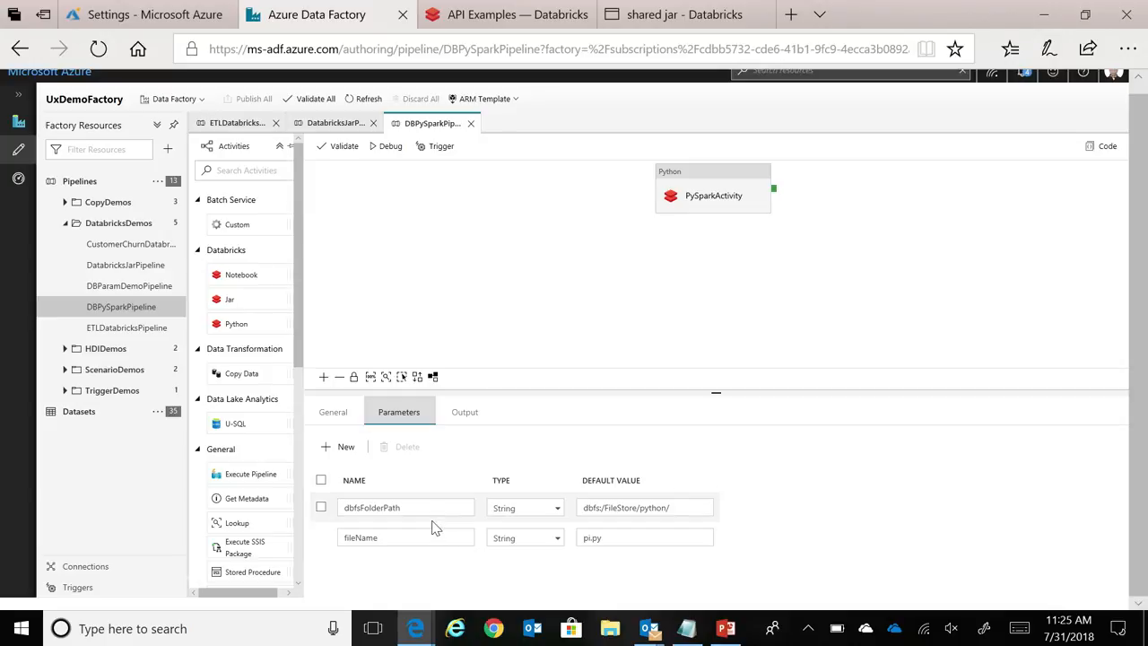
pyautogui.click(406, 536)
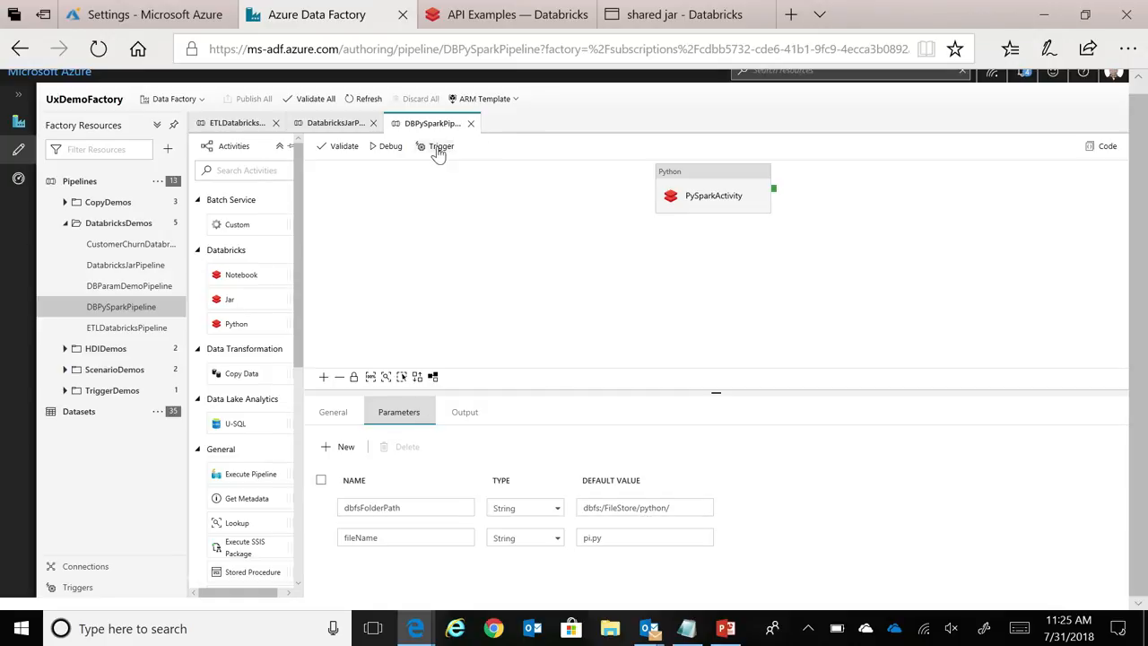
# - Trigger DBPySparkPipeline now with fileName pi-bug.py and open the pipeline runs monitor
pyautogui.click(440, 146)
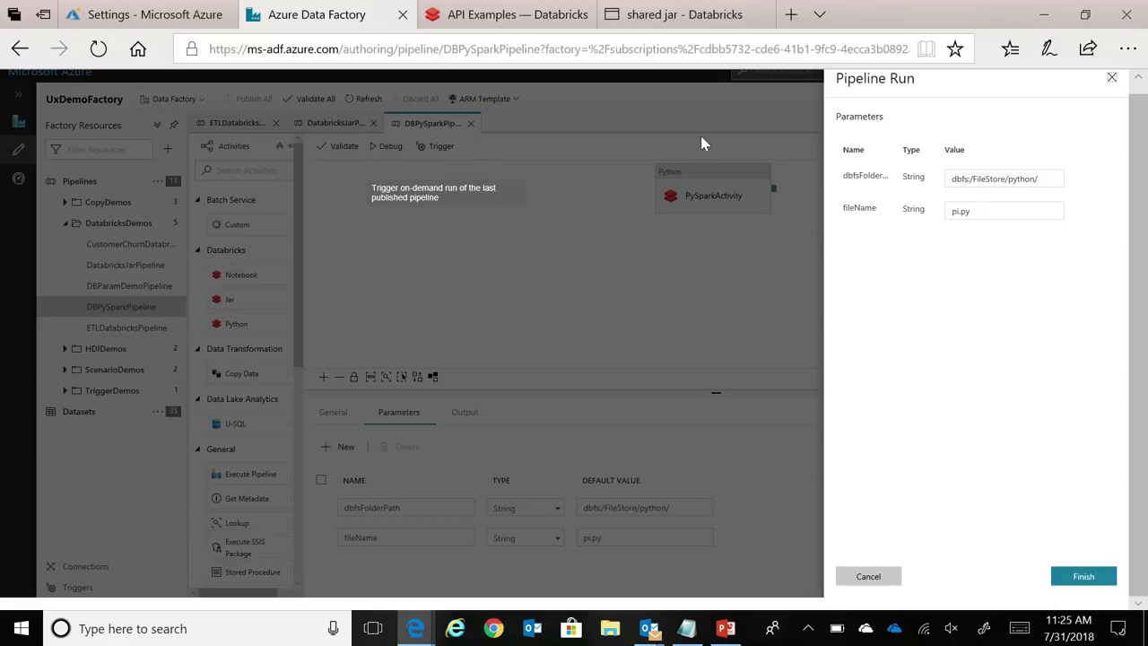
pyautogui.click(1004, 211)
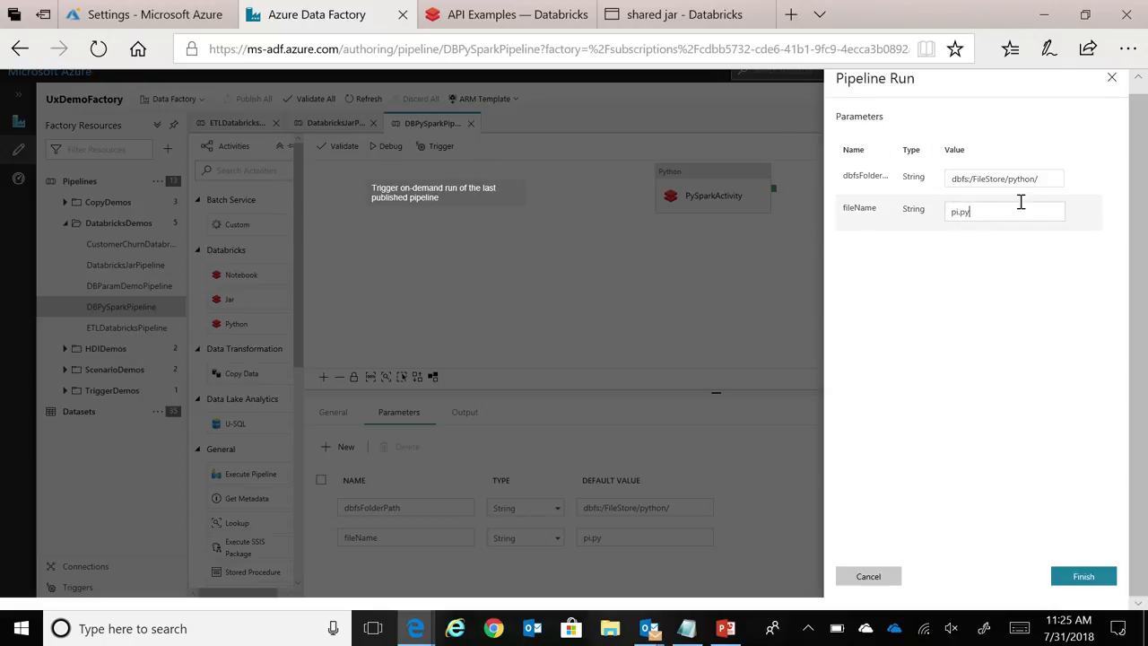
pyautogui.moveTo(1038, 207)
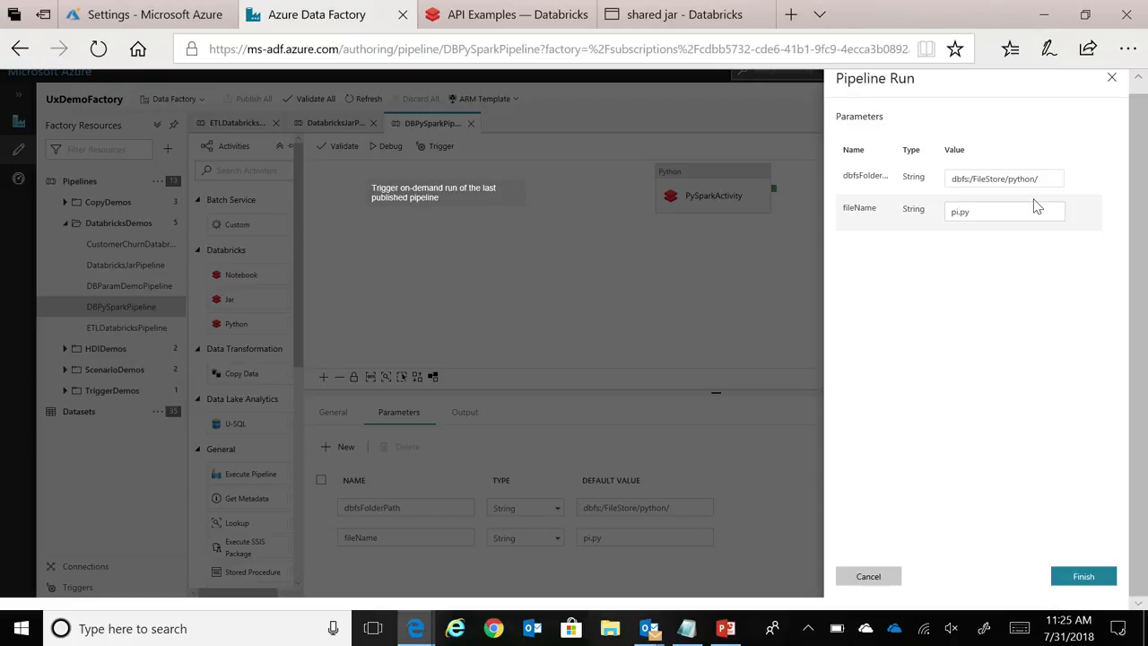
pyautogui.write('pi-bug.py')
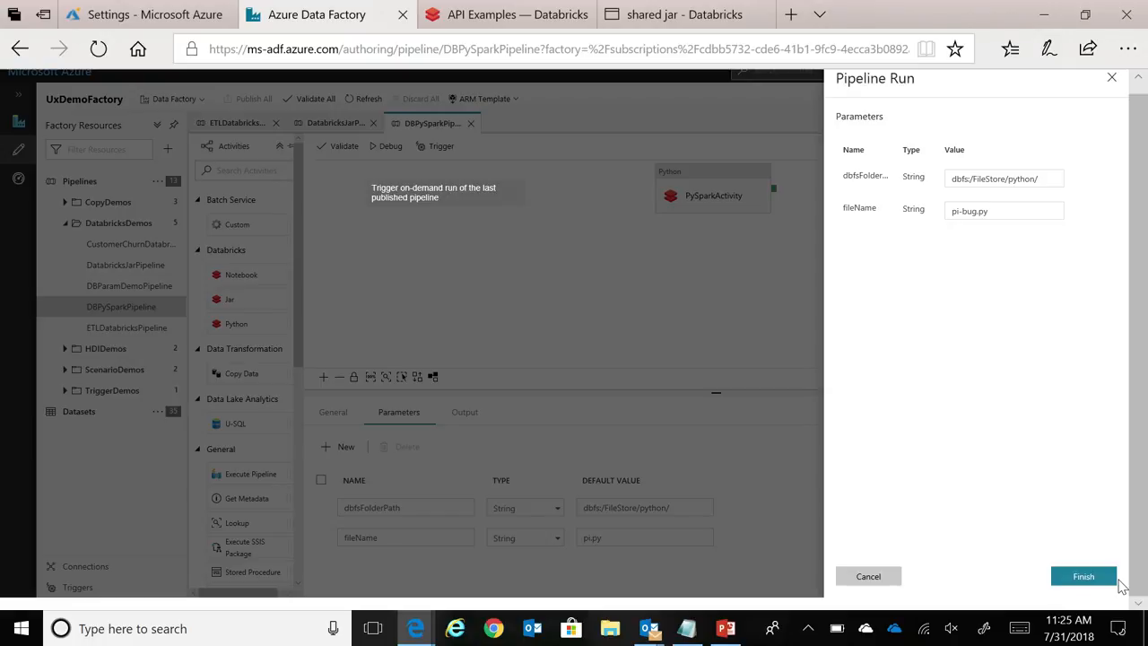
pyautogui.click(1083, 576)
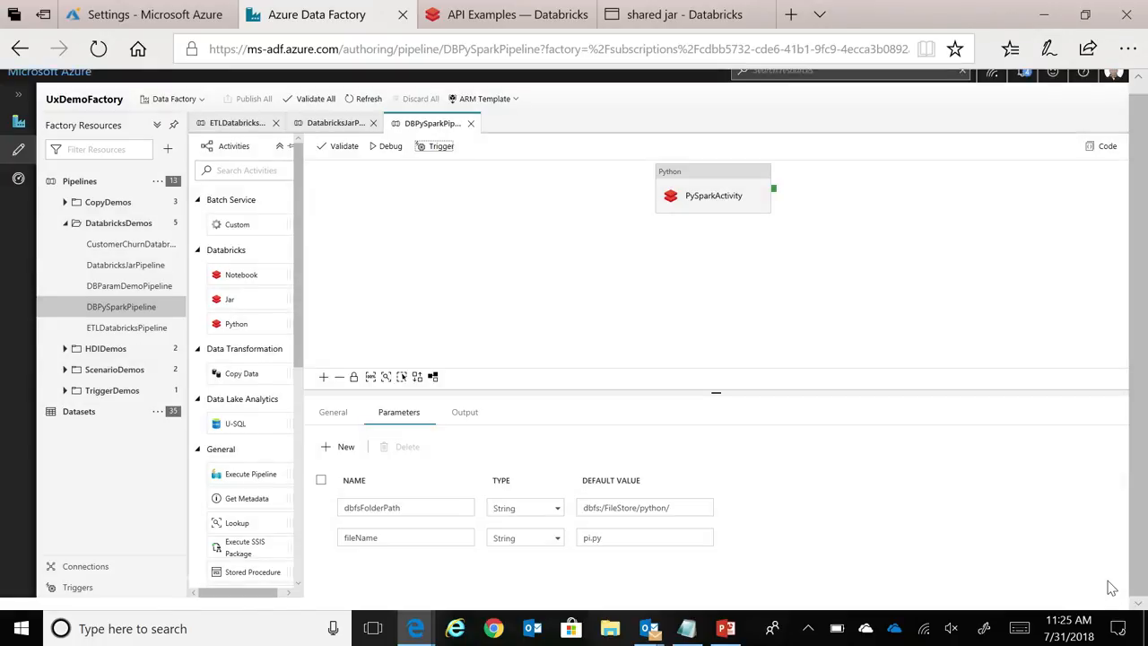
pyautogui.click(389, 146)
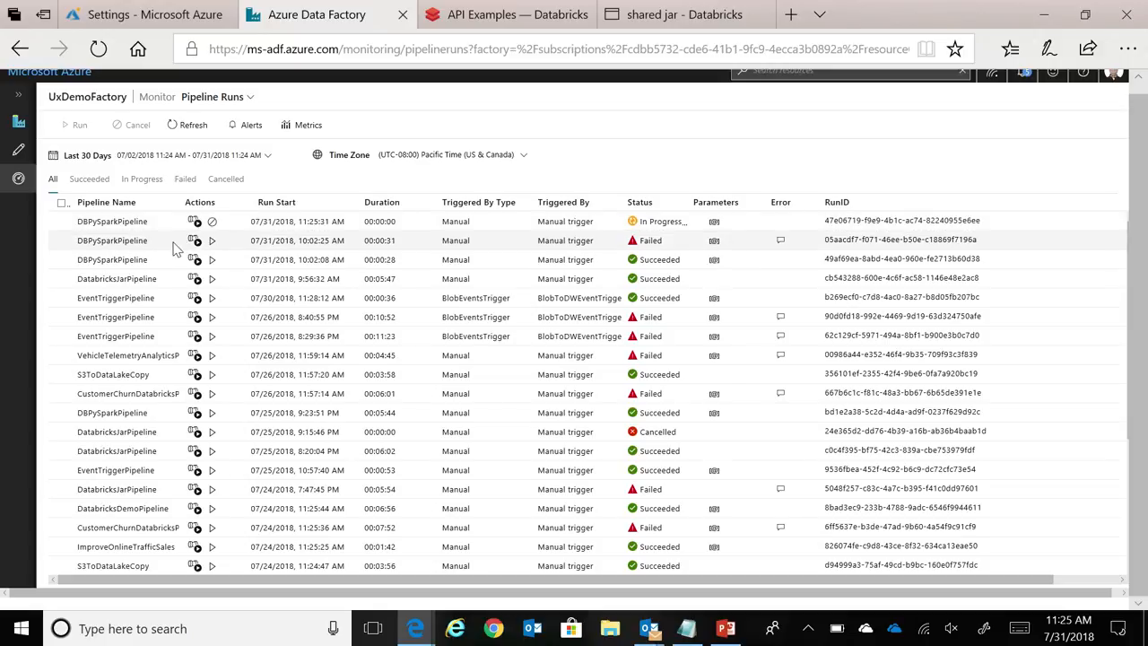
# - View the failed DBPySparkPipeline activity's error, then its output showing 'IndentationError: unexpected indent'
pyautogui.click(193, 239)
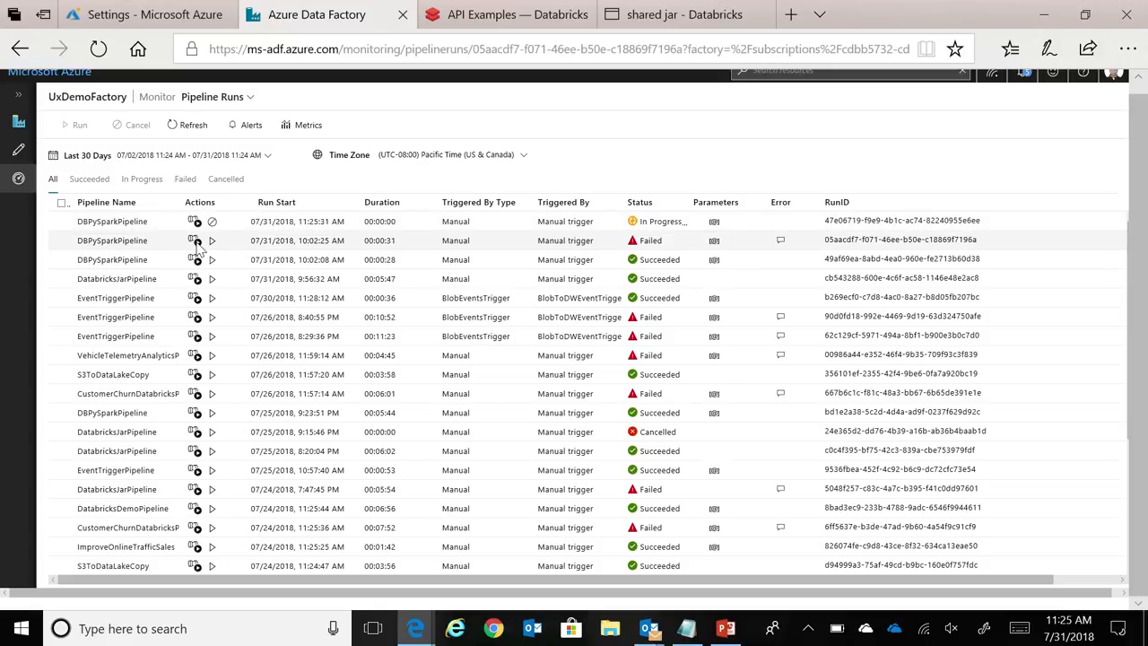
pyautogui.click(193, 241)
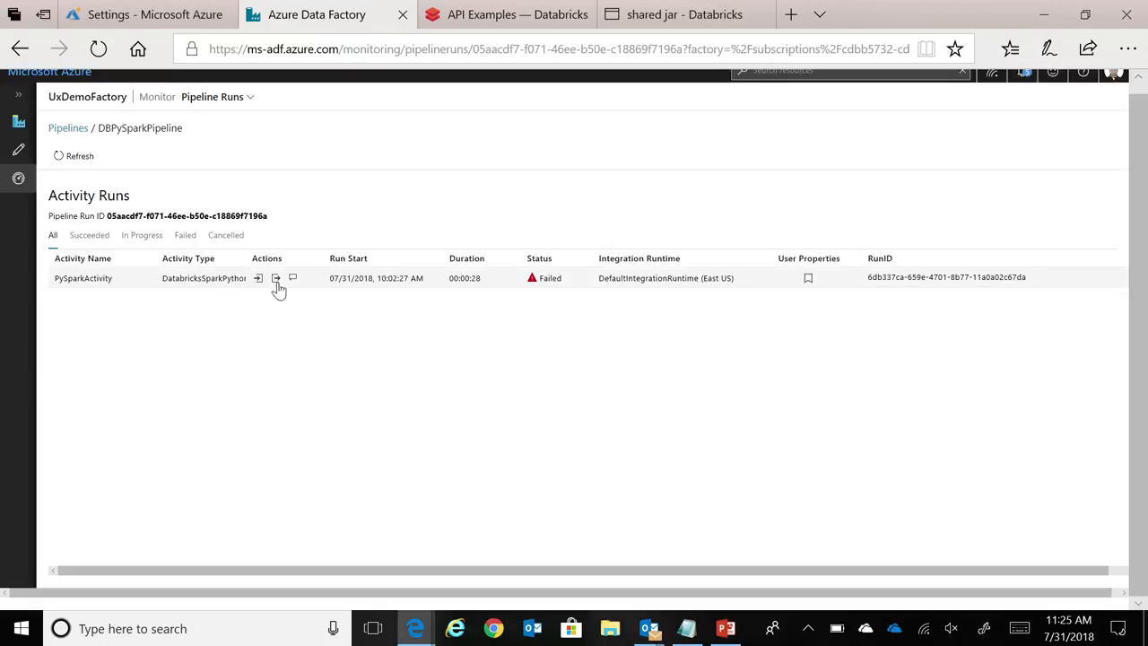
pyautogui.click(293, 277)
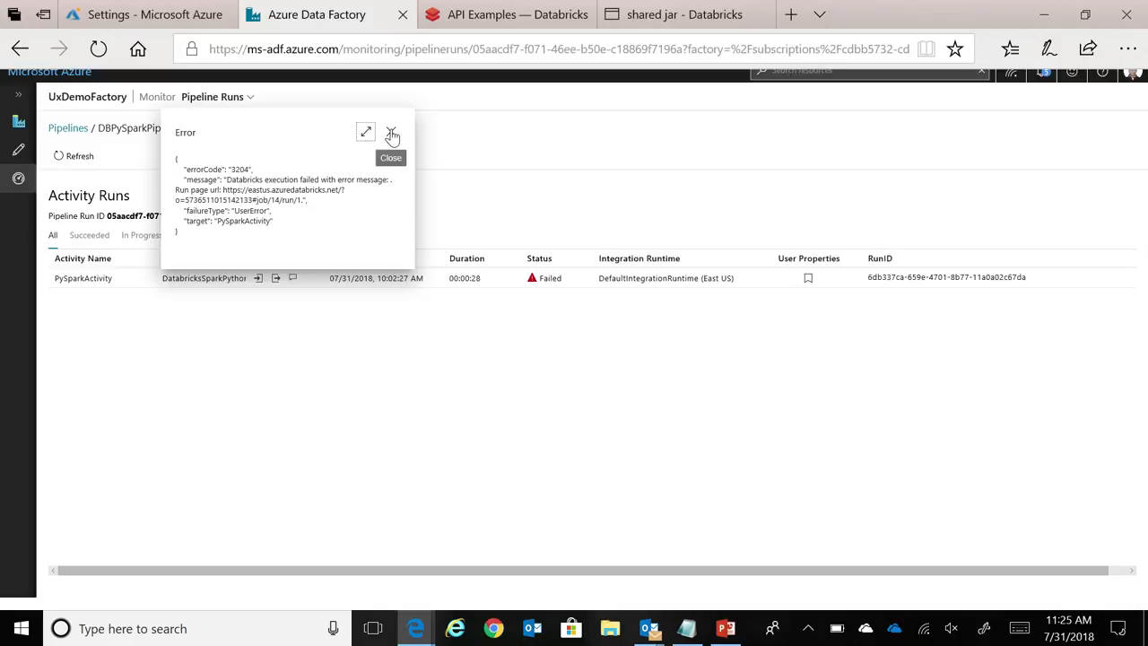
pyautogui.click(392, 131)
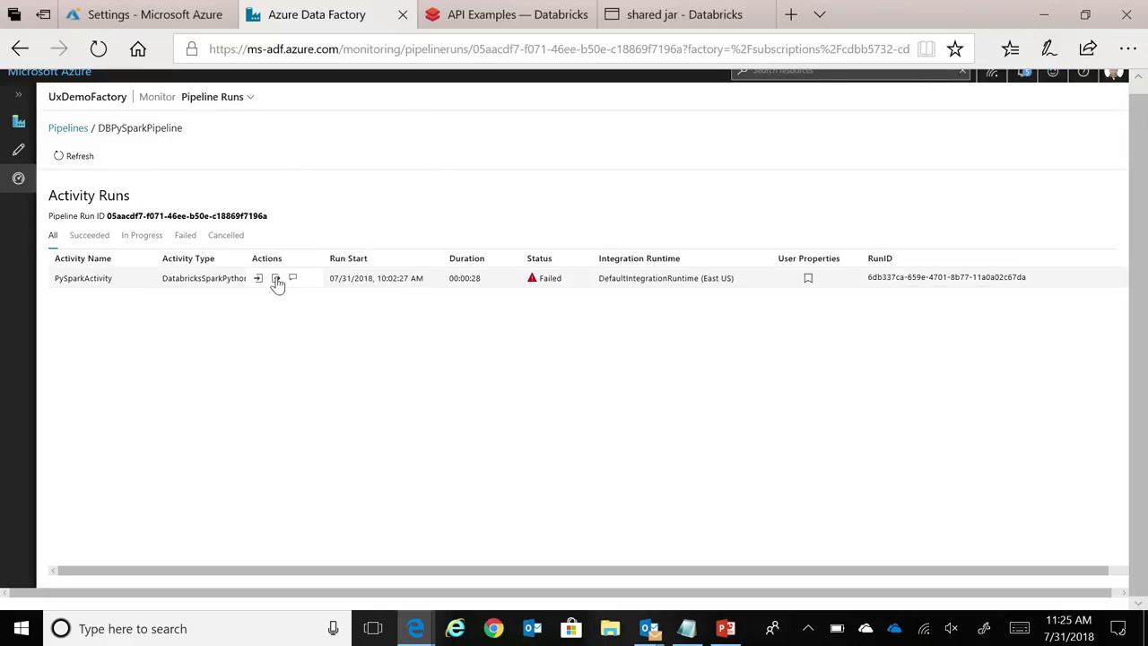
pyautogui.click(275, 278)
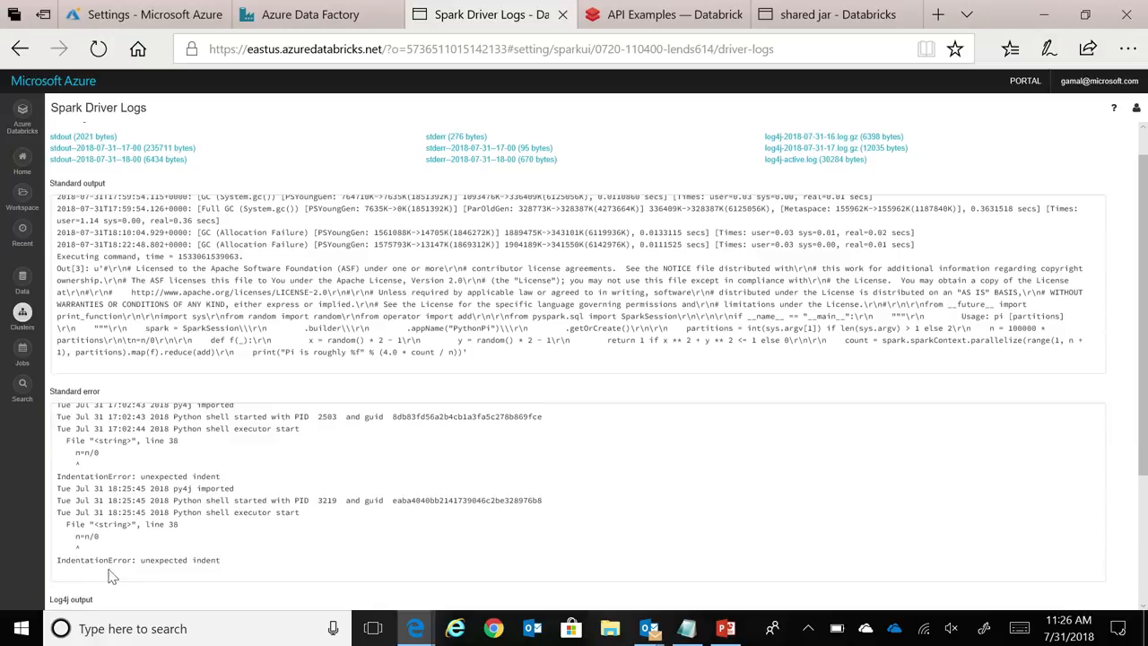
pyautogui.moveTo(94, 559)
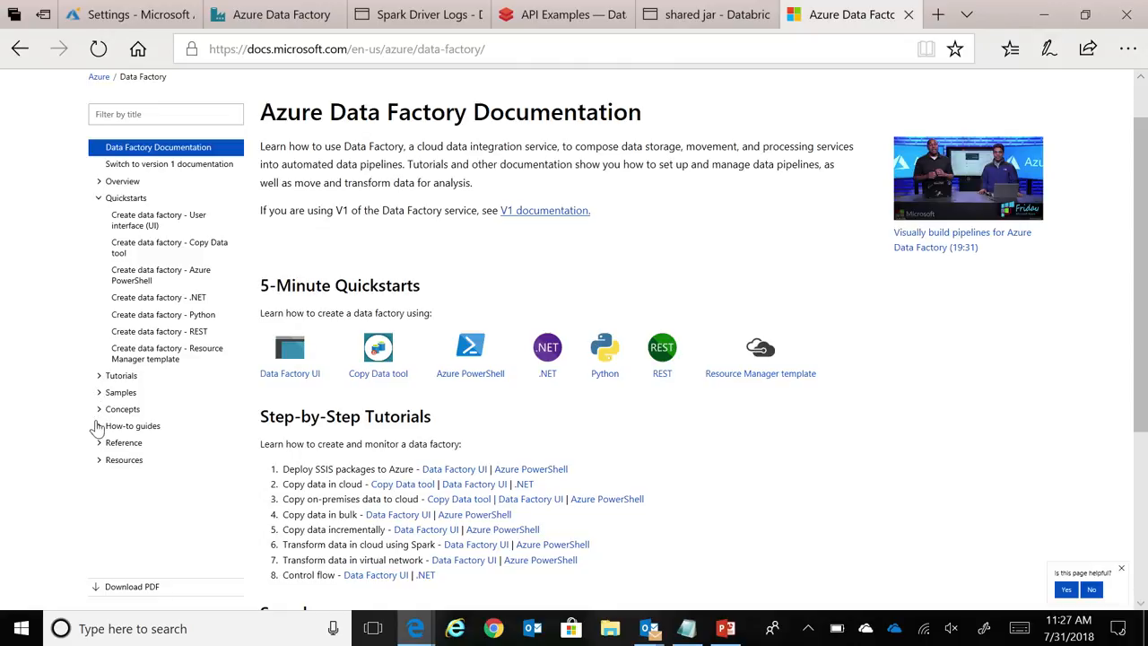
# - Browse How-to guides > Transform data, from Databricks Jar Activity to the Databricks Python Activity article
pyautogui.click(99, 426)
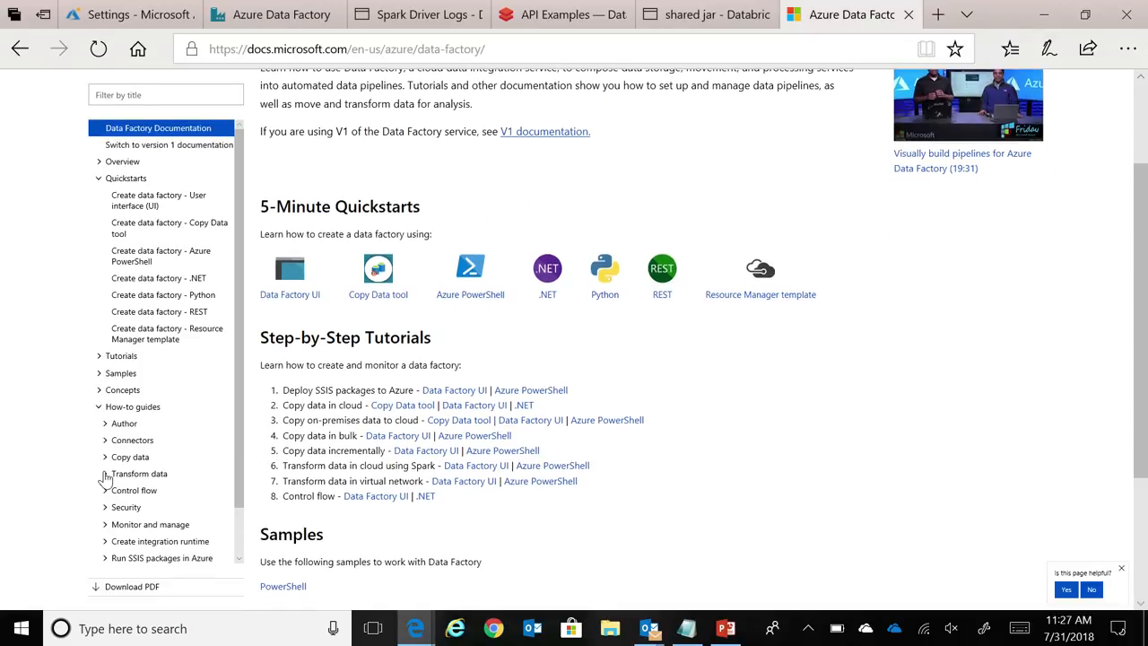
pyautogui.click(106, 474)
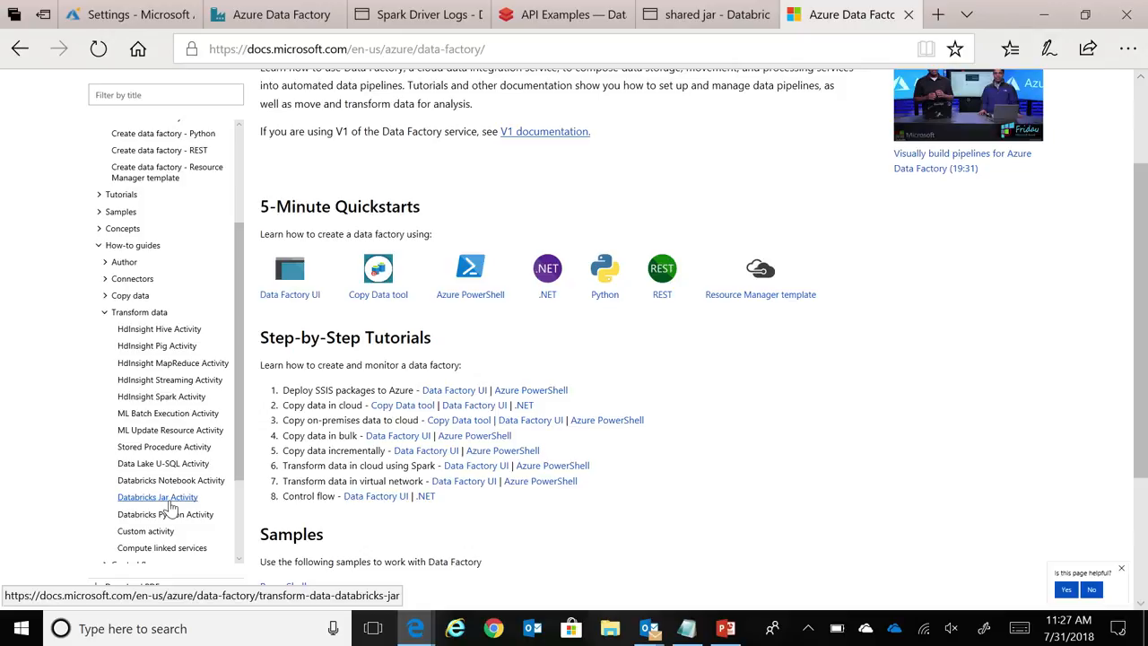
pyautogui.click(157, 497)
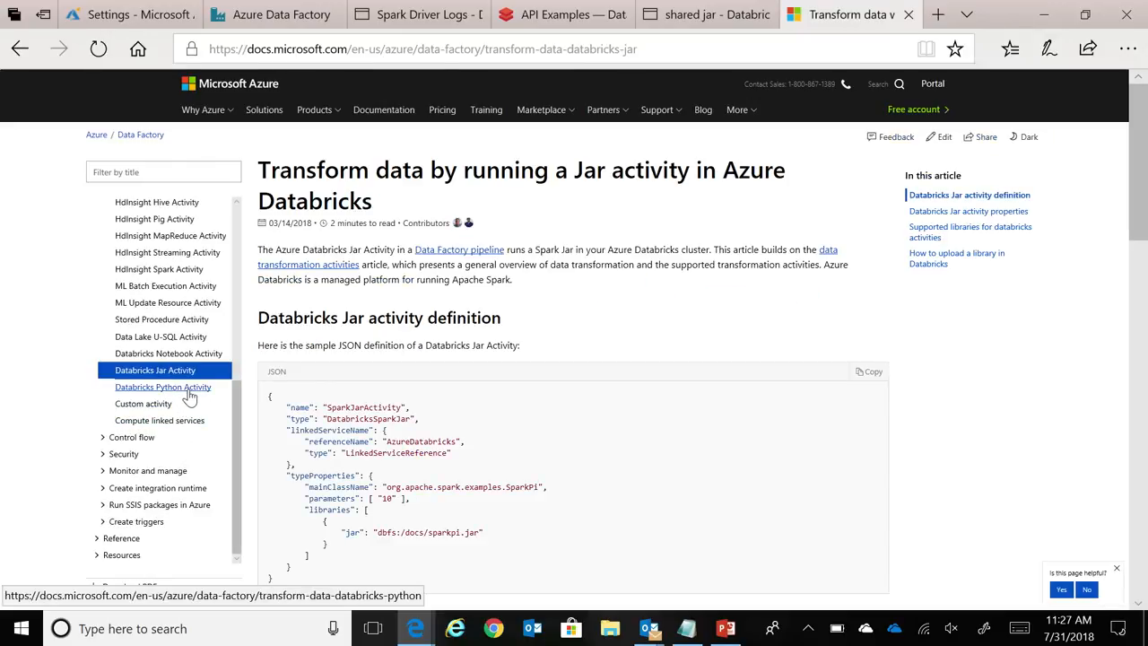
pyautogui.click(162, 387)
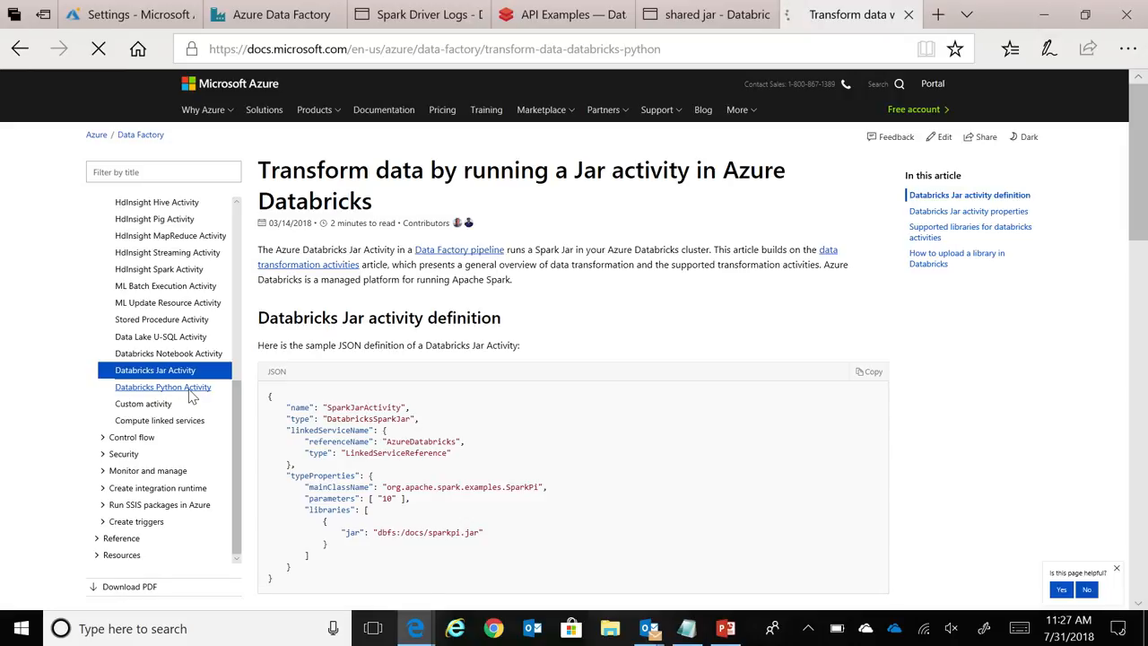
pyautogui.click(163, 387)
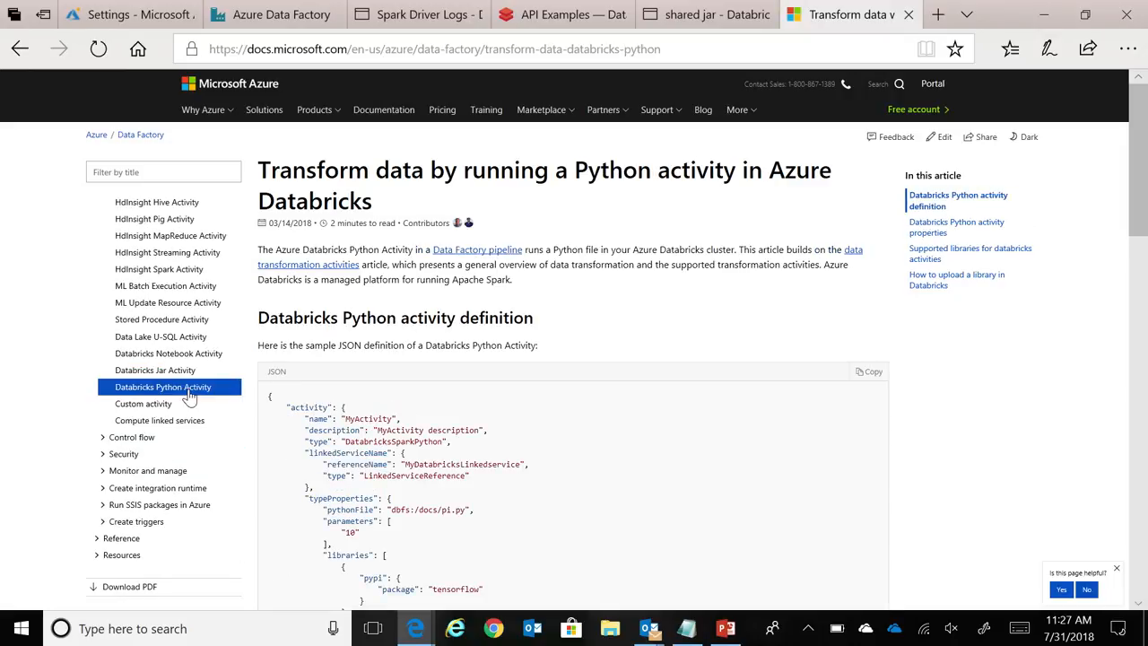